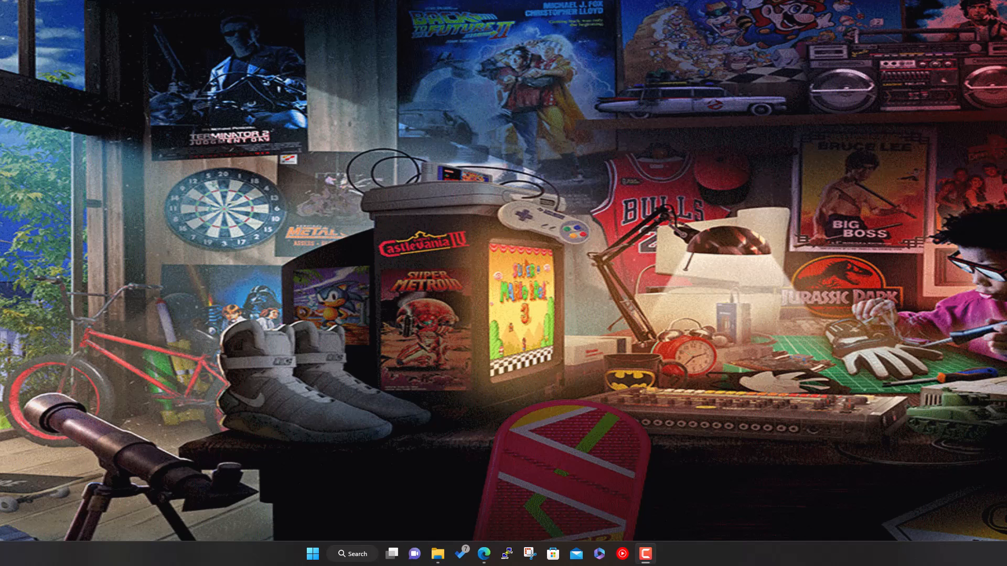
pyautogui.moveTo(441, 455)
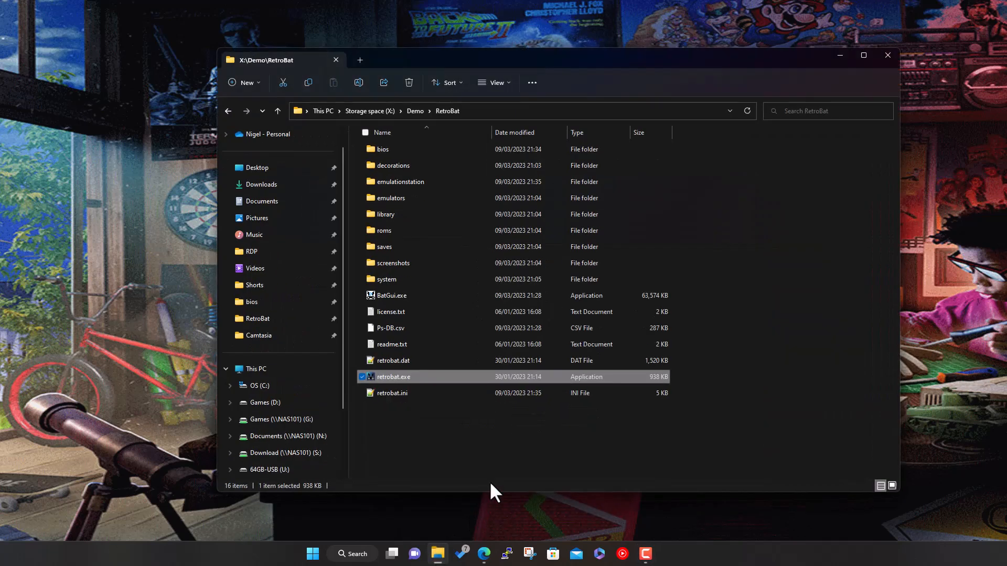
pyautogui.moveTo(769, 279)
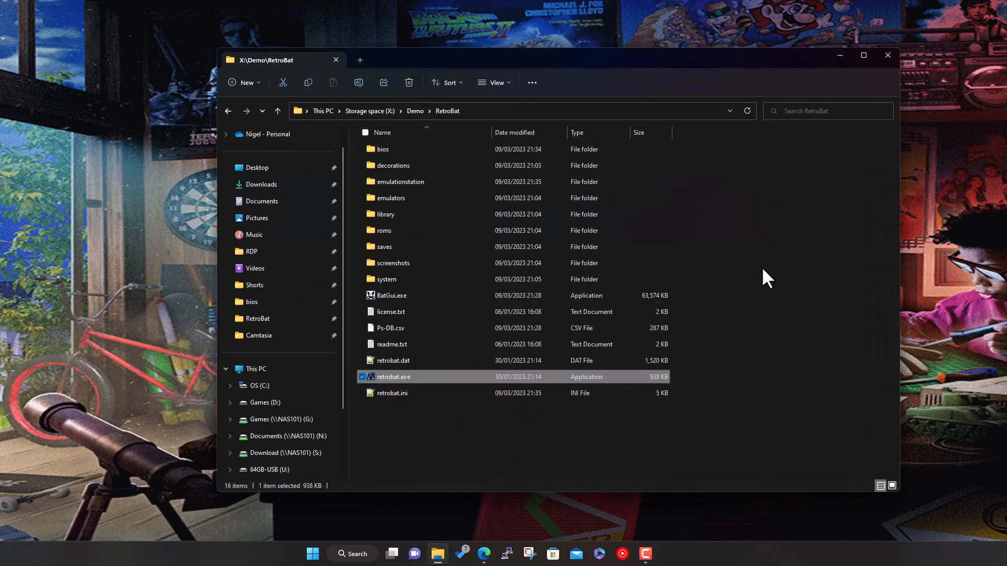
pyautogui.moveTo(809, 282)
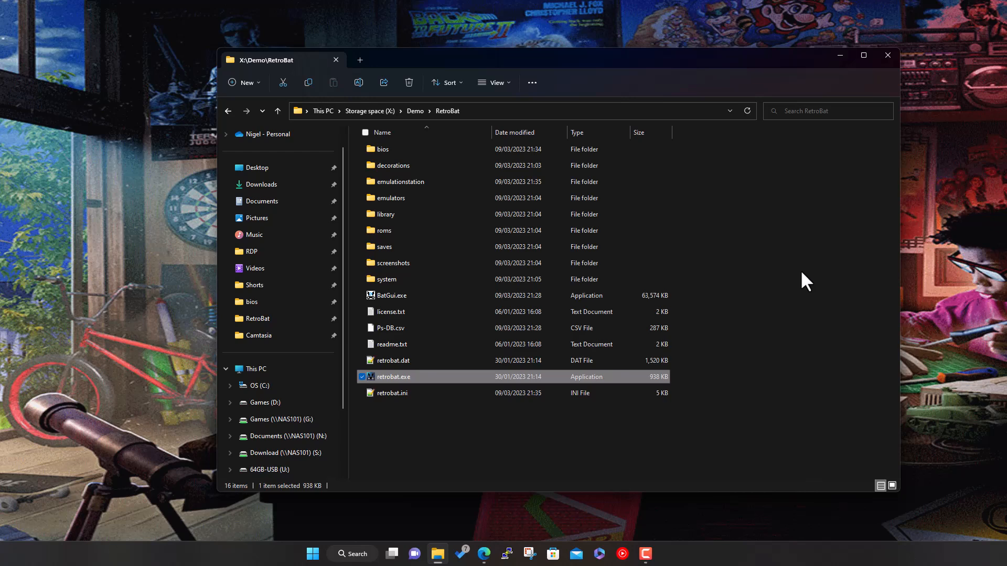
pyautogui.moveTo(658, 262)
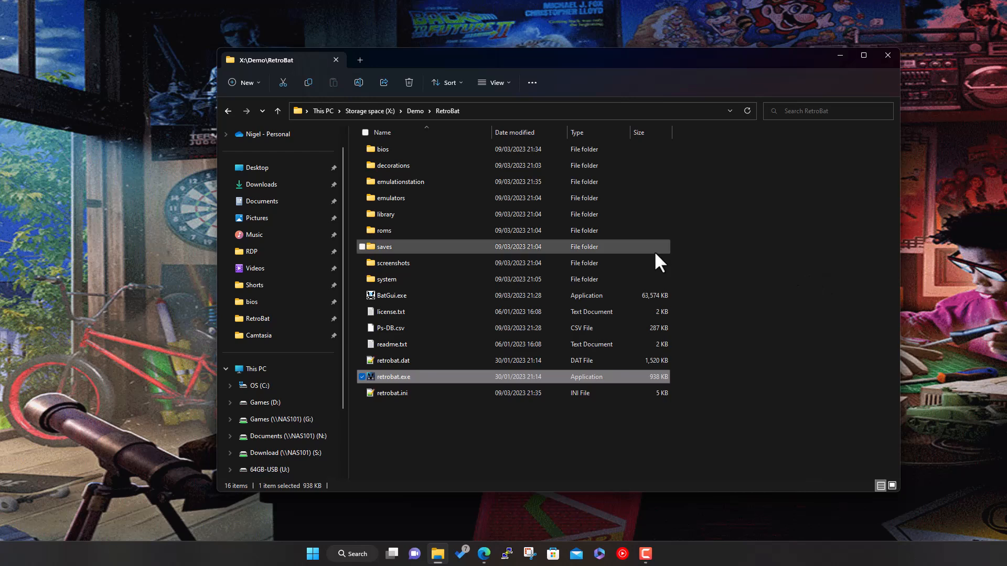
pyautogui.moveTo(415, 111)
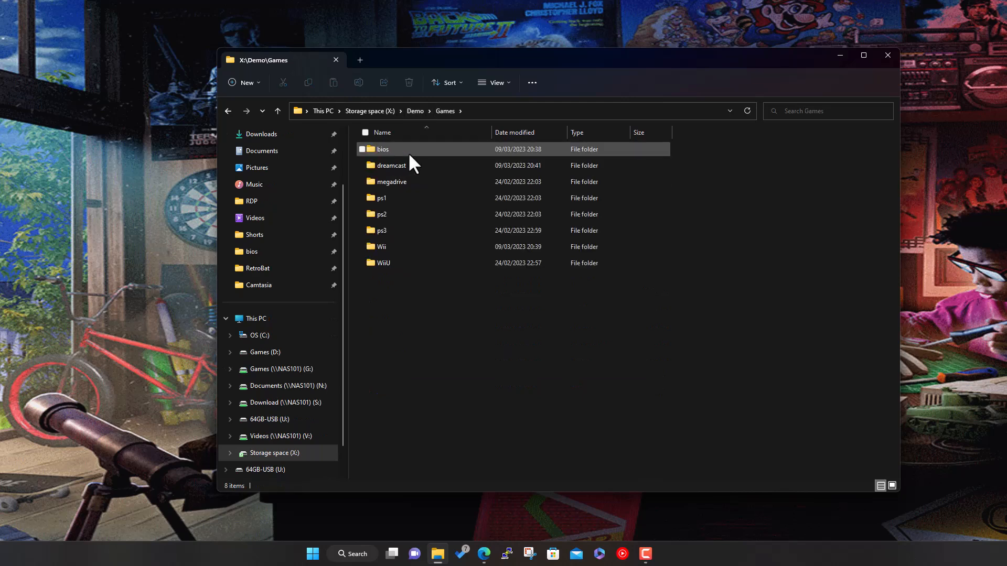
# Step: Copy the five Dreamcast games from Games\dreamcast into RetroBat\roms\dreamcast, then return to RetroBat
pyautogui.doubleClick(390, 165)
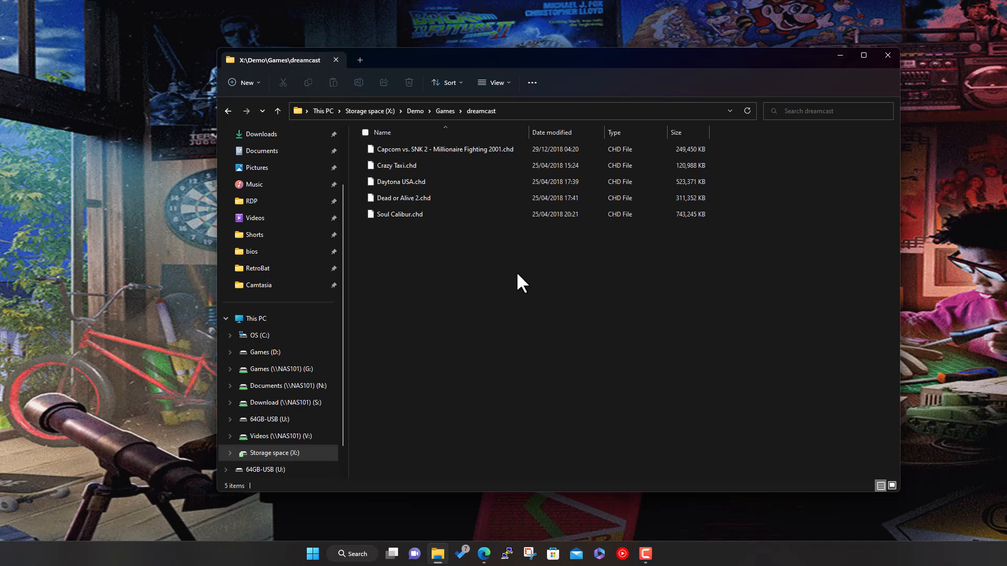
pyautogui.moveTo(471, 248)
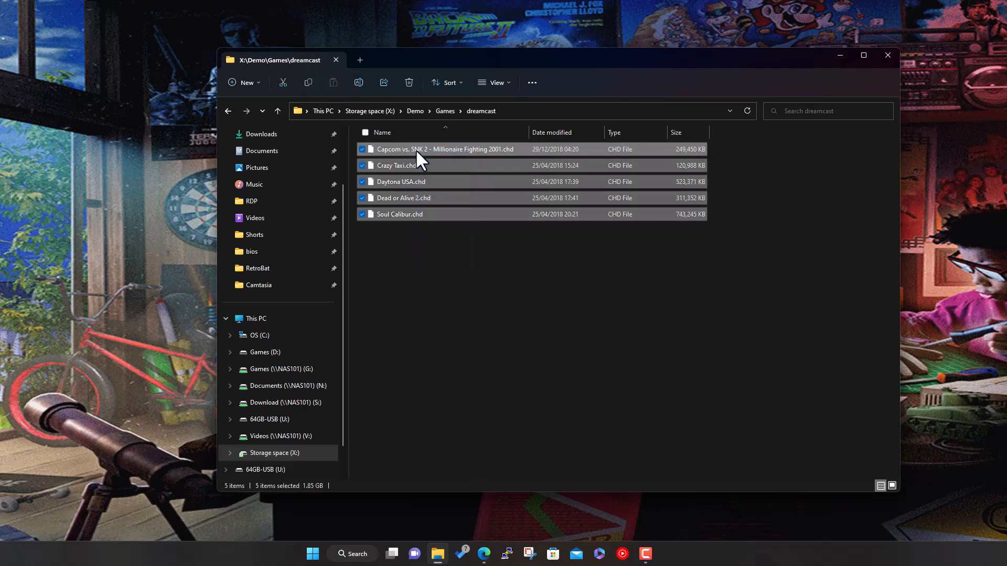
pyautogui.click(414, 111)
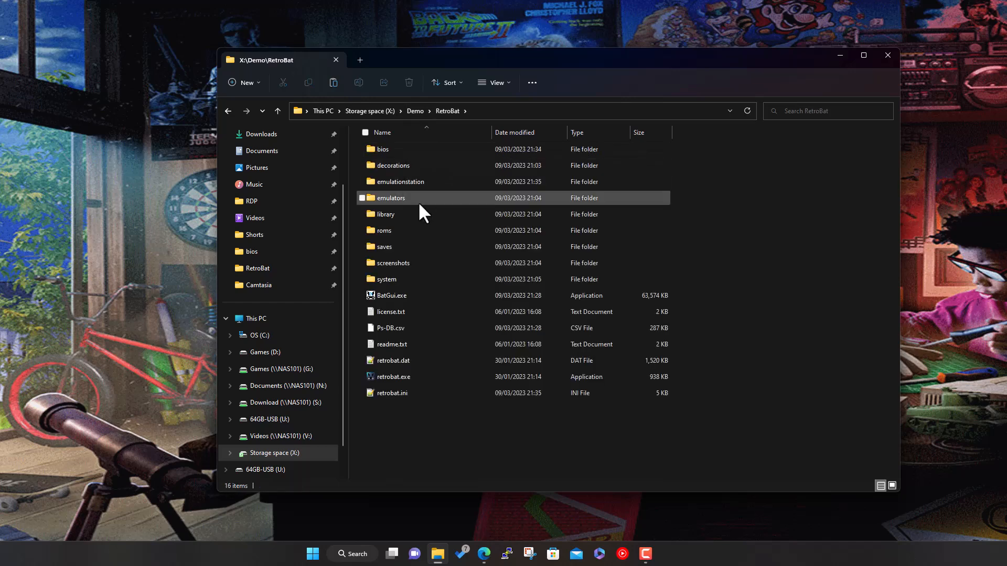
pyautogui.doubleClick(386, 230)
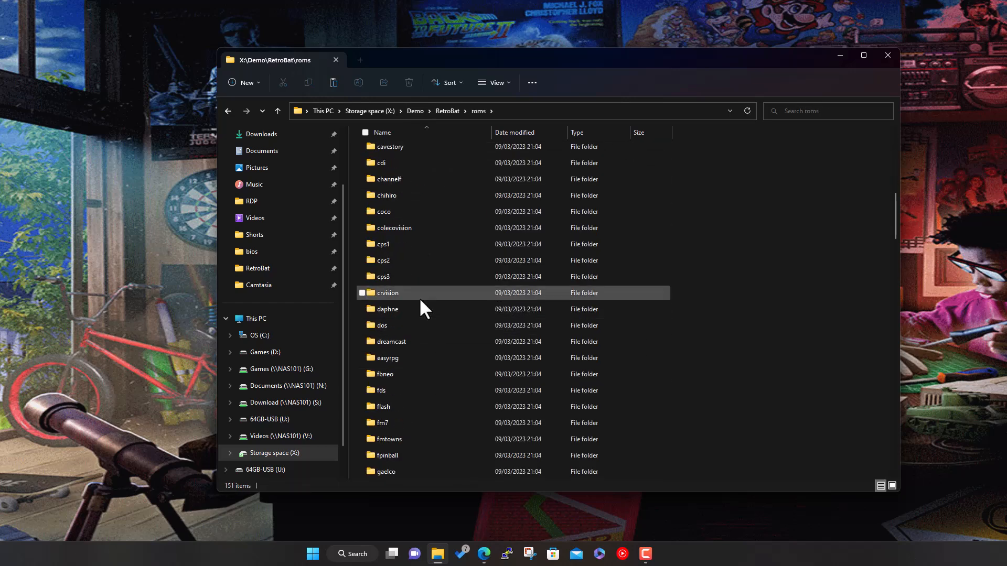
pyautogui.scroll(3)
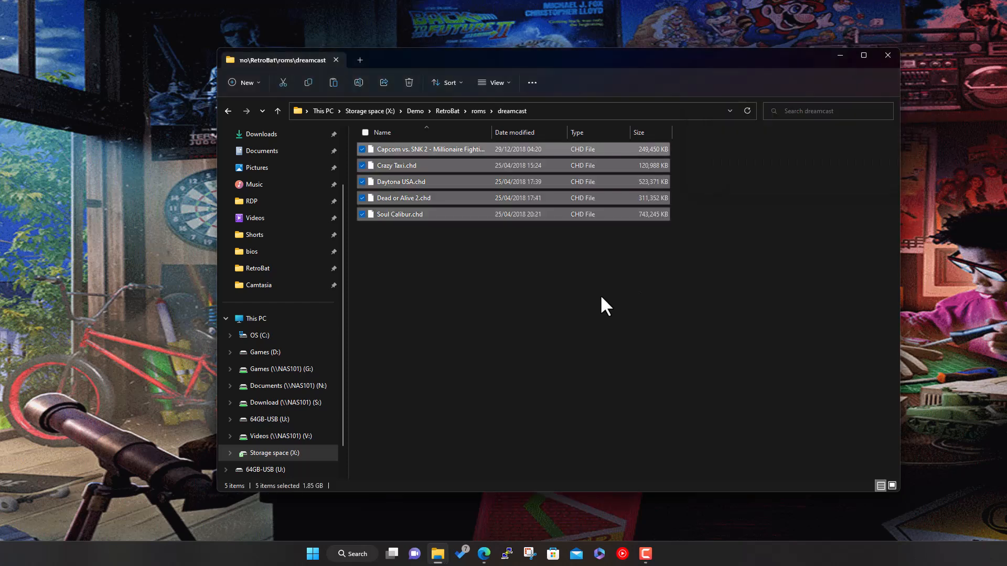
pyautogui.click(477, 111)
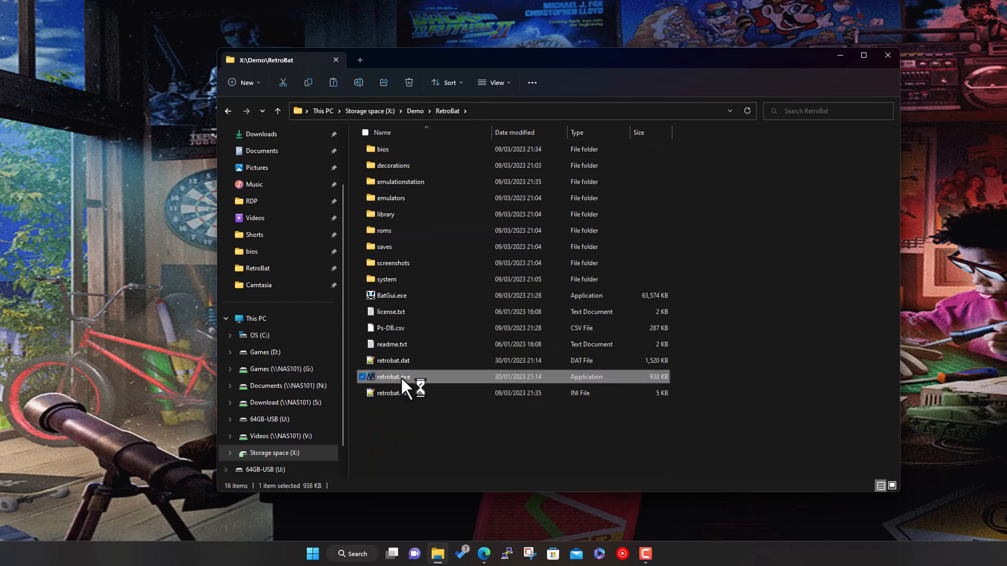
# Step: Launch RetroBat and move the system carousel to Dreamcast, which lists 5 games
pyautogui.doubleClick(392, 377)
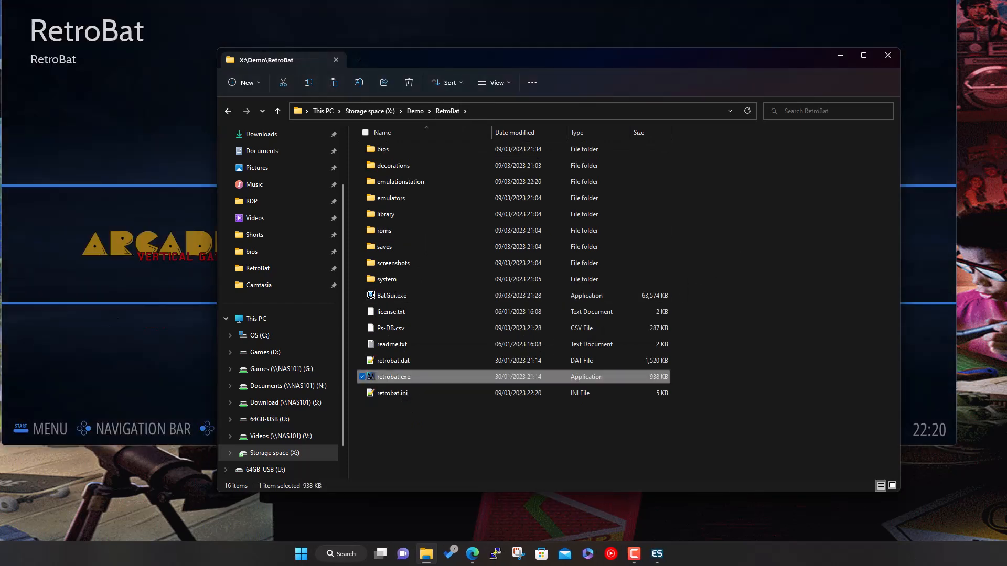
pyautogui.doubleClick(394, 377)
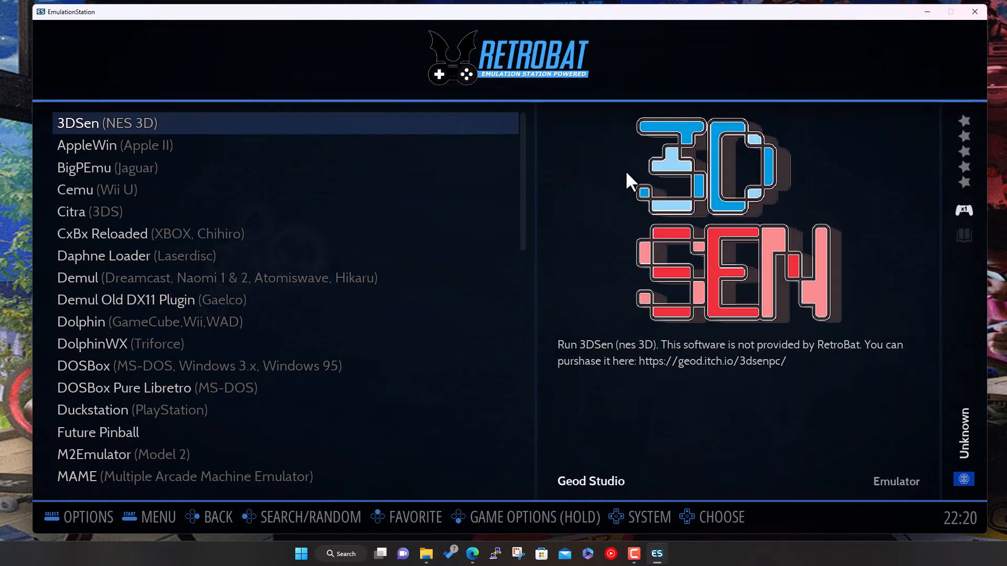
pyautogui.press('Escape')
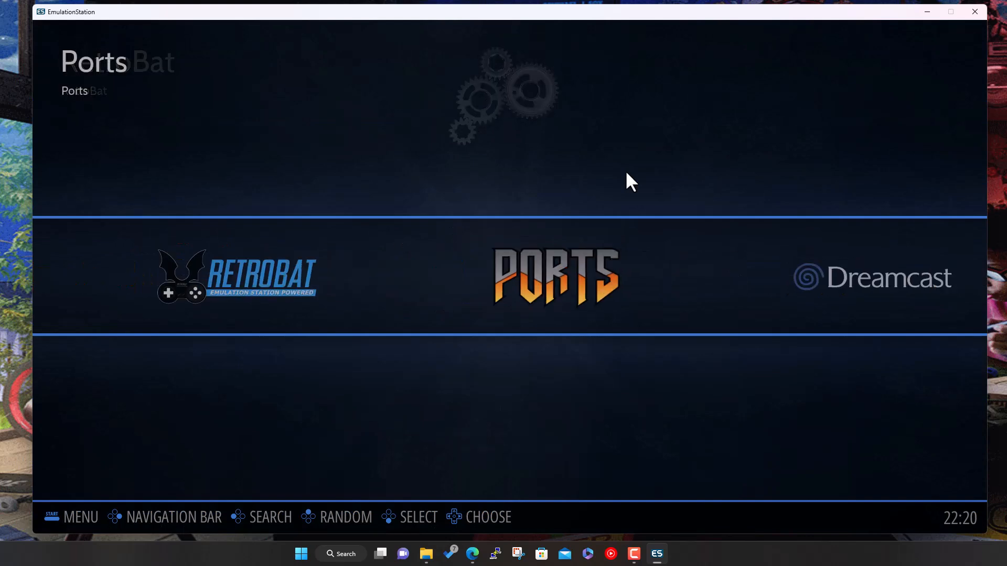
pyautogui.hscroll(3)
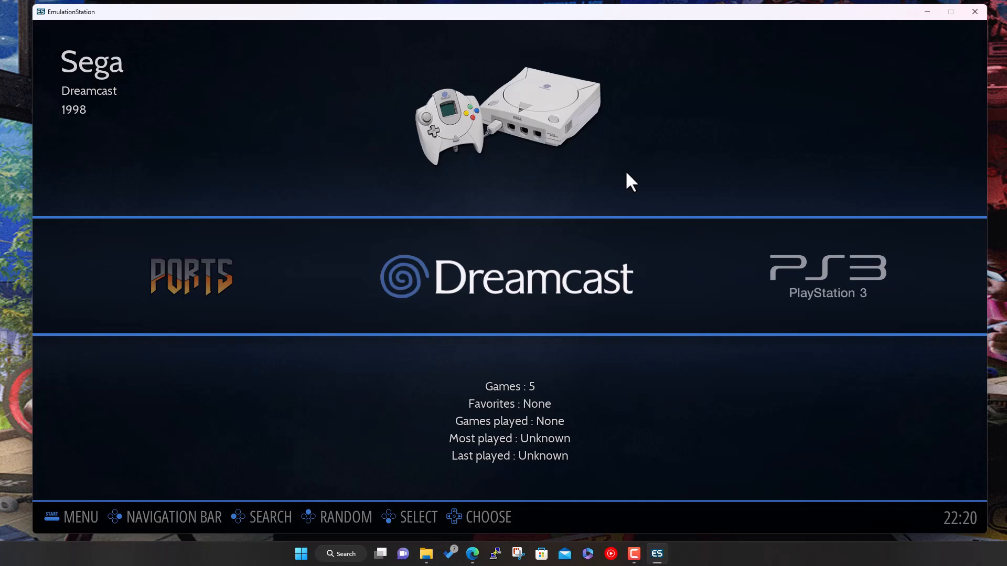
pyautogui.click(174, 517)
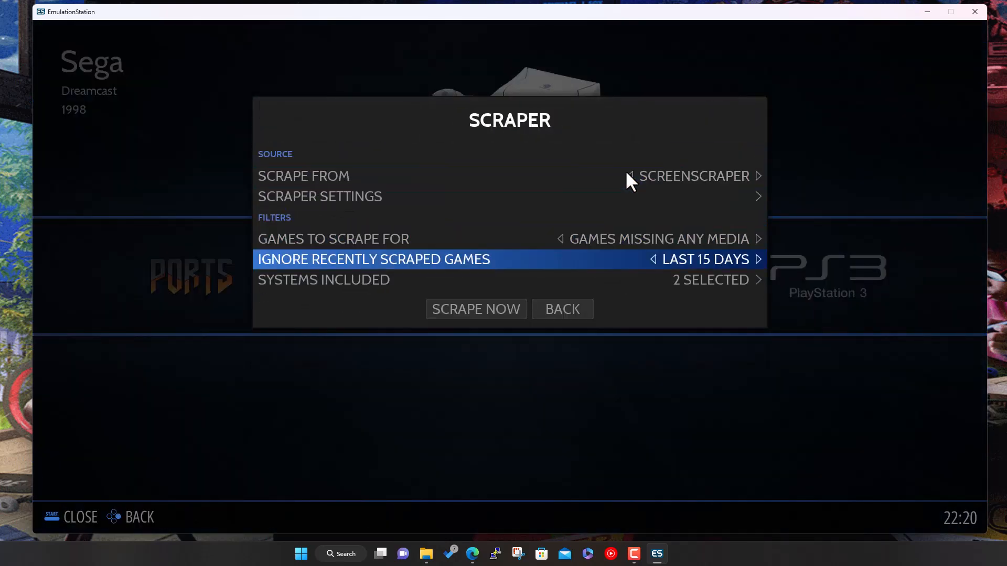
# Step: Exclude PlayStation 3 from scraping and try scraping, dismissing the resulting login error
pyautogui.press('up')
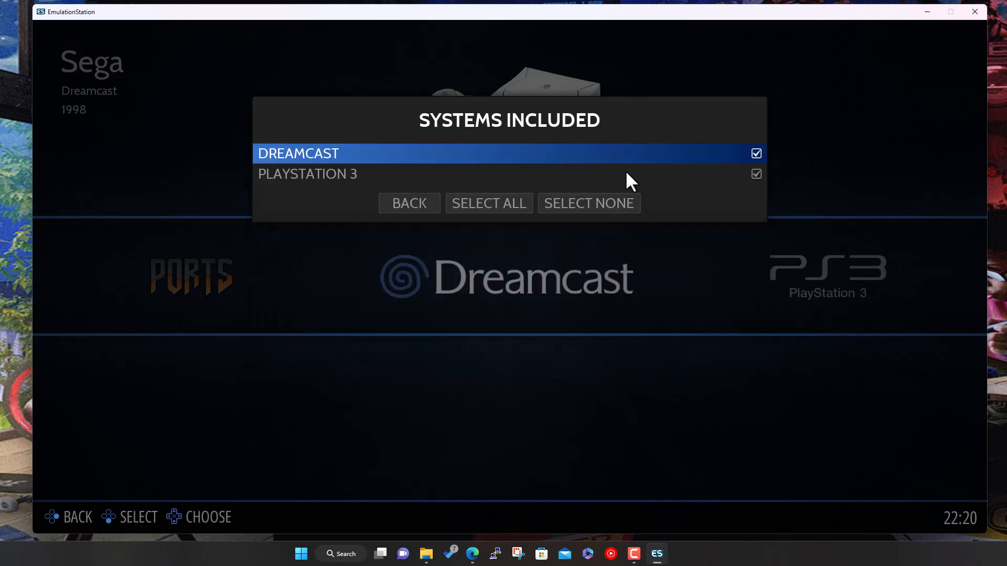
pyautogui.click(755, 174)
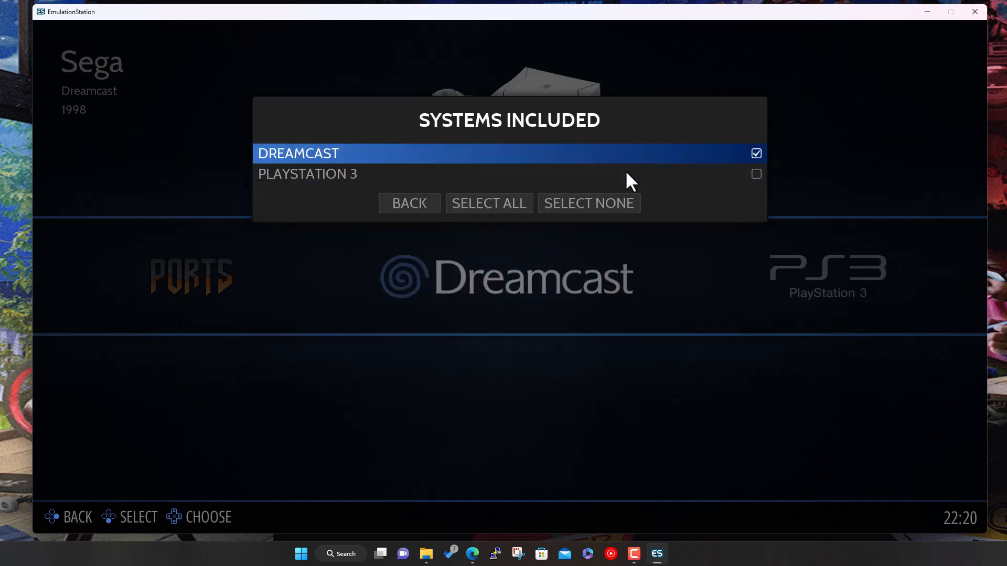
pyautogui.click(408, 203)
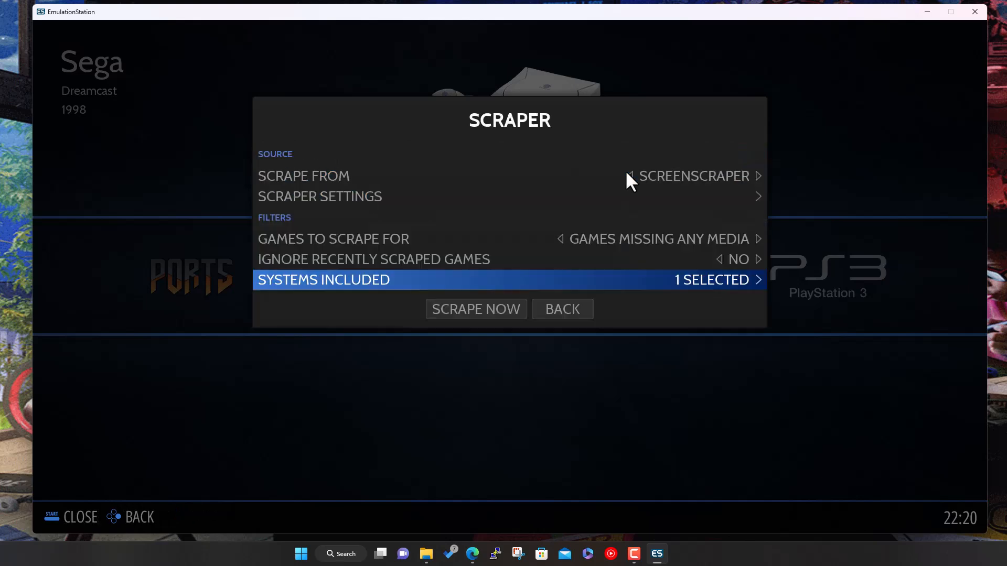
pyautogui.click(475, 309)
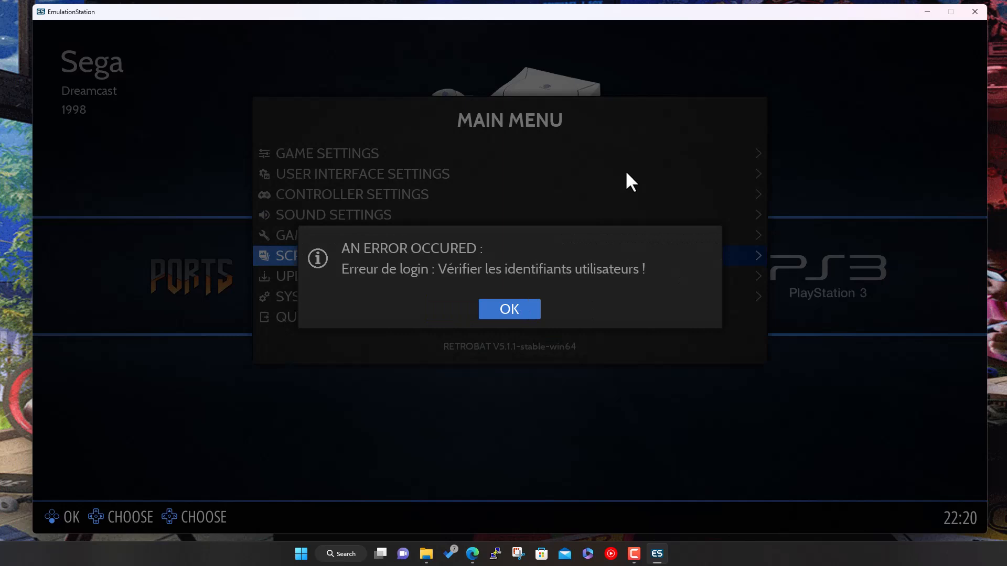
pyautogui.click(509, 309)
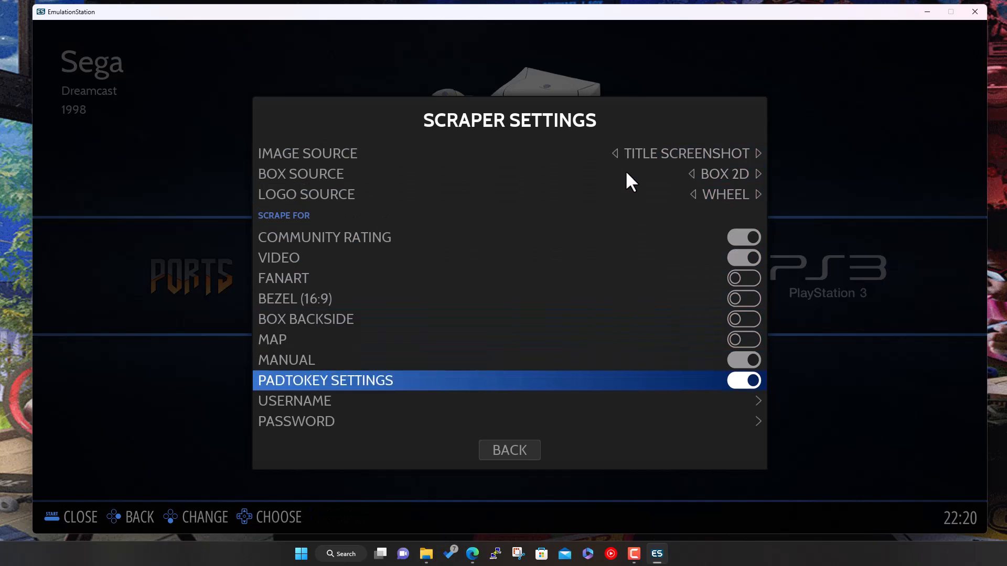
# Step: Enter the scraper login, exclude PlayStation 3, set Ignore Recently Scraped to No, and scrape
pyautogui.click(294, 401)
pyautogui.write('RapsterUK')
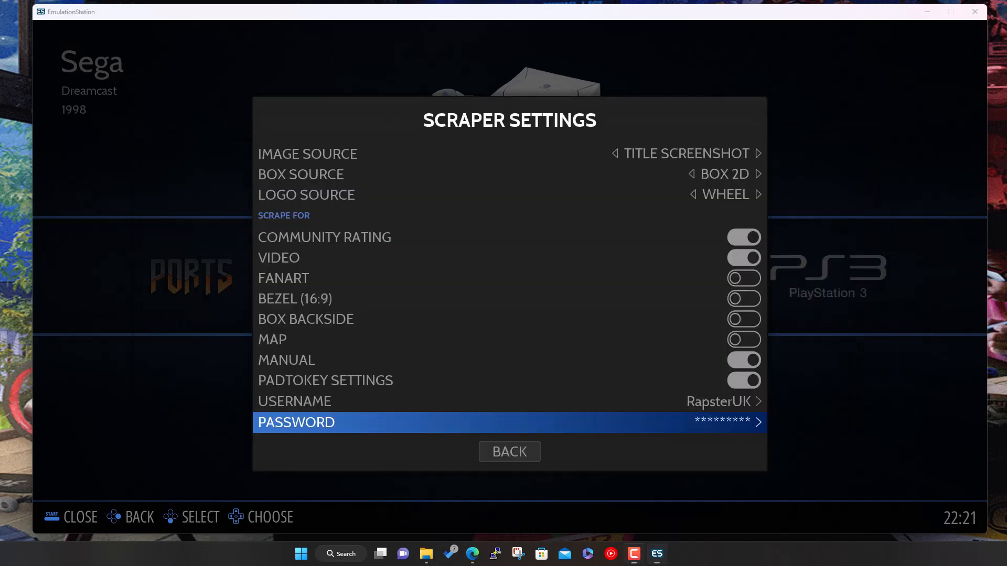
pyautogui.moveTo(526, 379)
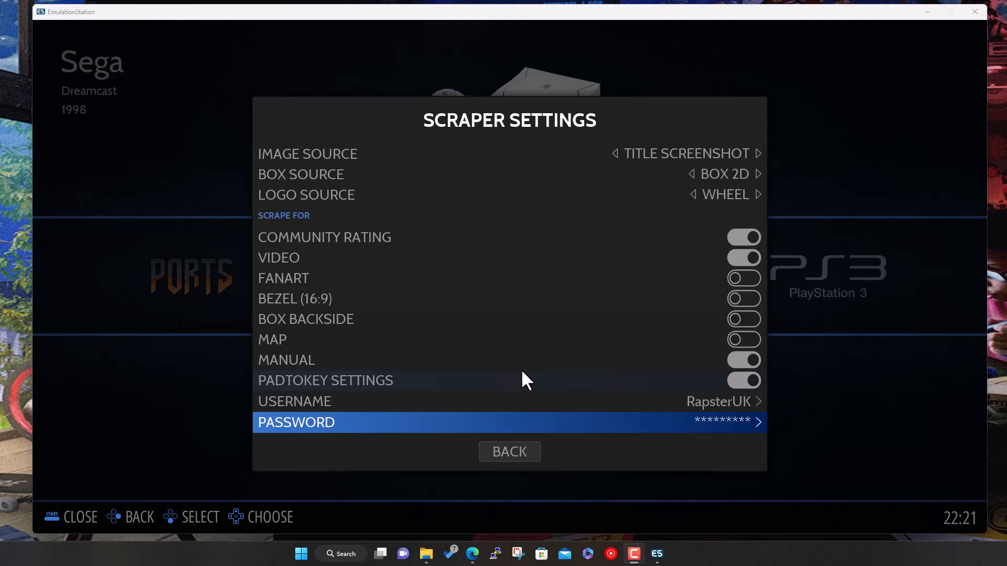
pyautogui.moveTo(526, 23)
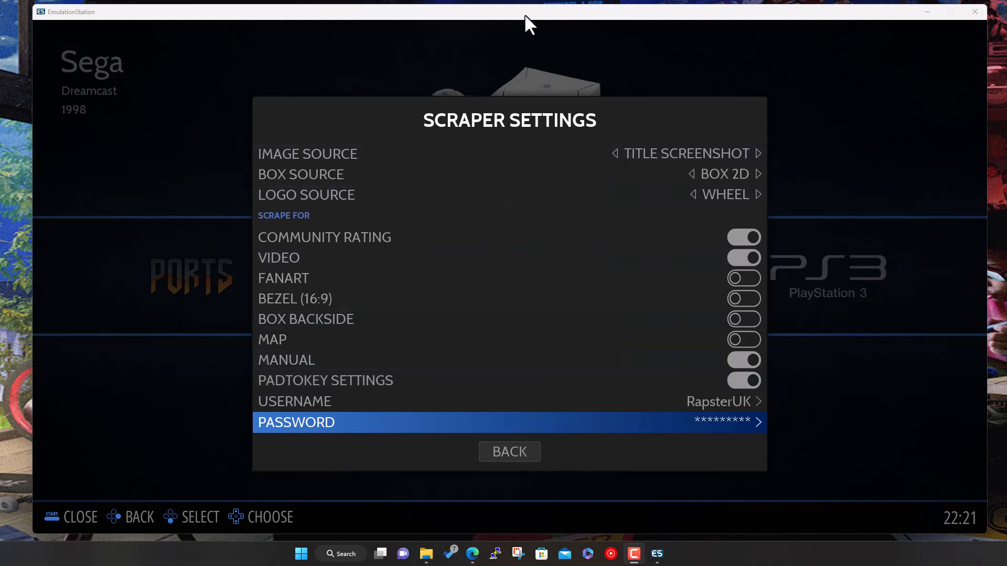
pyautogui.click(508, 452)
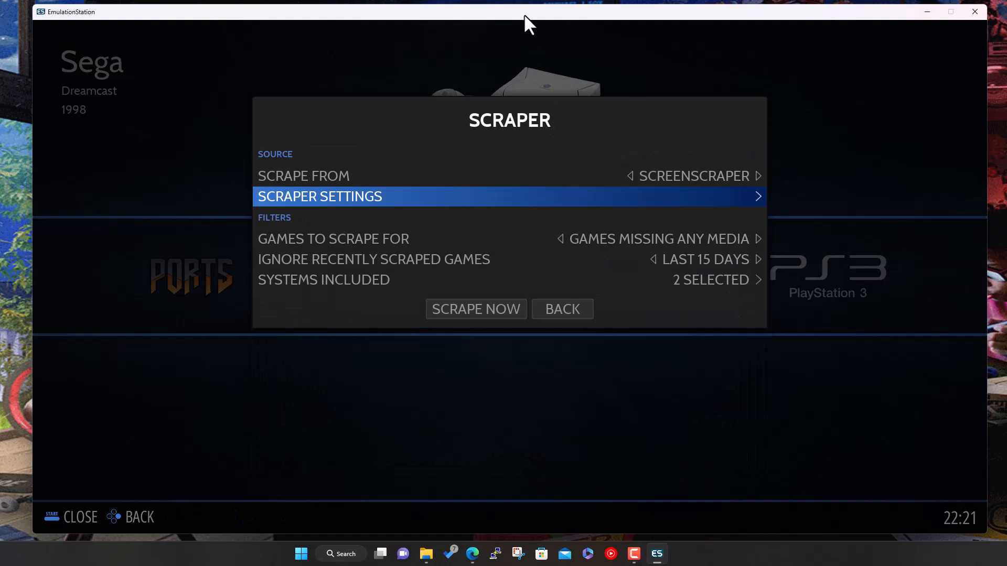
pyautogui.click(323, 279)
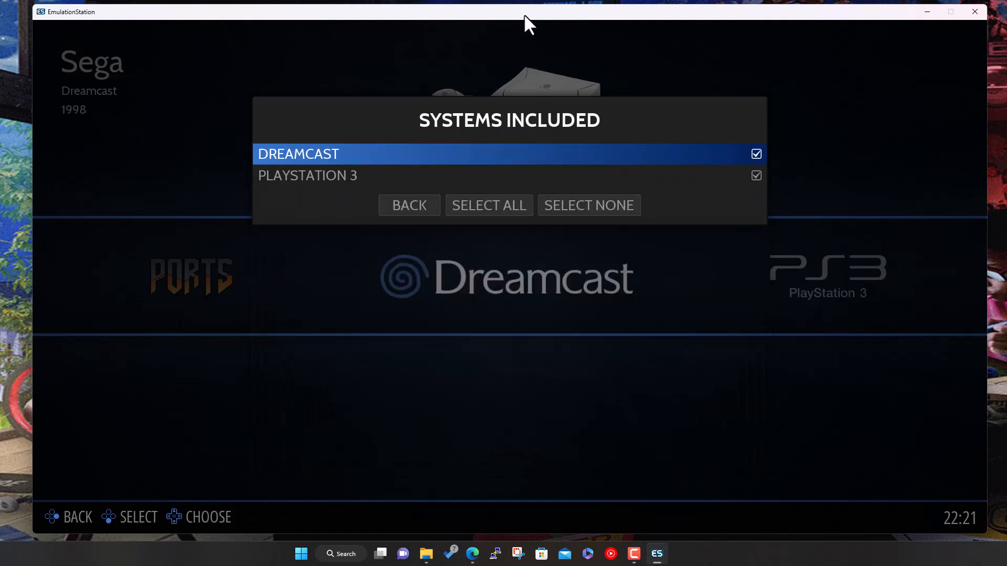
pyautogui.click(755, 175)
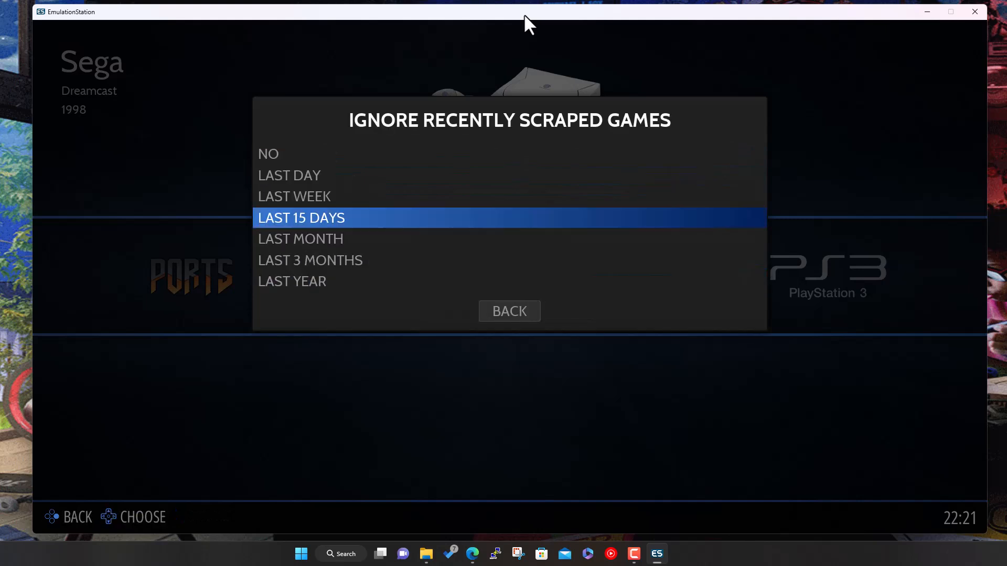
pyautogui.click(509, 311)
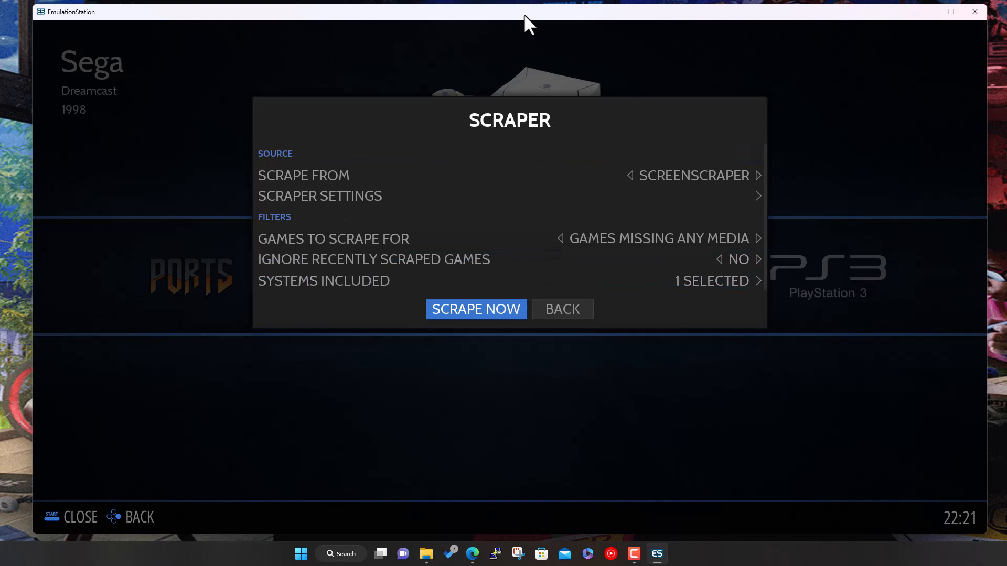
pyautogui.click(475, 308)
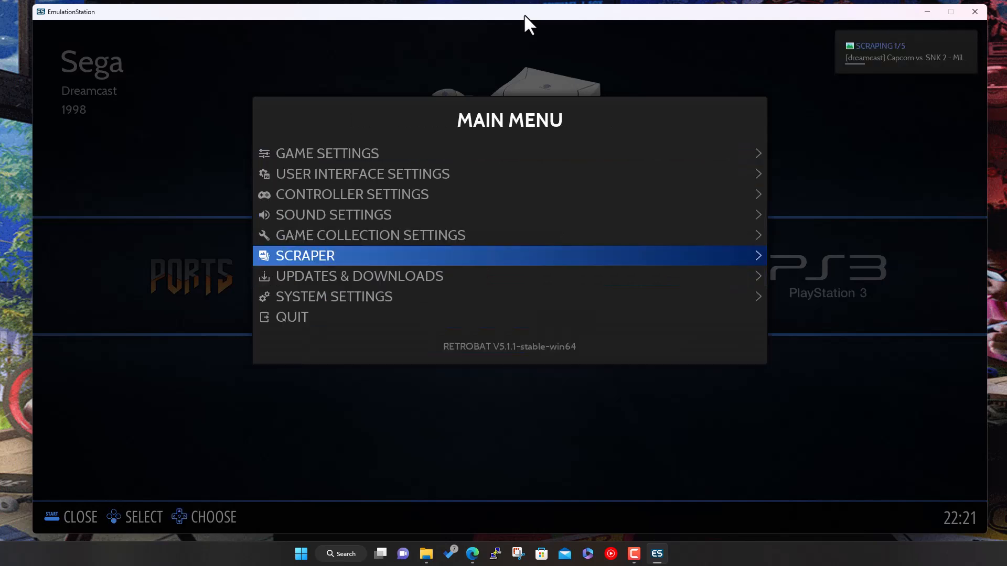
# Step: Close the menu, launch a Dreamcast game, and answer the missing BIOS warning
pyautogui.press('Escape')
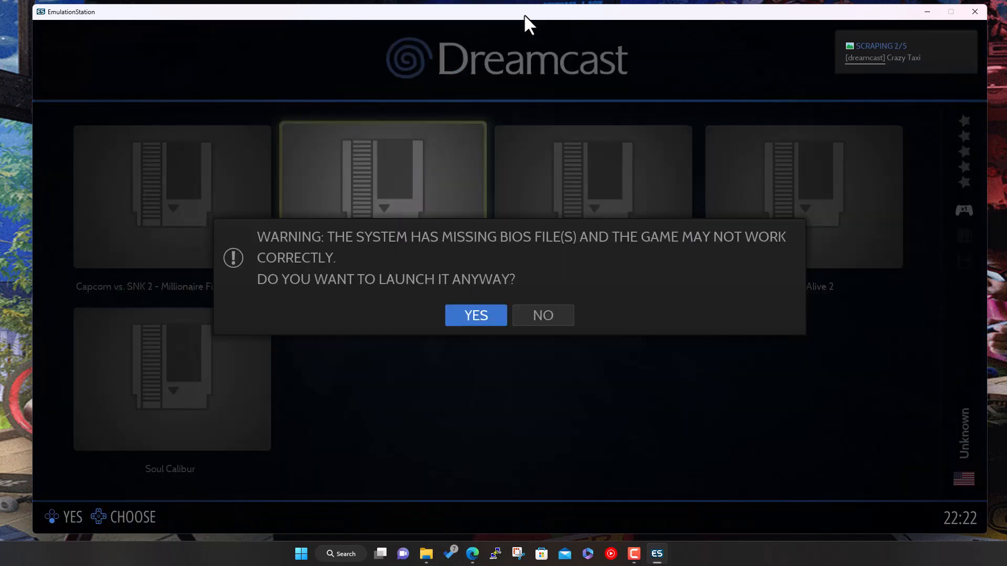
pyautogui.press('Right')
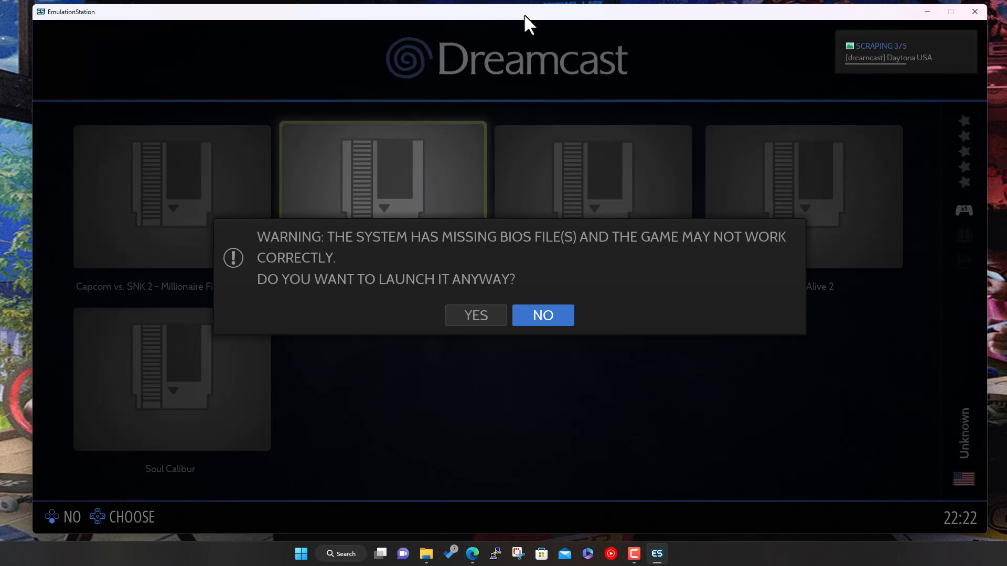
pyautogui.click(542, 315)
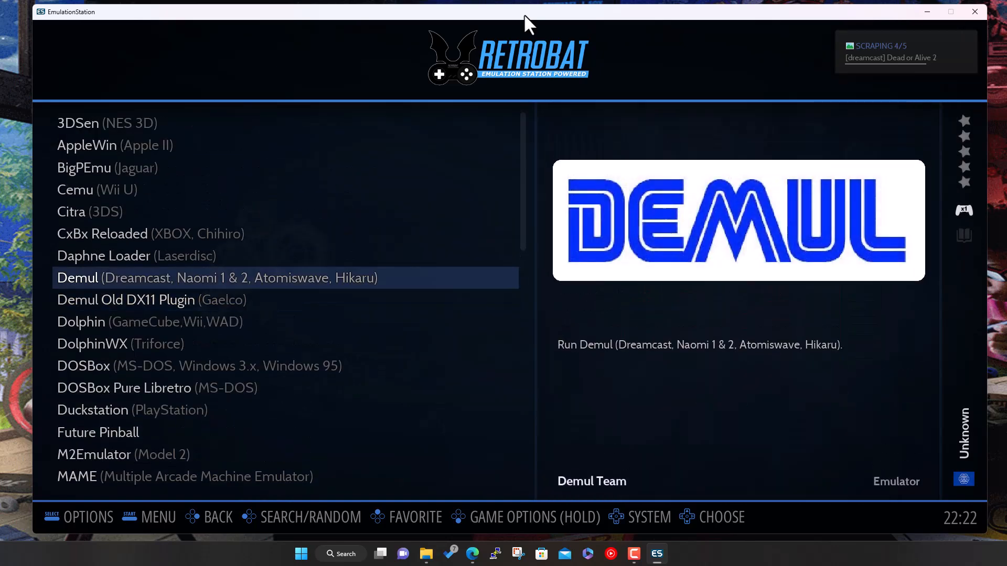
# Step: Scroll the emulator list from Demul down to Redream, launch it, and accept installing it
pyautogui.scroll(-3)
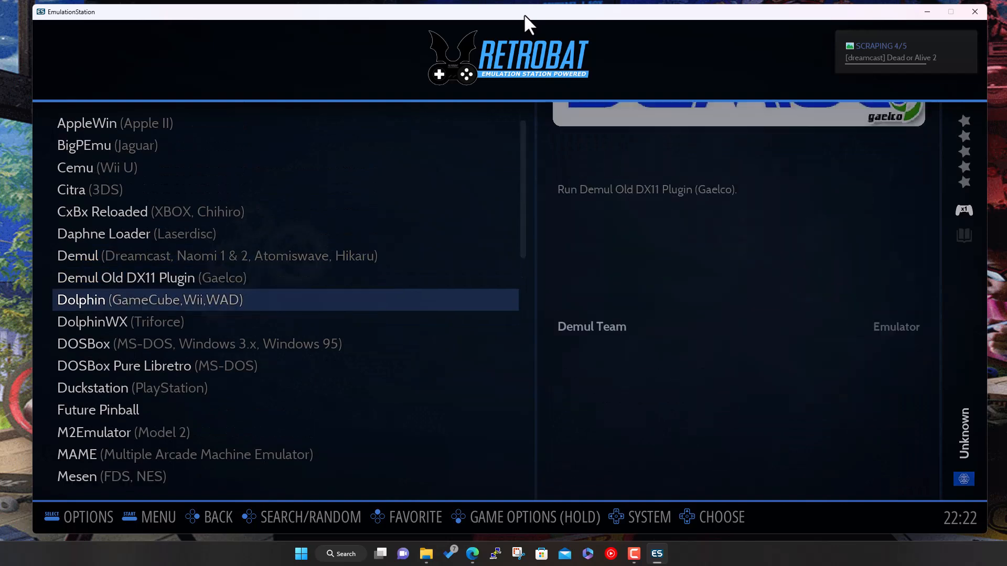
pyautogui.scroll(-3)
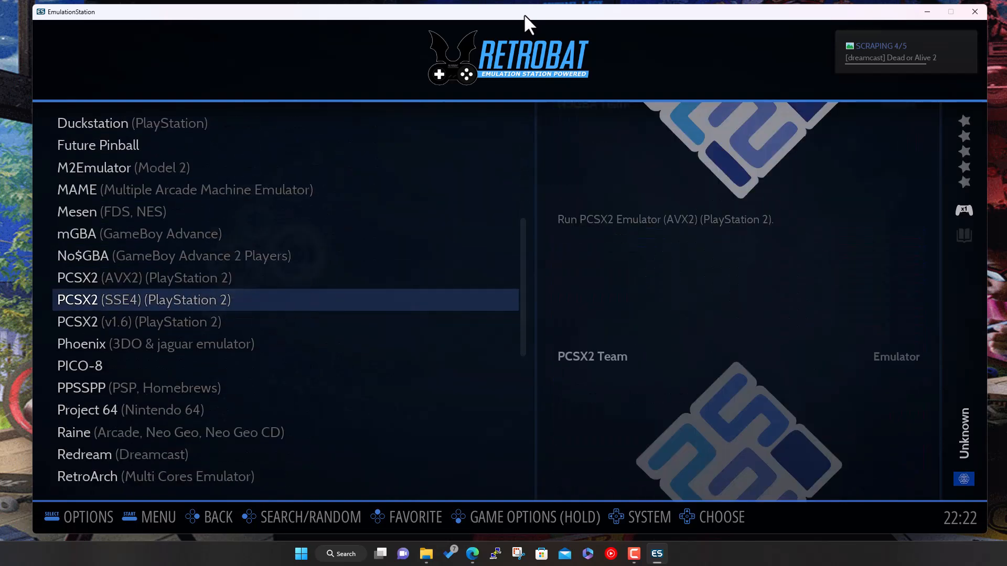
pyautogui.scroll(-3)
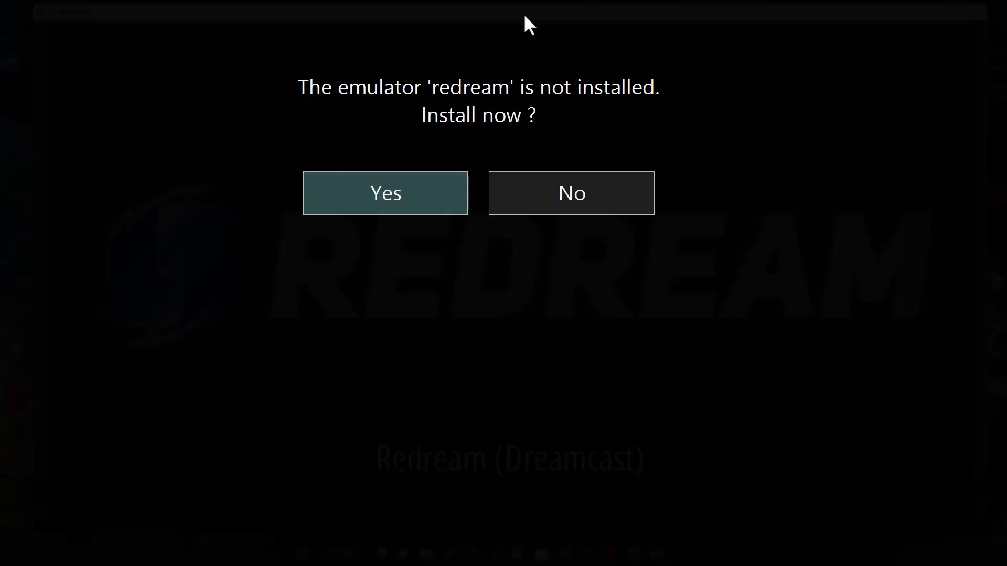
pyautogui.click(384, 192)
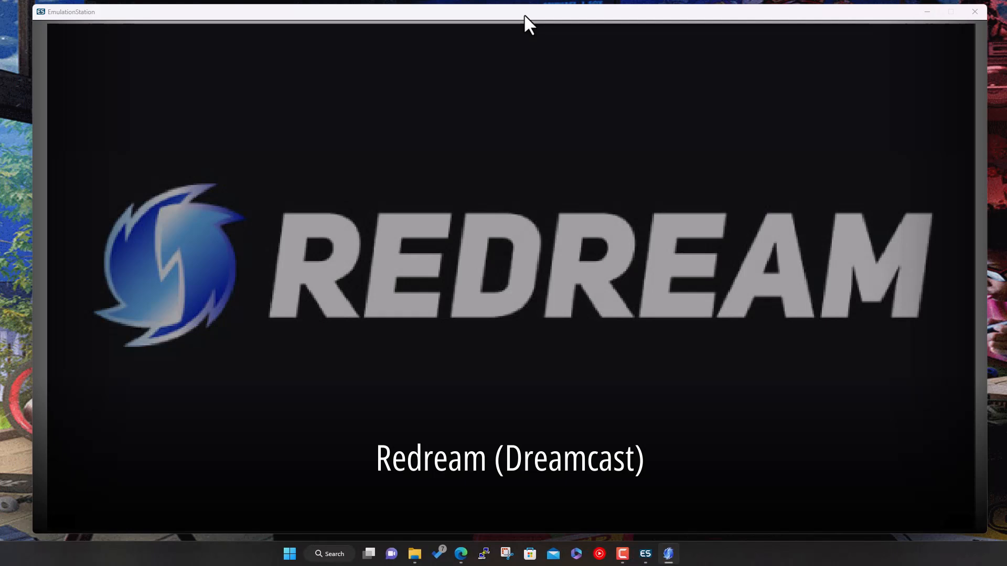
pyautogui.moveTo(841, 158)
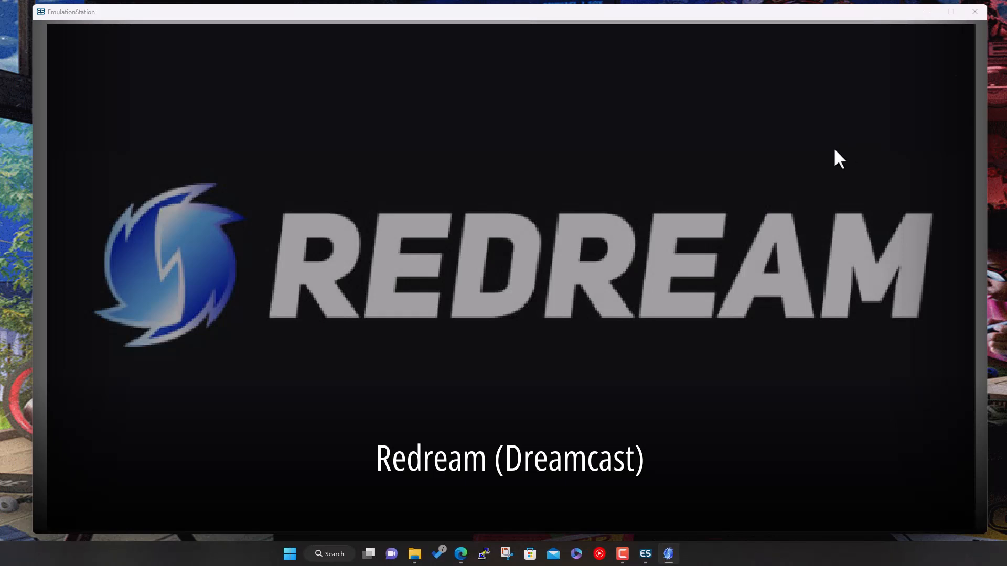
pyautogui.moveTo(687, 535)
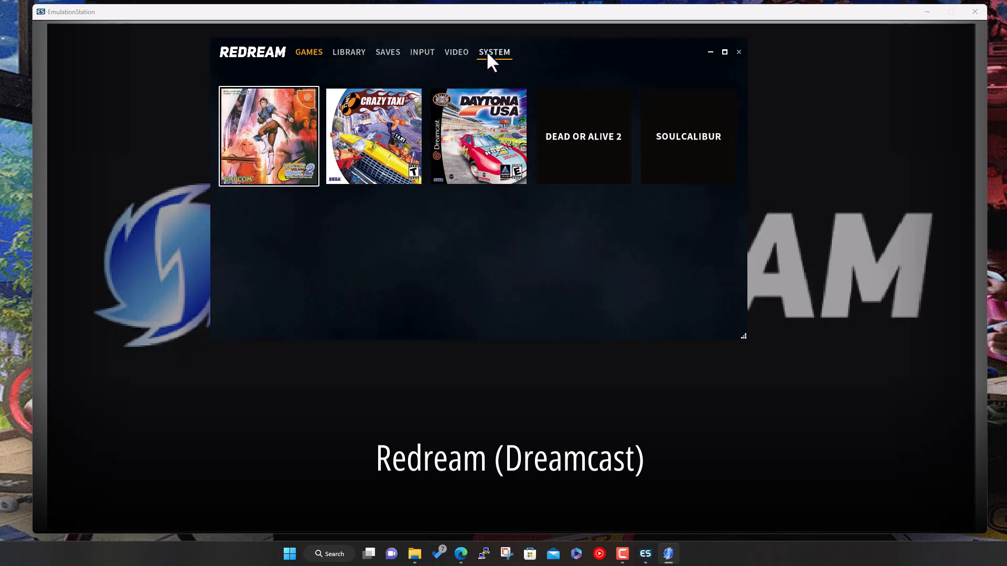
pyautogui.click(494, 52)
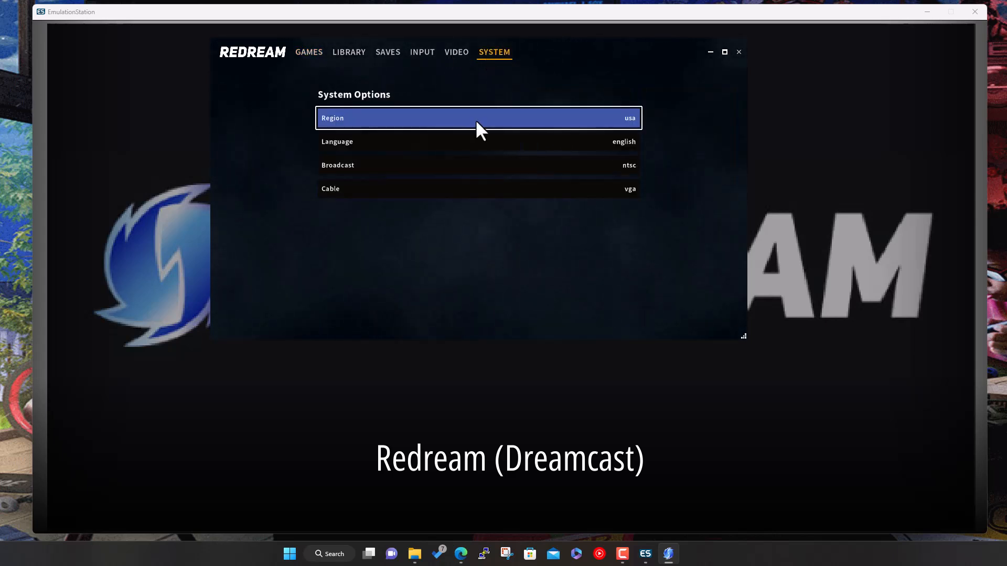
pyautogui.click(455, 51)
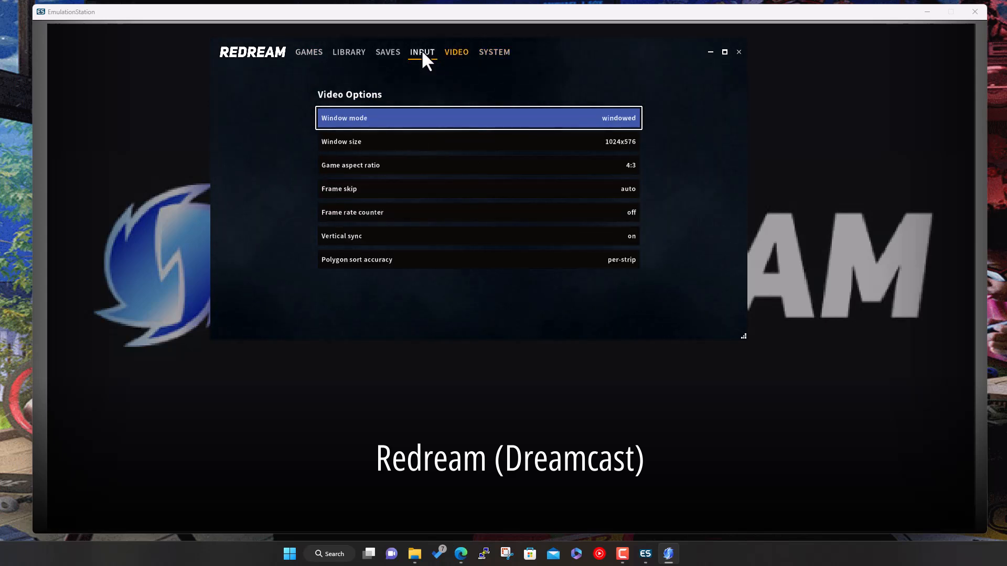
pyautogui.click(421, 52)
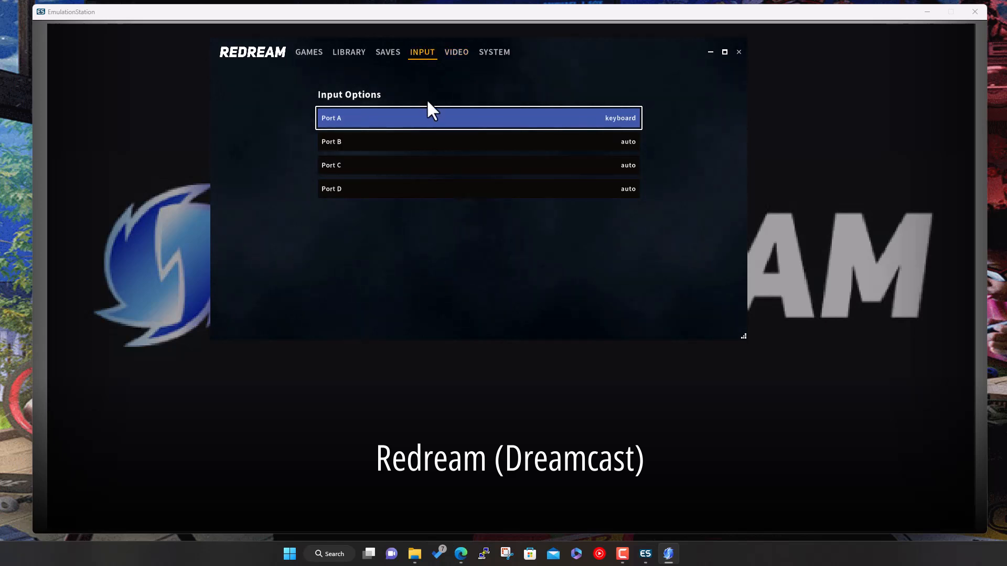
pyautogui.moveTo(427, 131)
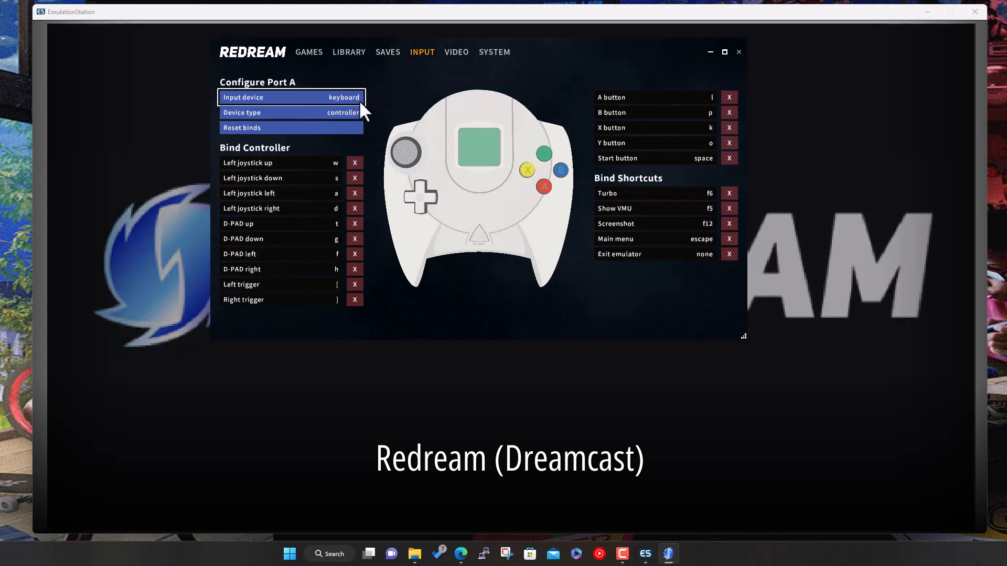
pyautogui.click(291, 97)
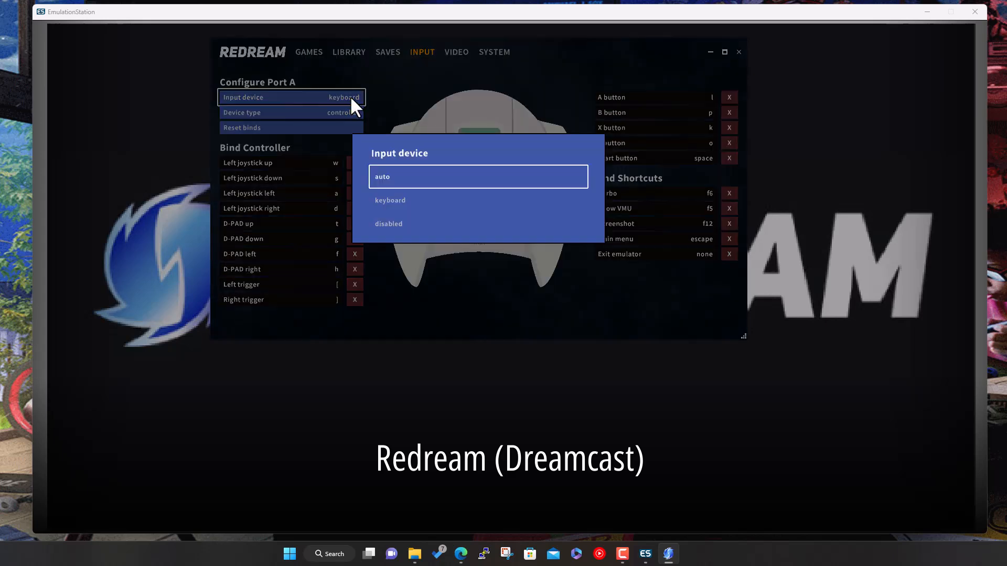
pyautogui.click(478, 176)
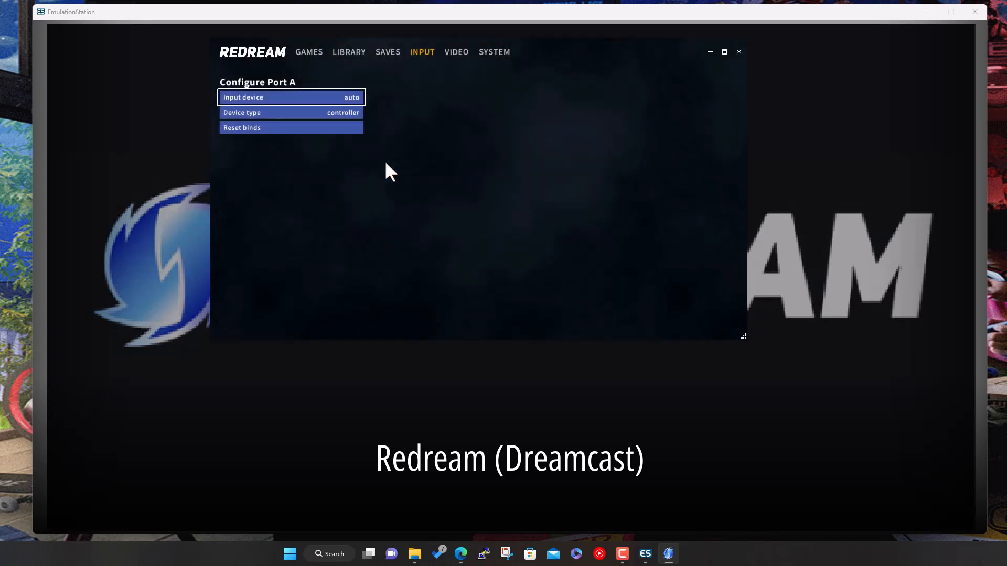
pyautogui.click(290, 112)
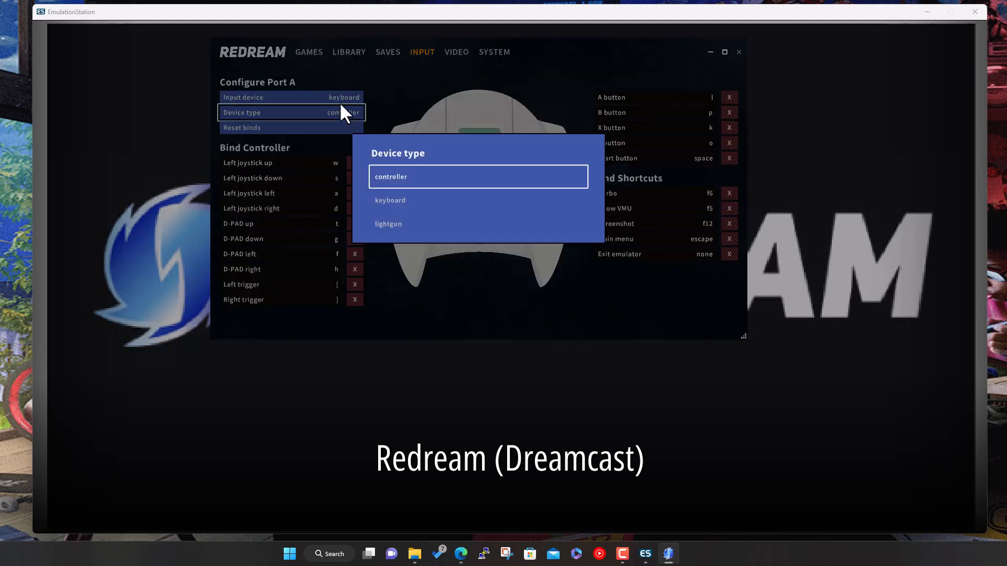
pyautogui.click(478, 176)
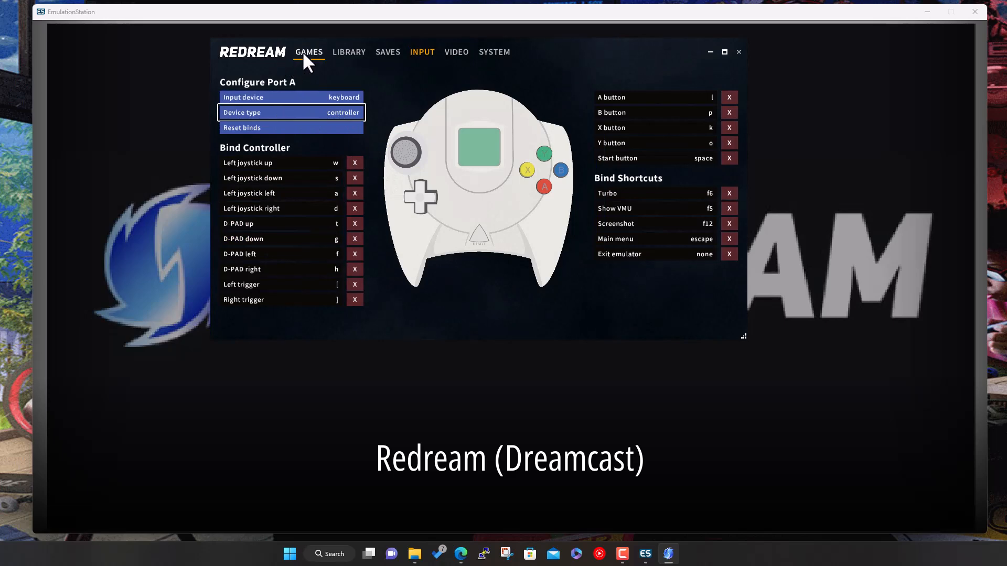
pyautogui.click(348, 52)
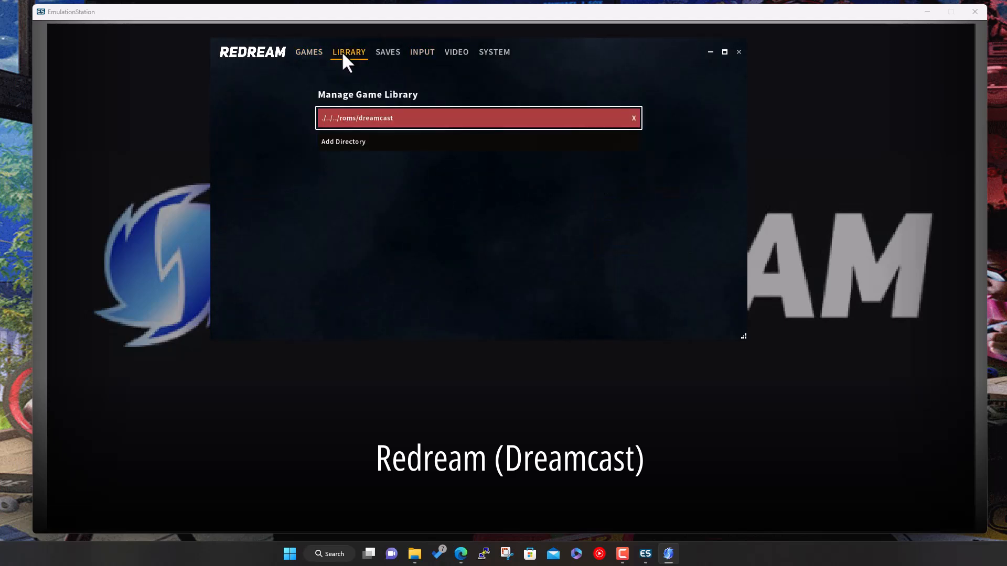
pyautogui.click(308, 51)
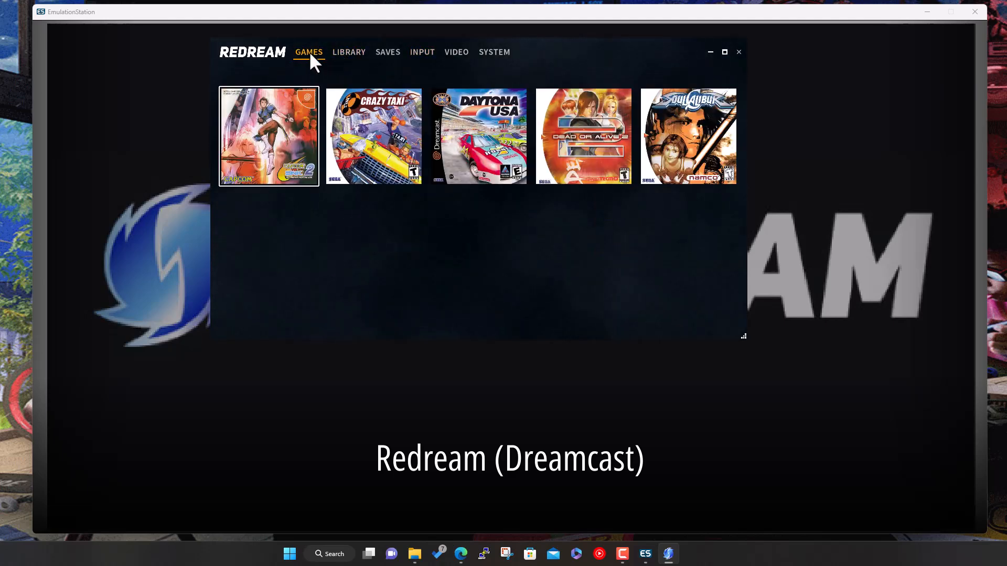
pyautogui.moveTo(529, 64)
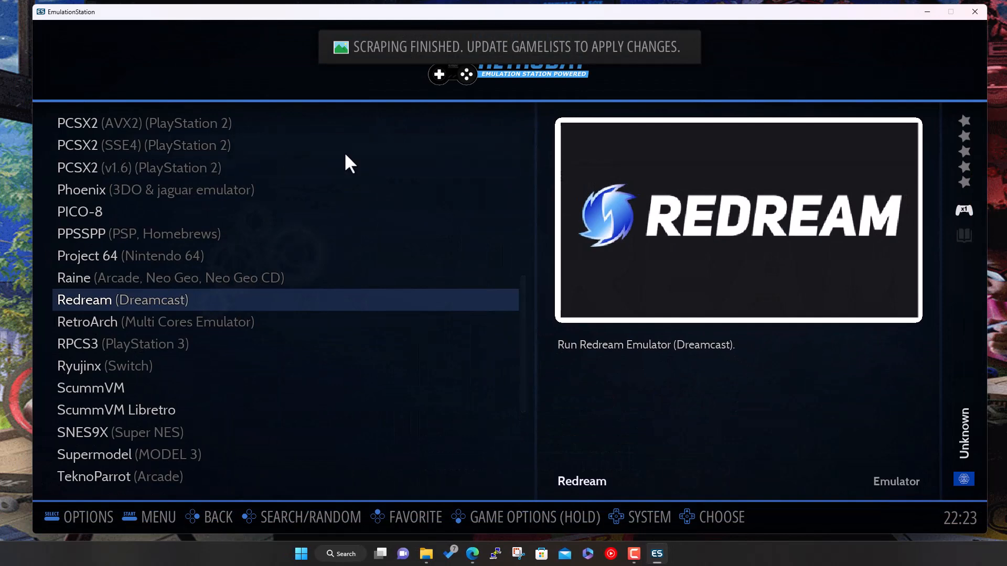
# Step: Leave the emulators list for the Dreamcast games collection and bring up the Main Menu
pyautogui.press('Escape')
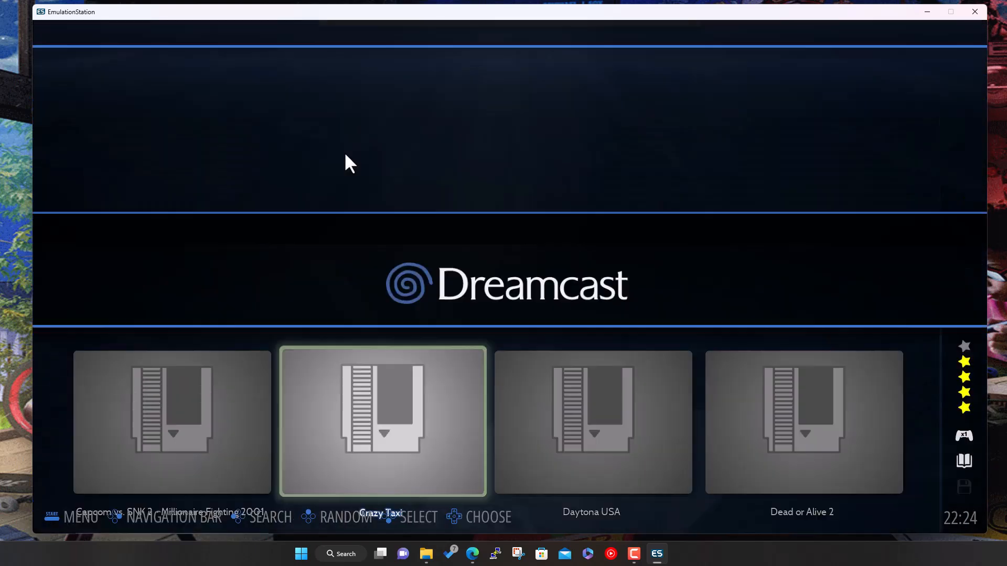
pyautogui.click(75, 518)
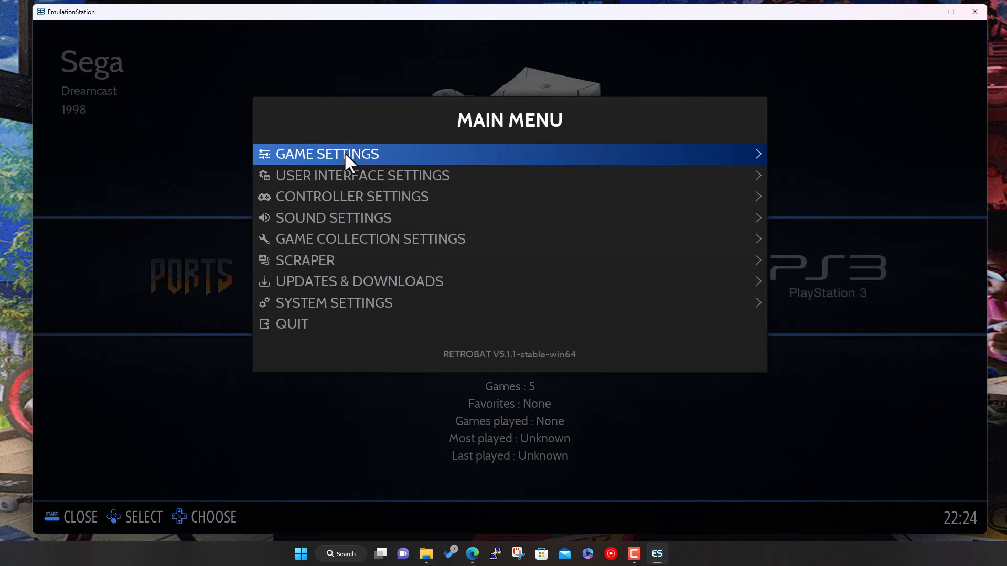
pyautogui.click(327, 153)
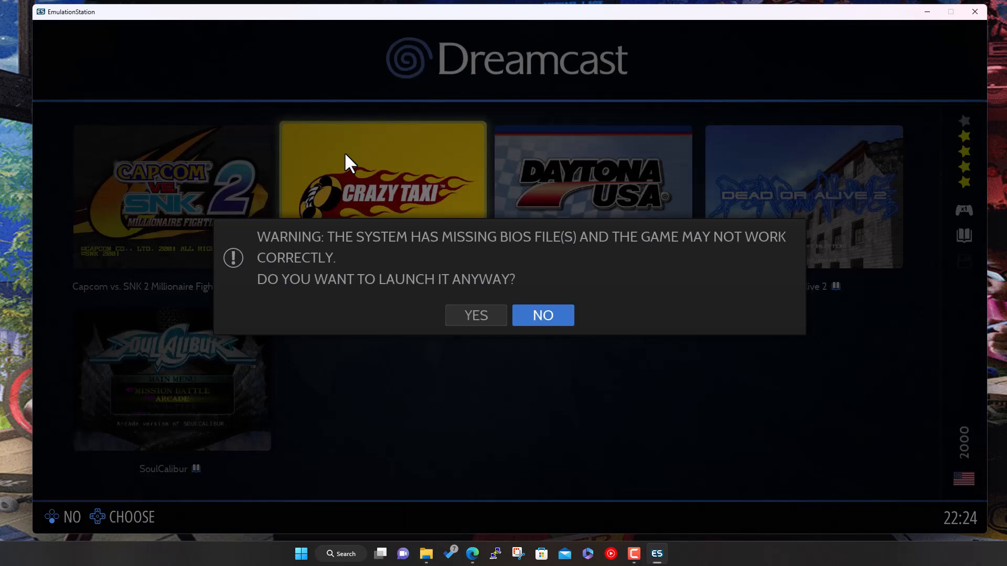
# Step: Choose NO on the missing BIOS warning for Crazy Taxi
pyautogui.click(541, 315)
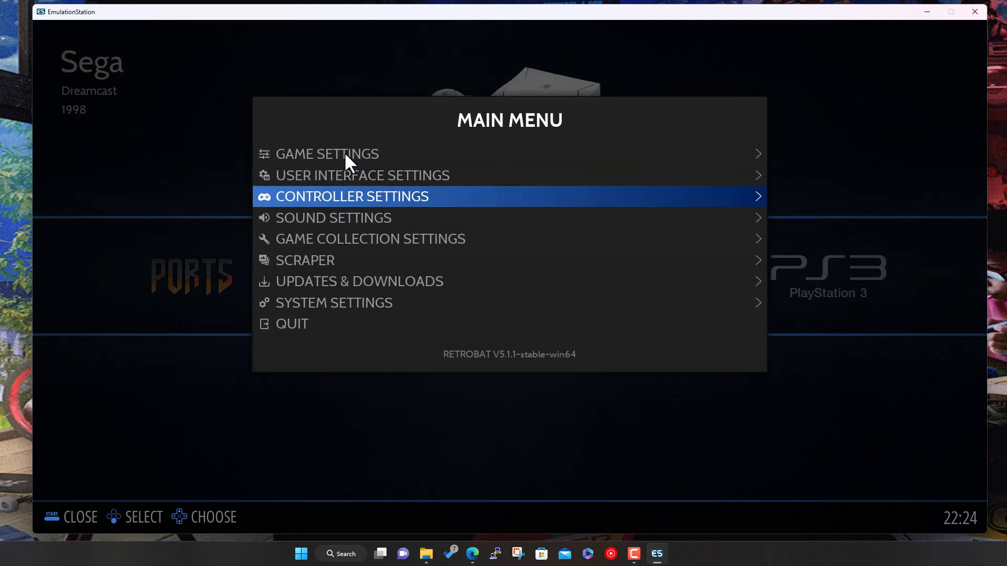
# Step: Look through System Settings, then return to the main menu and go into Game Settings
pyautogui.click(334, 303)
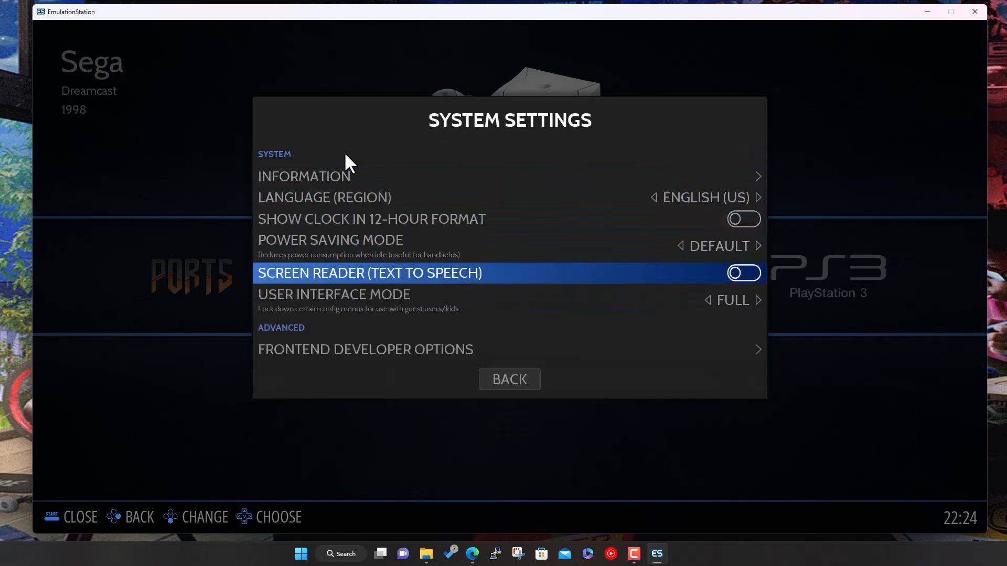
pyautogui.press('Escape')
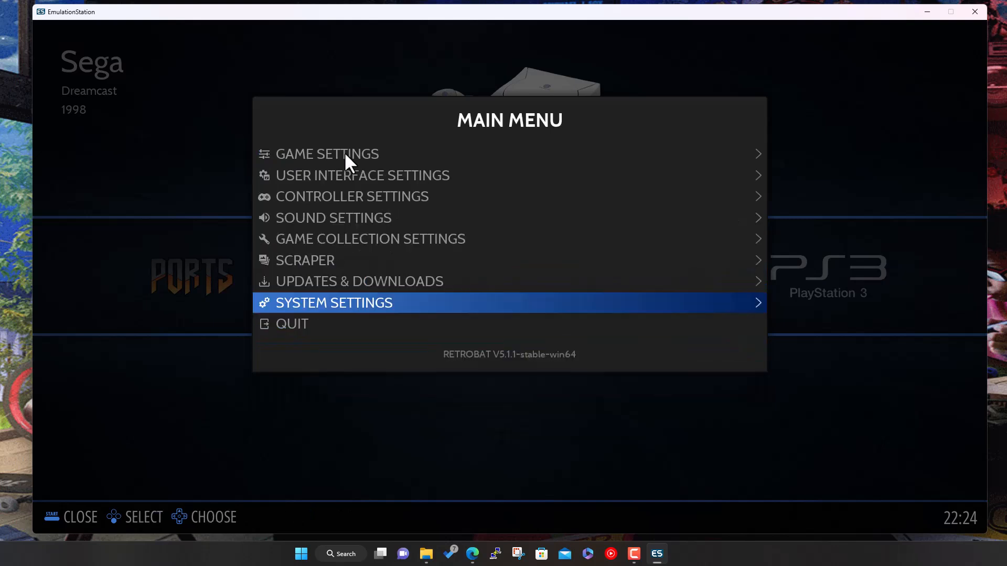
pyautogui.press('up')
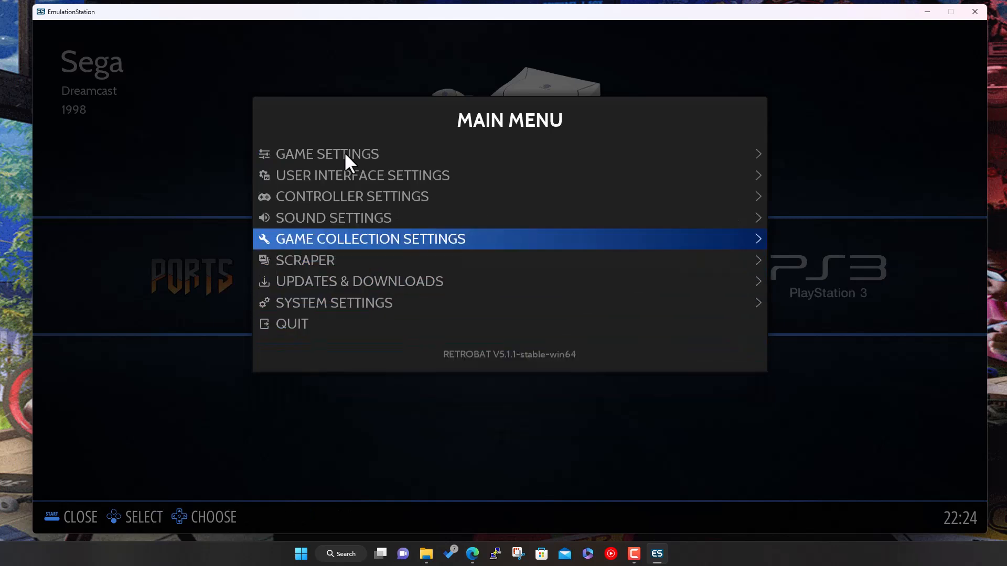
pyautogui.press('Up')
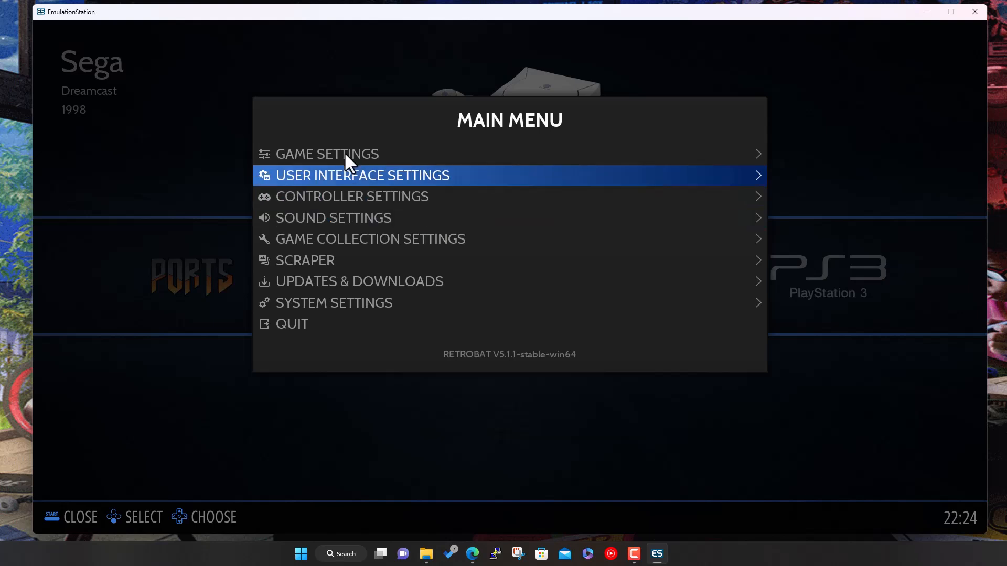
pyautogui.click(326, 154)
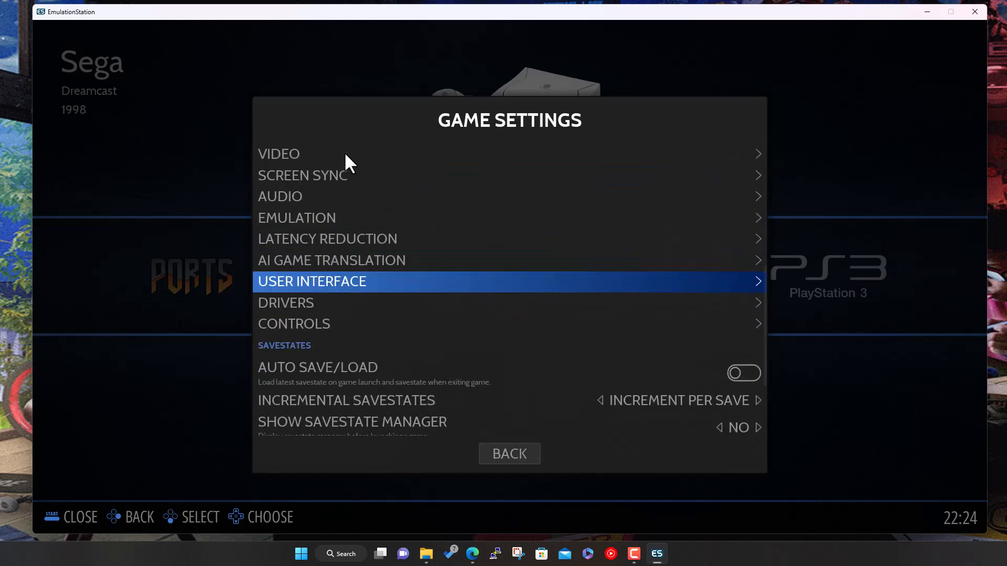
pyautogui.scroll(-3)
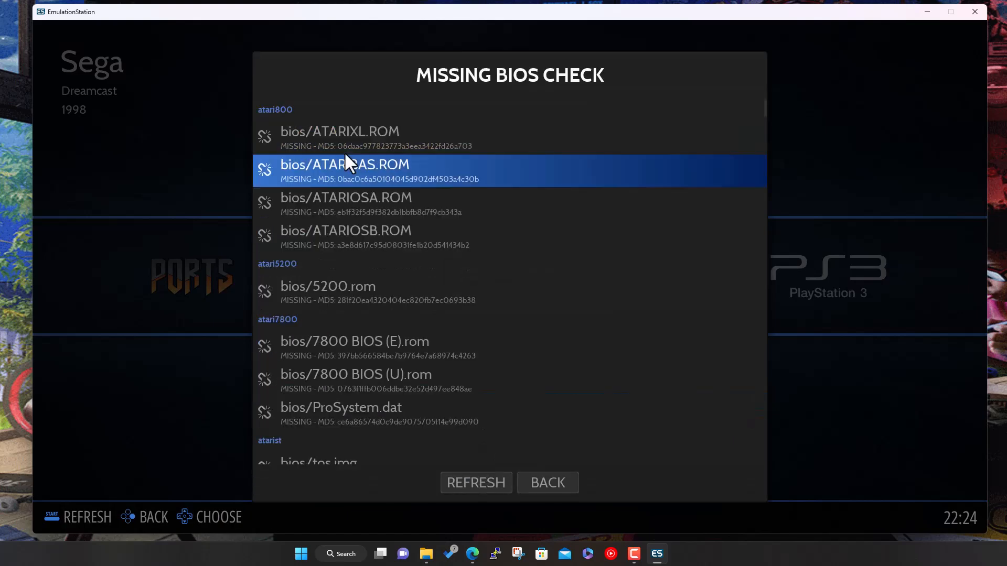
# Step: Scroll the Missing BIOS Check to Dreamcast's dc_boot.bin, dc_flash.bin and dc.zip, then switch to File Explorer
pyautogui.scroll(-3)
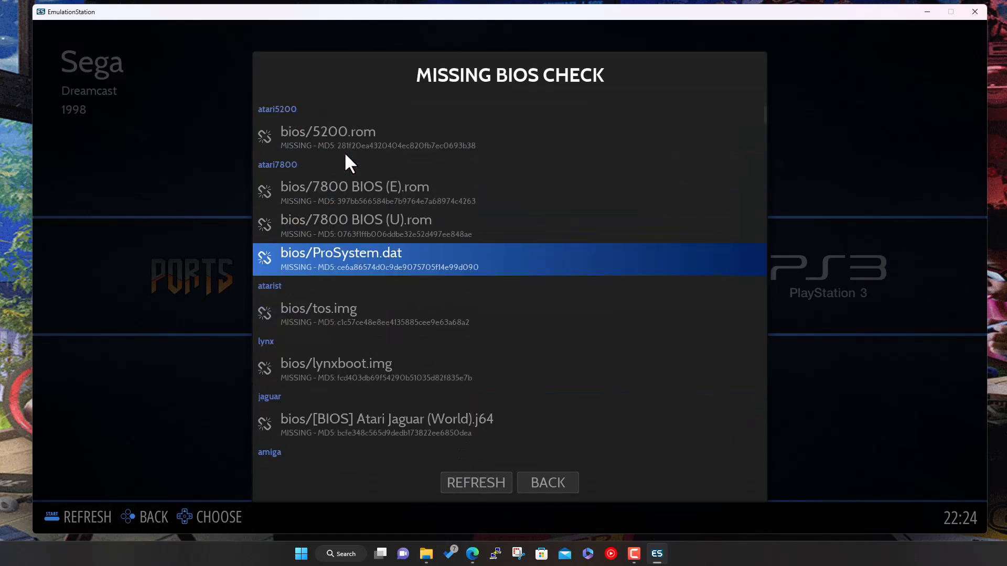
pyautogui.scroll(-3)
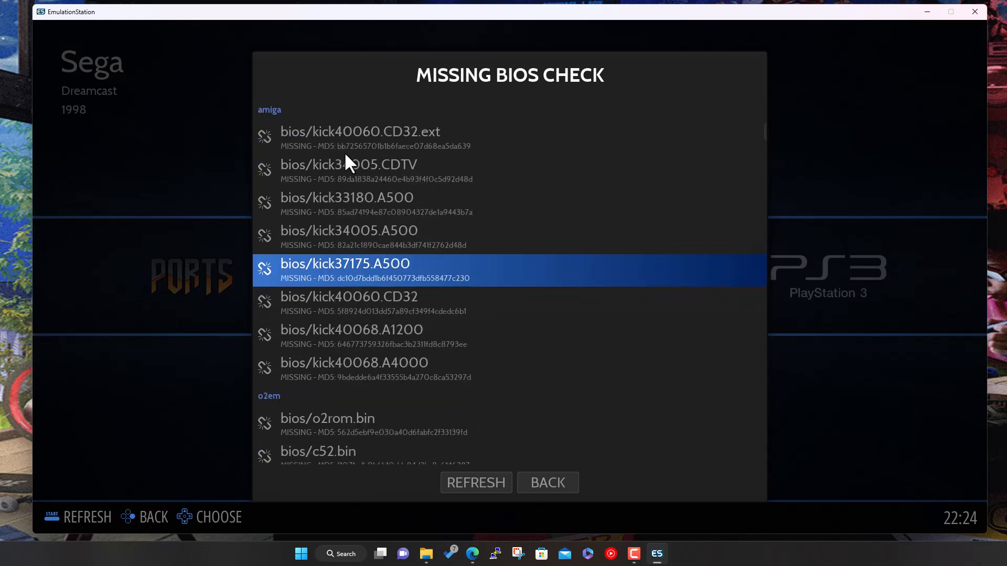
pyautogui.scroll(-3)
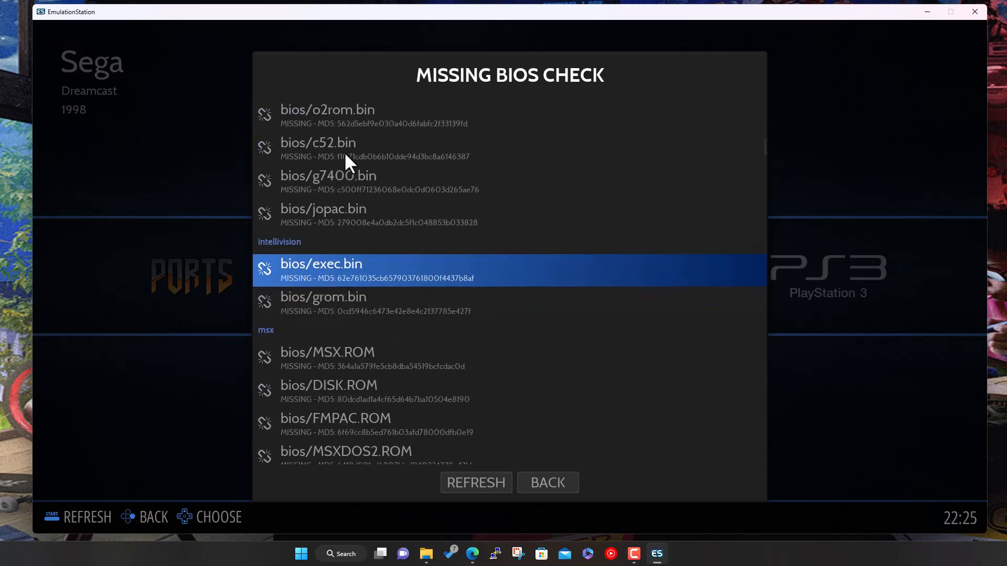
pyautogui.scroll(-3)
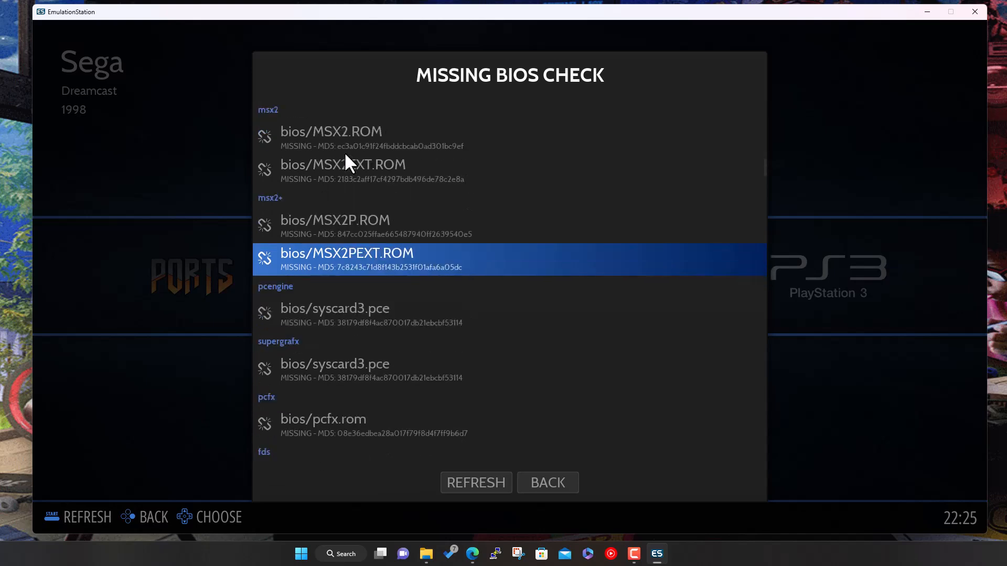
pyautogui.scroll(-3)
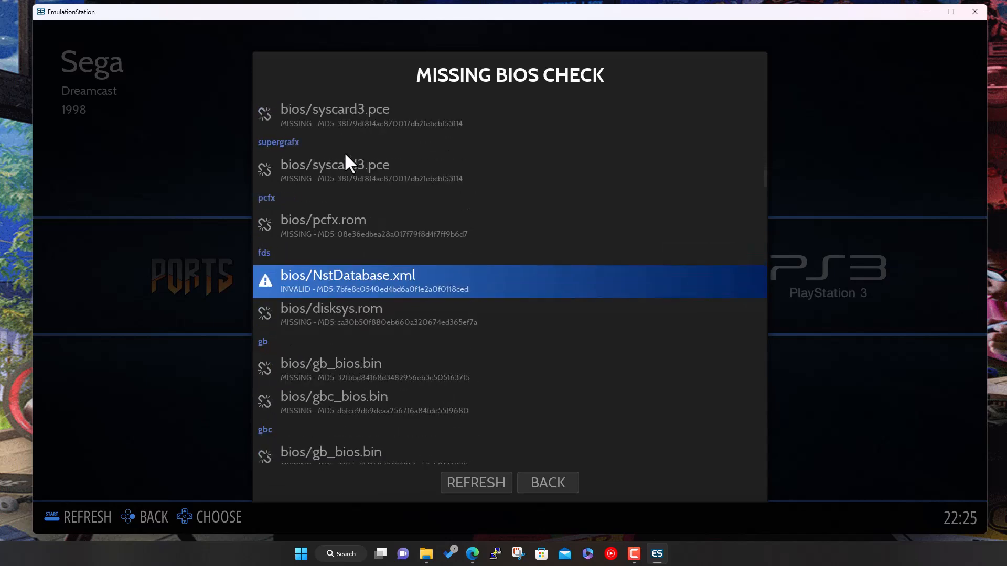
pyautogui.scroll(-3)
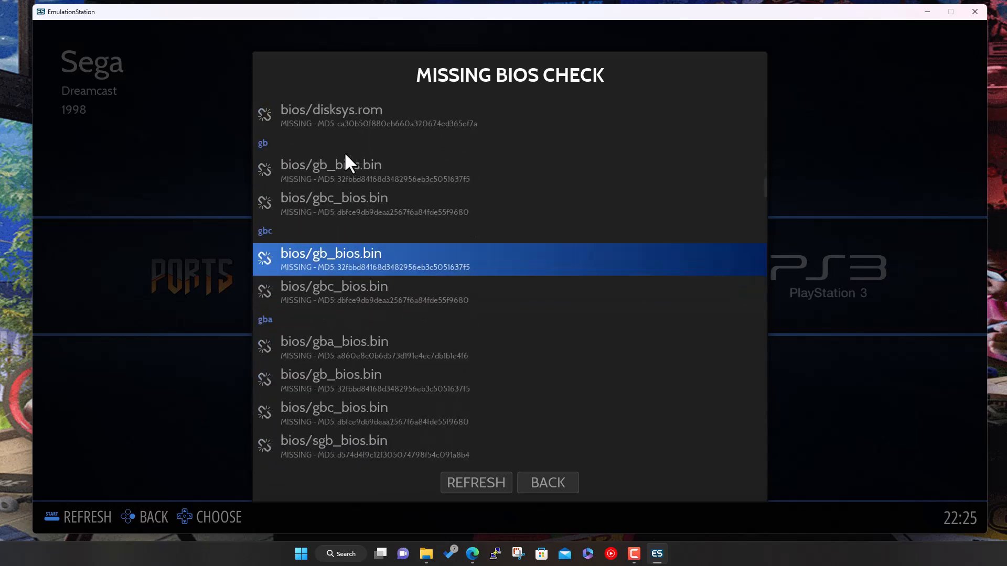
pyautogui.scroll(-3)
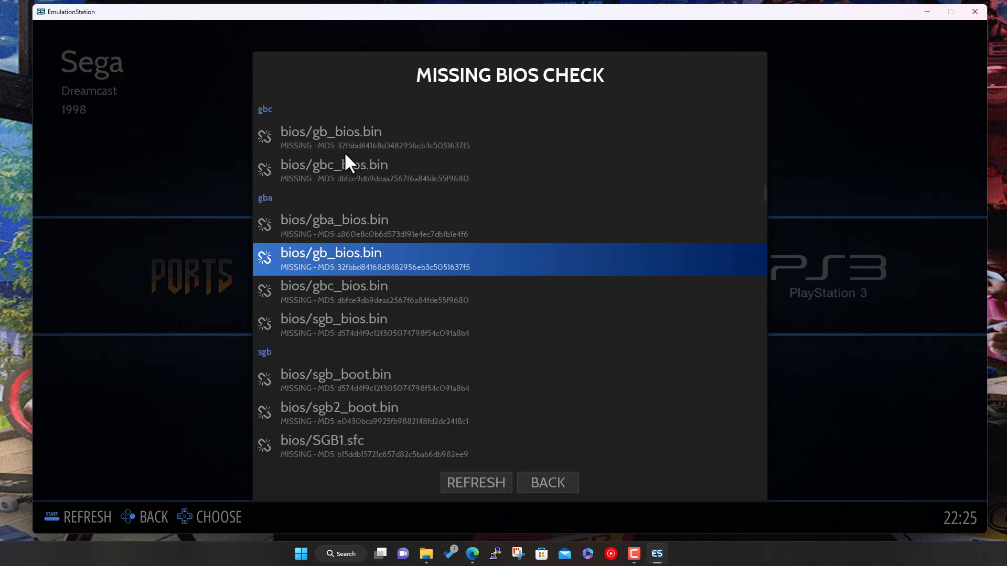
pyautogui.scroll(-3)
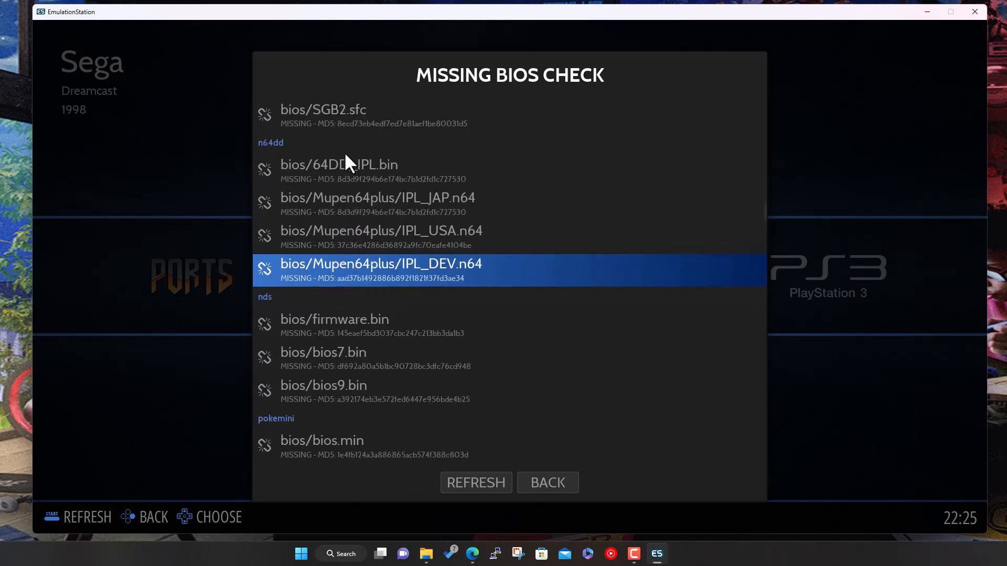
pyautogui.scroll(-3)
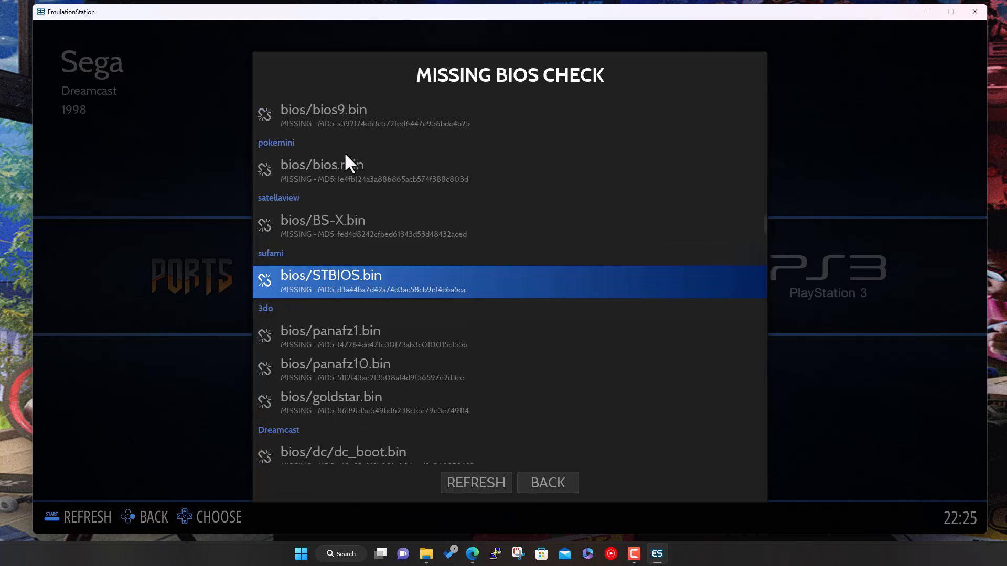
pyautogui.scroll(-3)
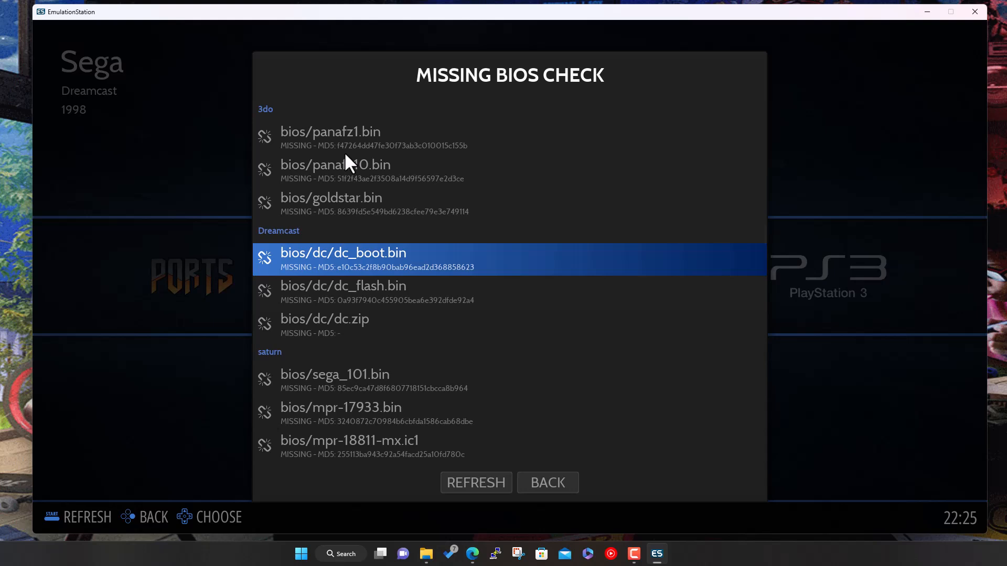
pyautogui.scroll(-3)
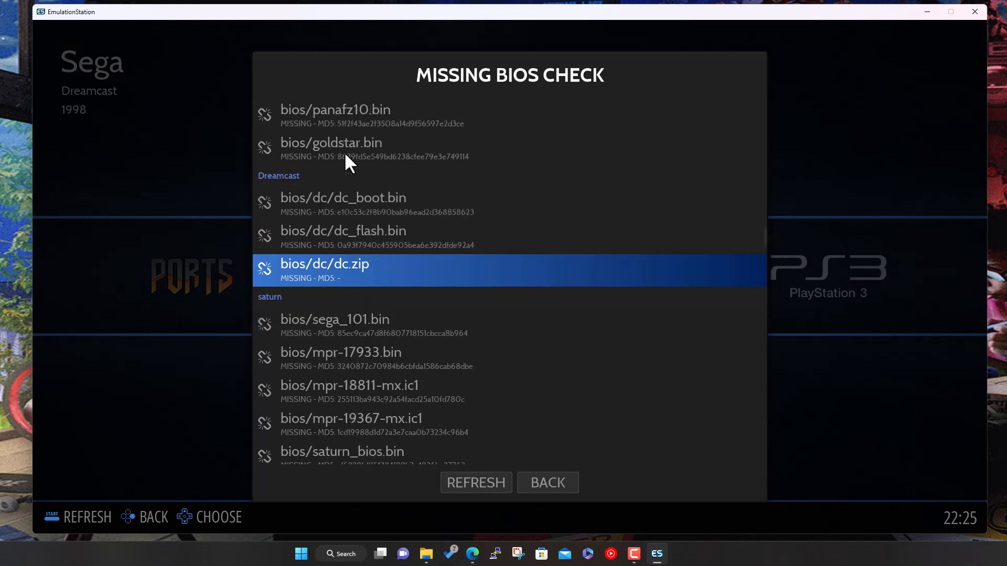
pyautogui.moveTo(391, 202)
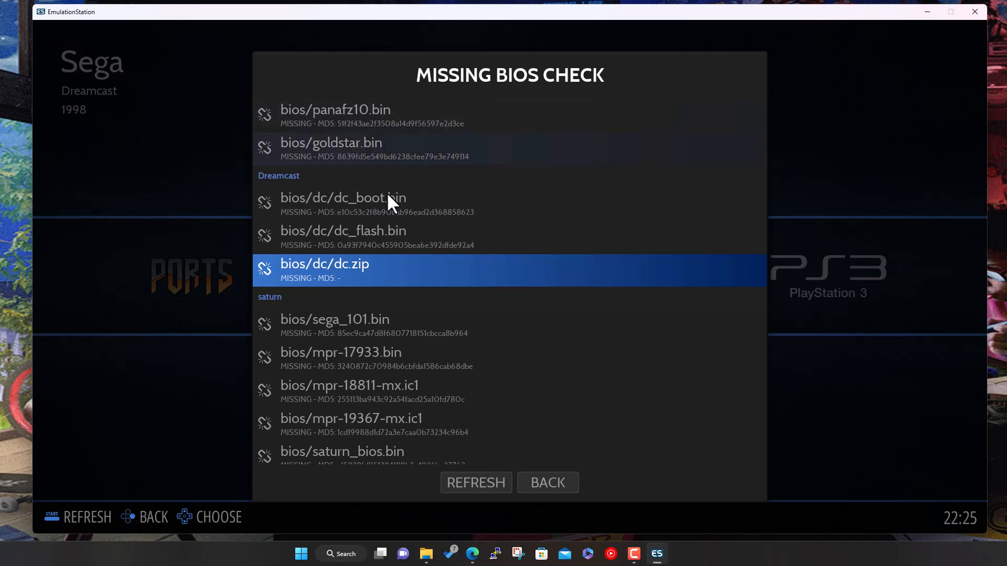
pyautogui.click(426, 554)
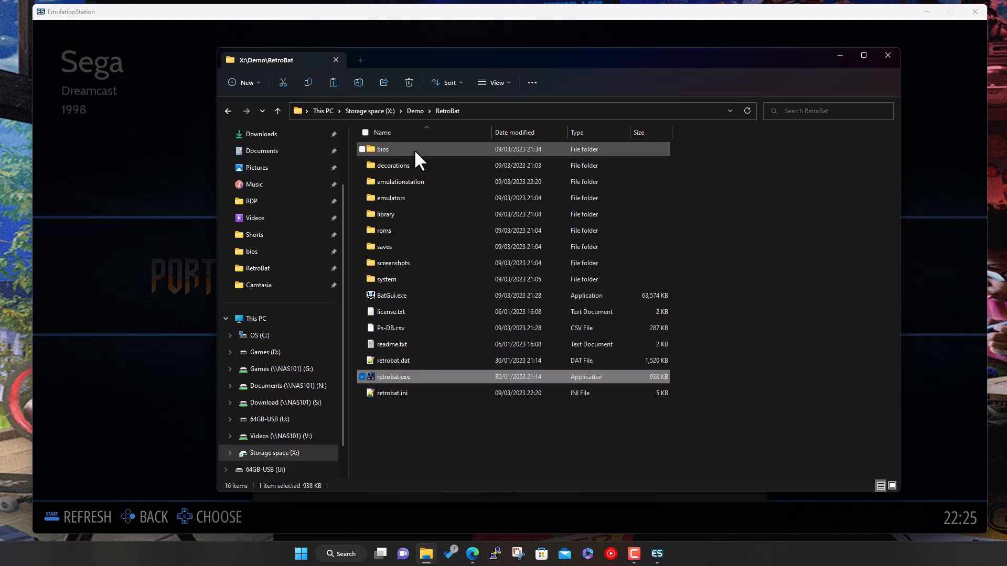
# Step: Check the dc folder in RetroBat's bios folder, then navigate to emulators\redream
pyautogui.doubleClick(383, 149)
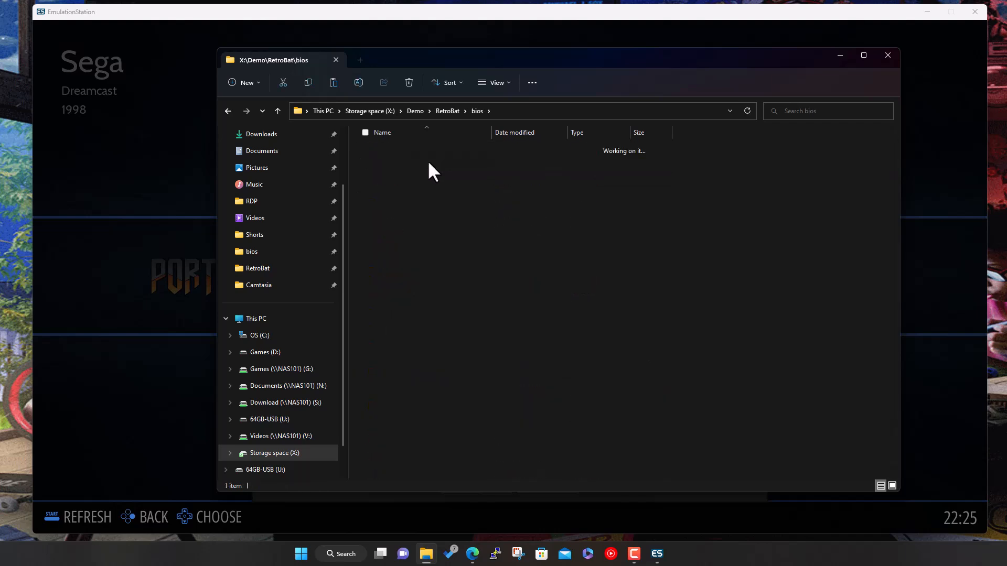
pyautogui.click(381, 165)
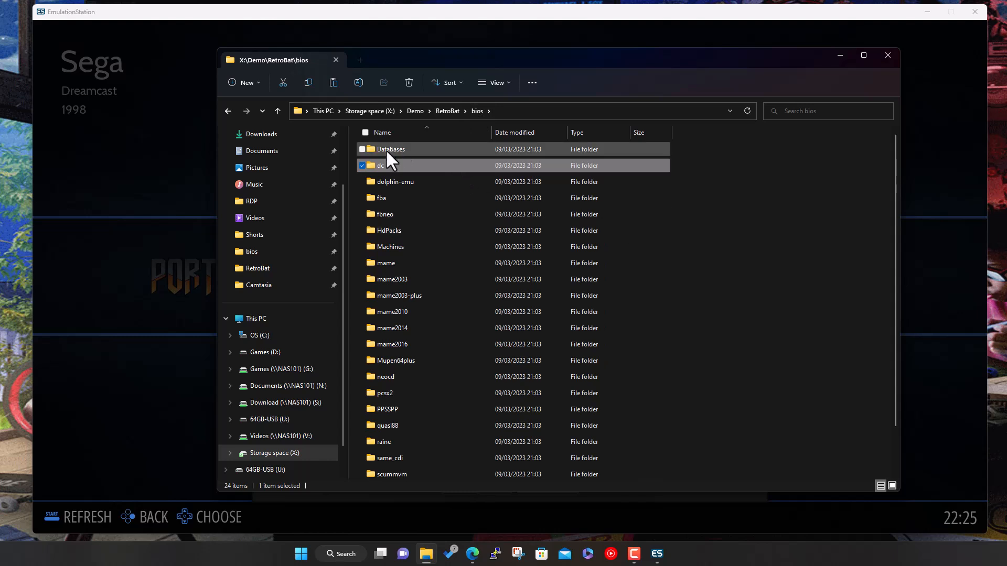
pyautogui.moveTo(427, 166)
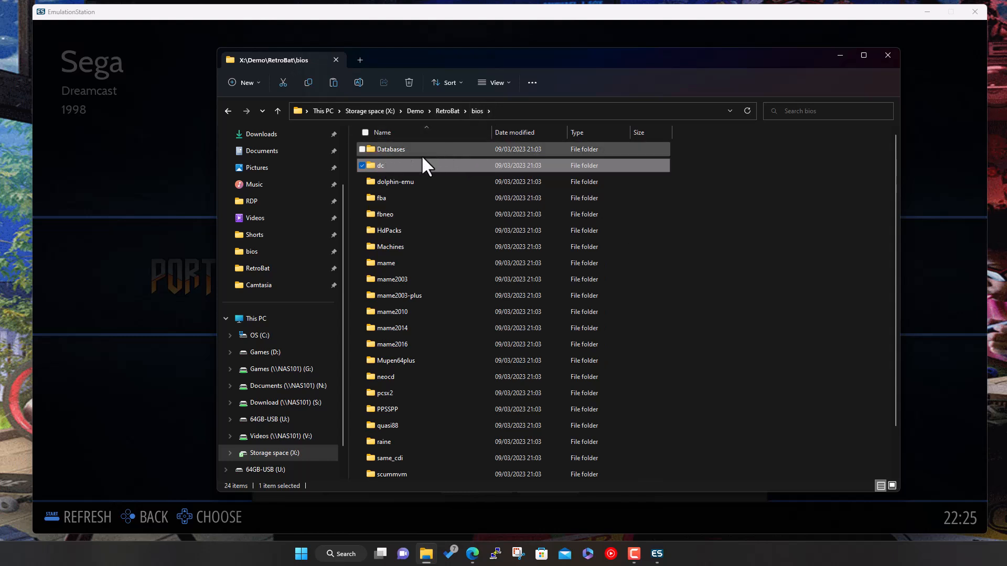
pyautogui.scroll(-3)
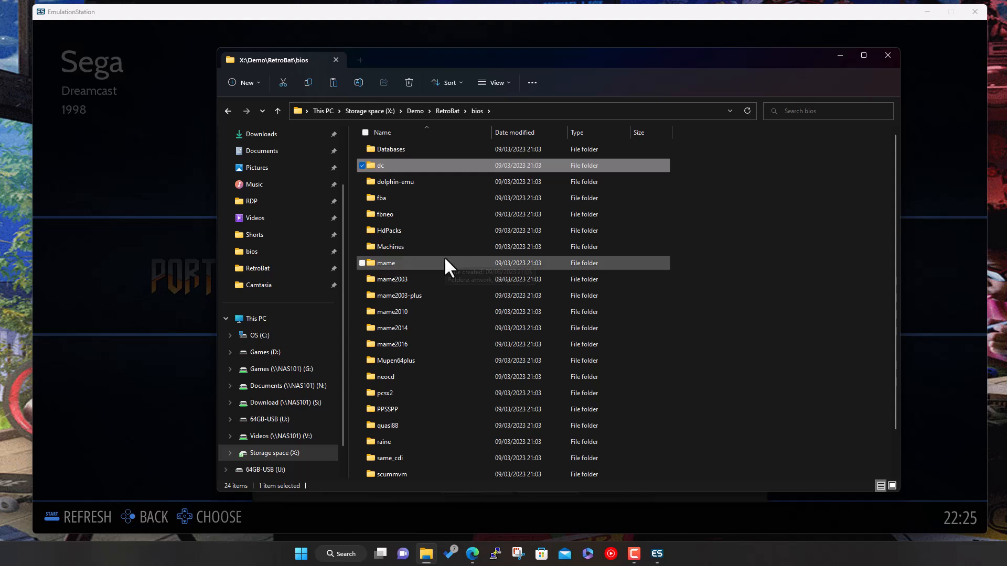
pyautogui.moveTo(448, 111)
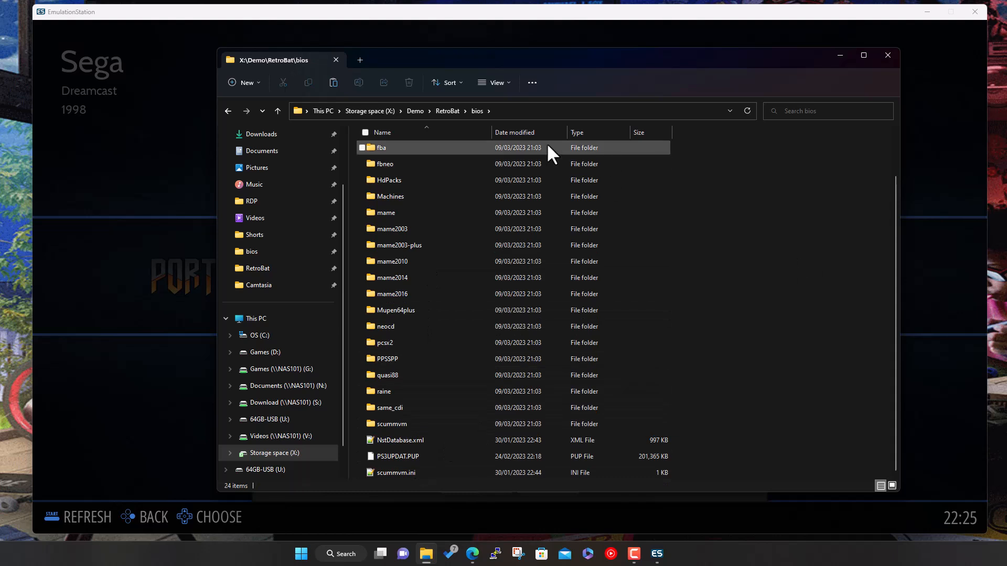
pyautogui.moveTo(448, 111)
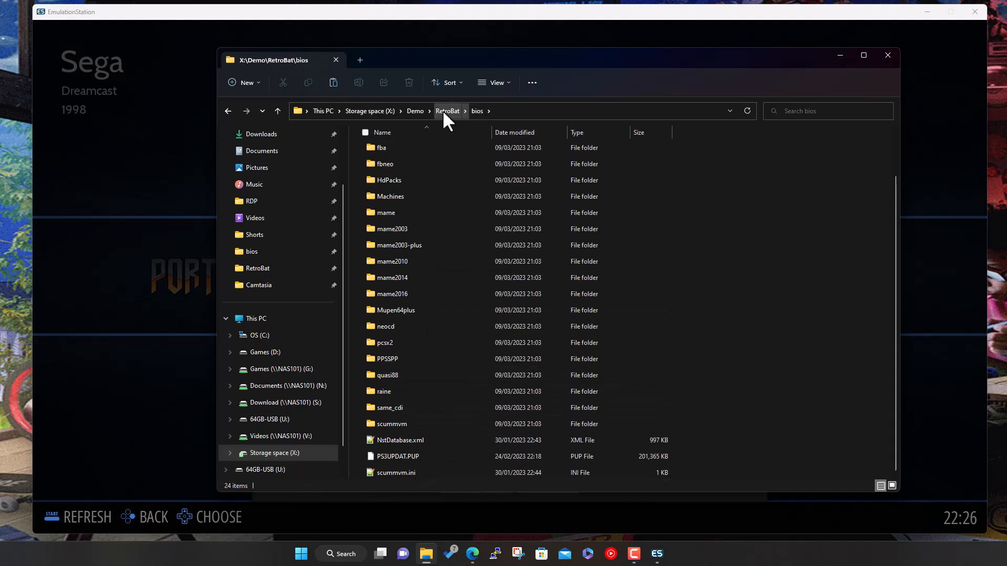
pyautogui.click(447, 111)
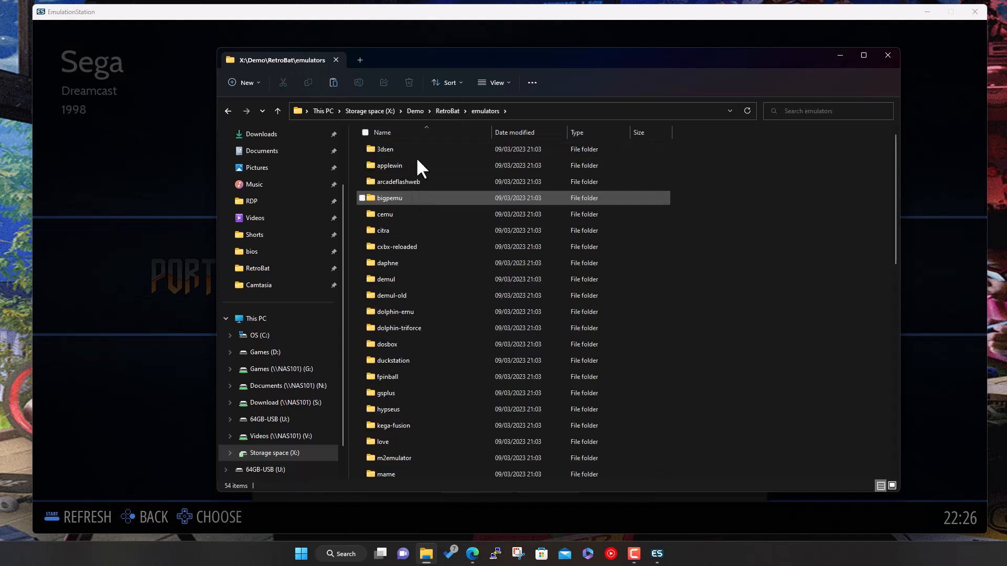
pyautogui.scroll(-3)
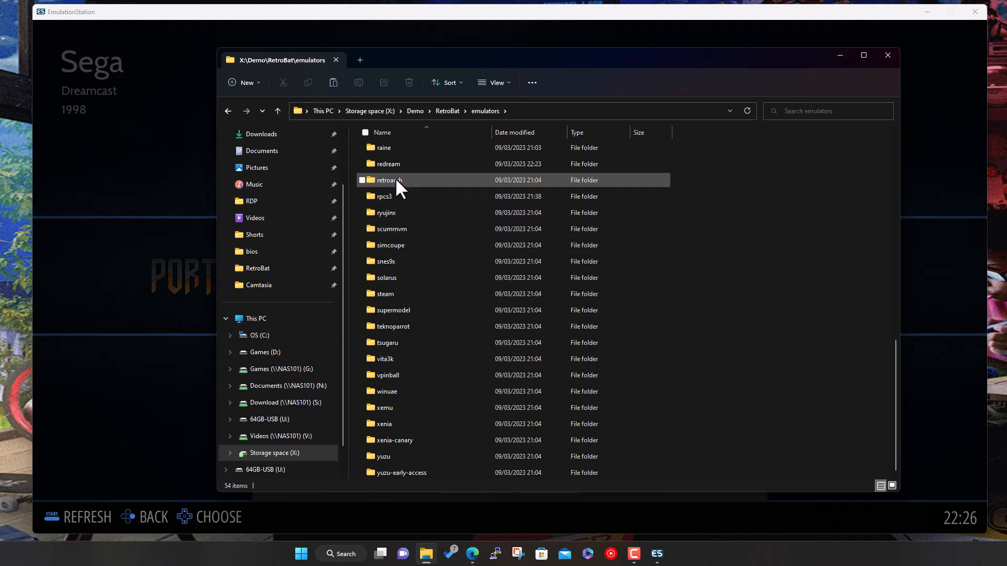
pyautogui.doubleClick(388, 163)
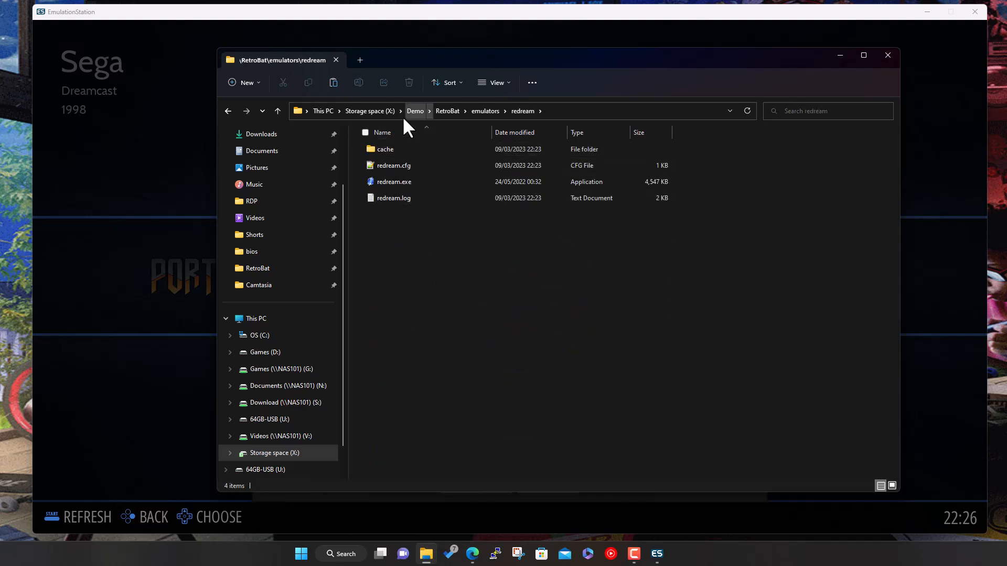
# Step: Navigate to the bios folder of the other RetroBat installation under Games
pyautogui.click(369, 111)
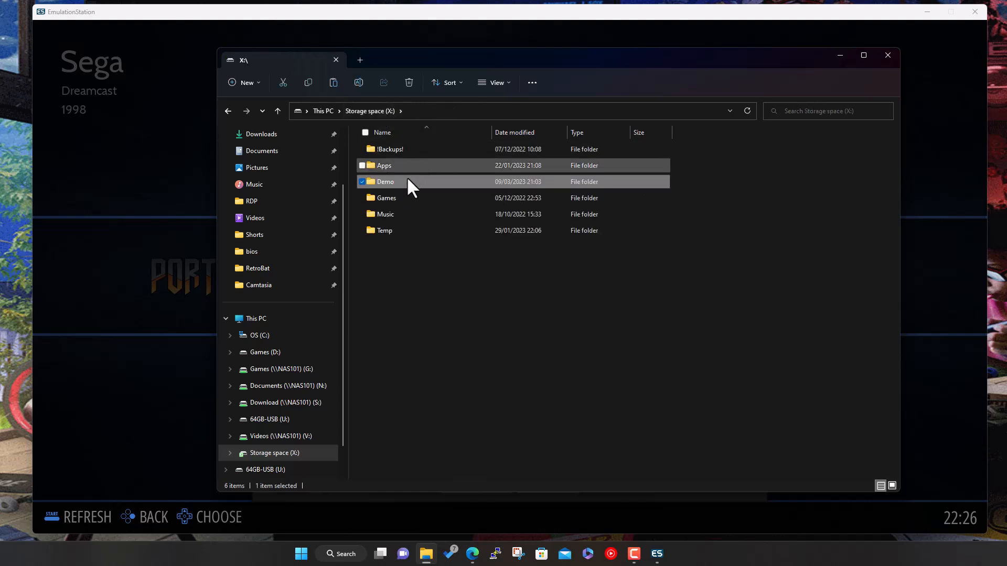
pyautogui.doubleClick(387, 198)
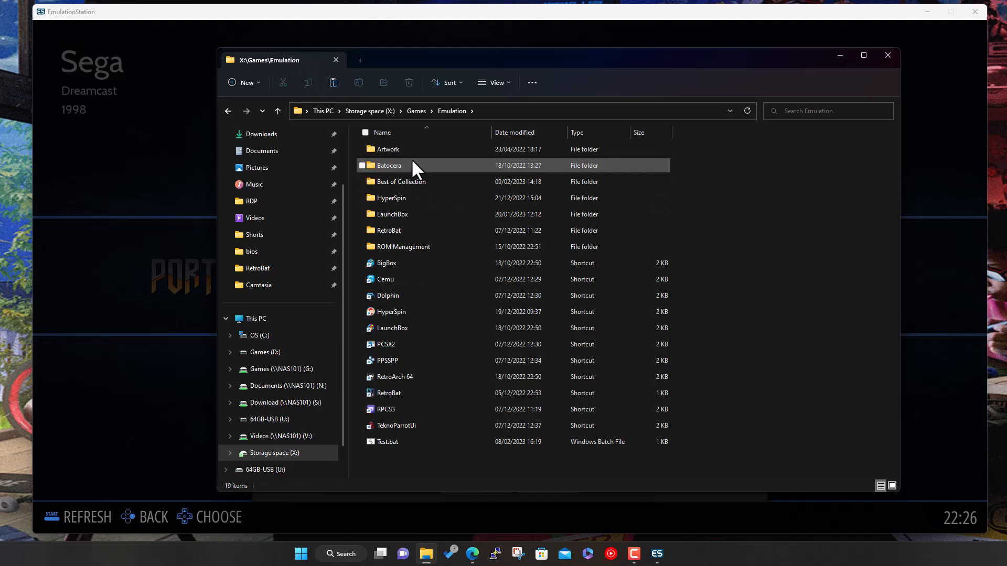
pyautogui.doubleClick(387, 229)
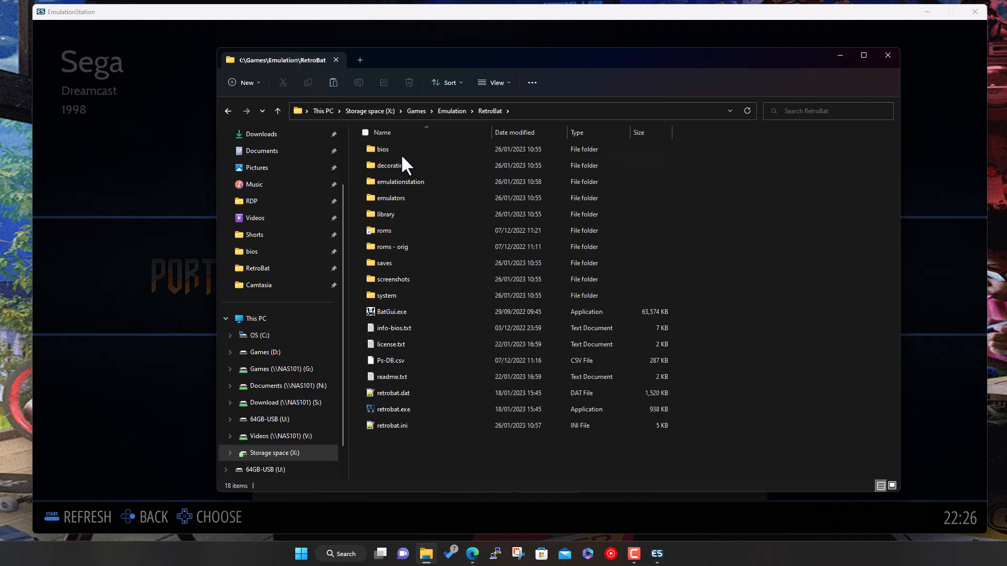
pyautogui.doubleClick(383, 149)
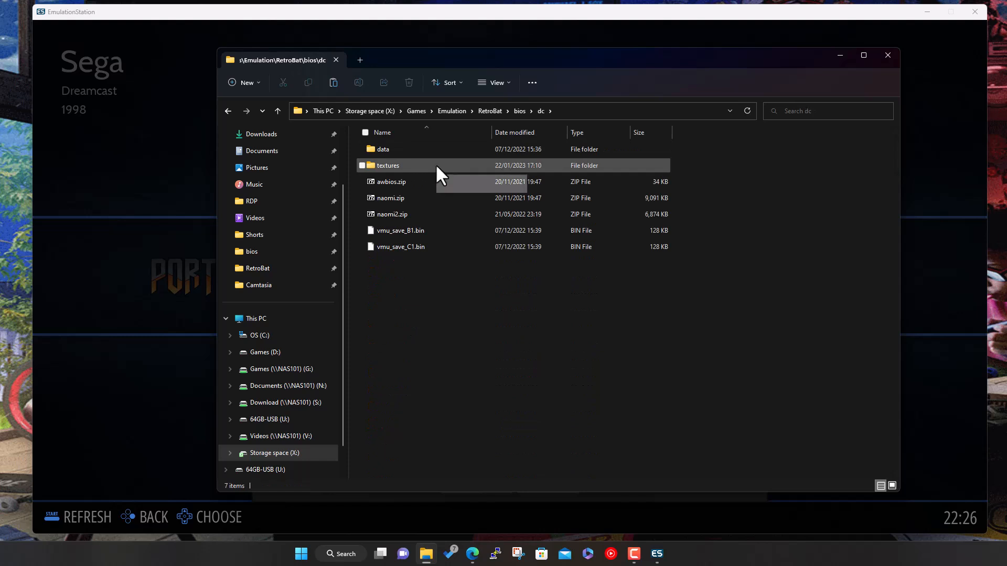
pyautogui.moveTo(411, 167)
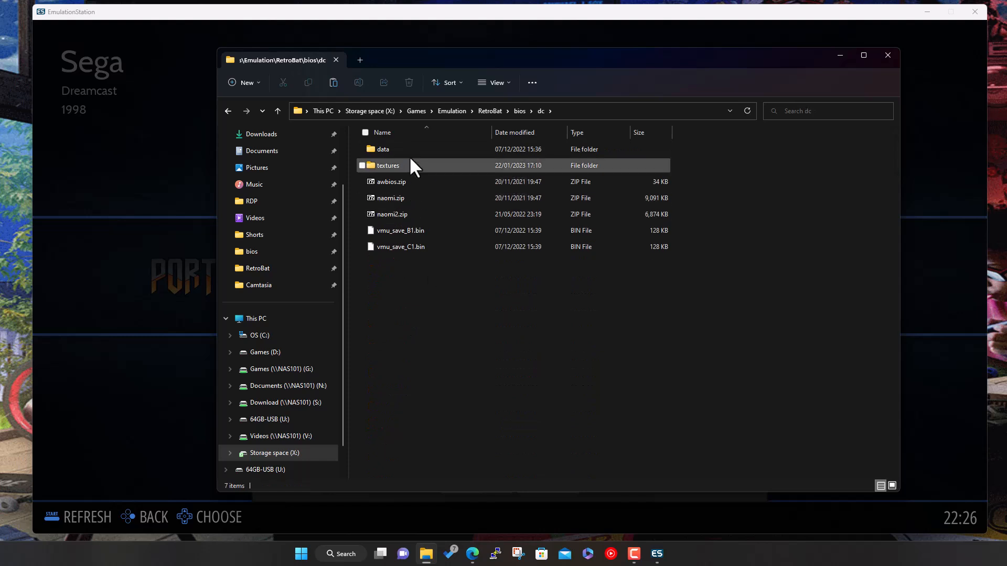
pyautogui.doubleClick(382, 149)
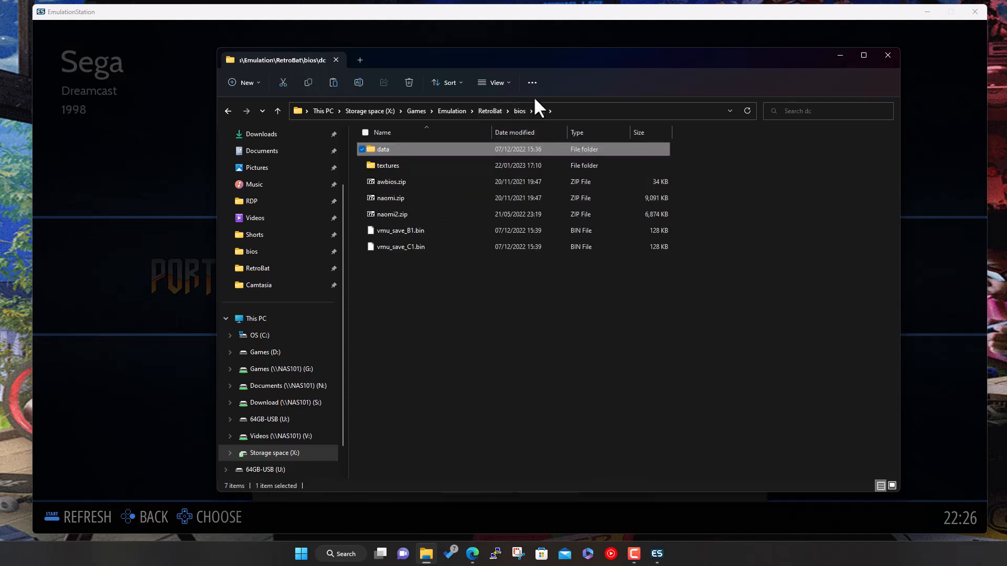
pyautogui.click(519, 111)
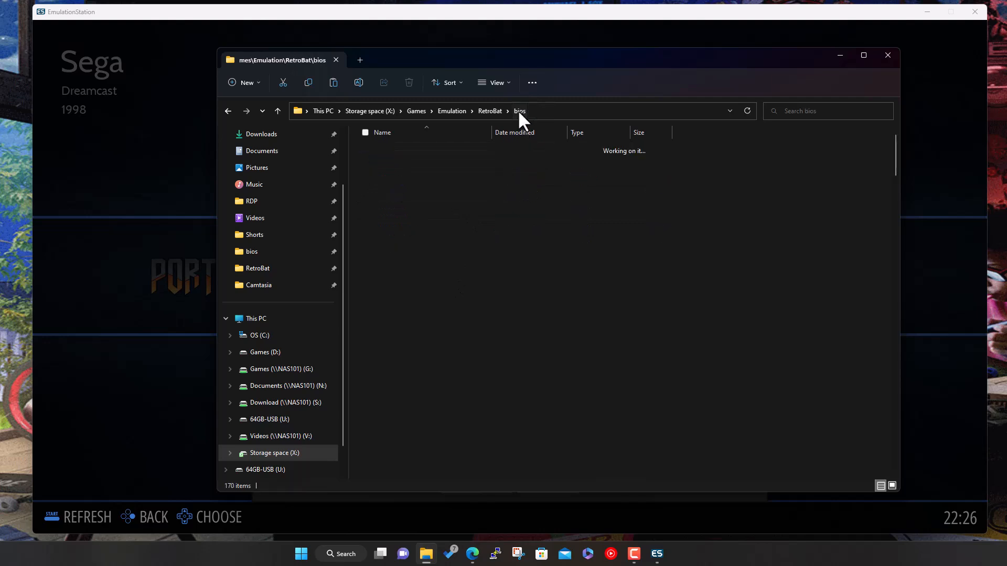
# Step: Select both dc_boot.bin and dc_flash.bin, then go up to the Games folder level
pyautogui.click(397, 374)
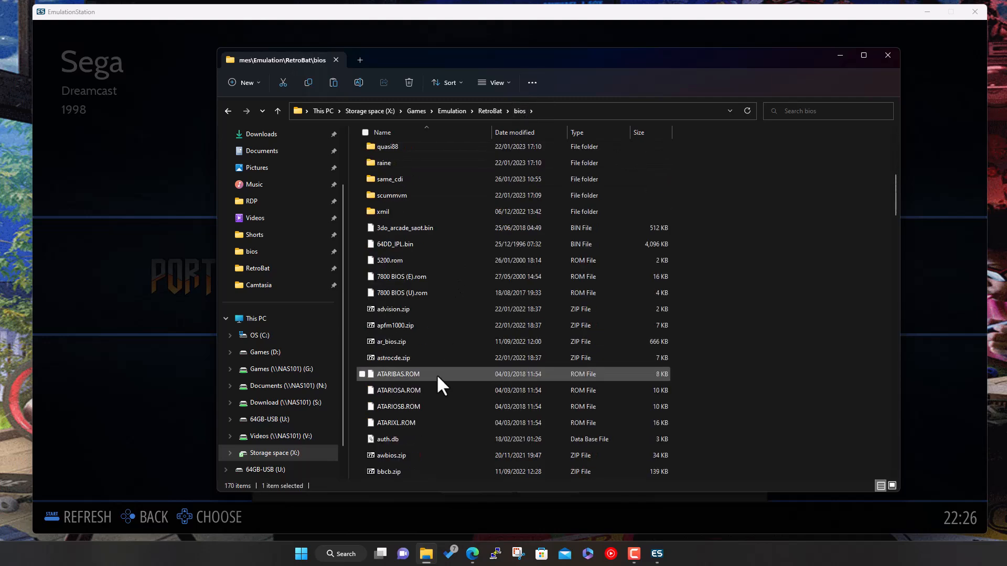
pyautogui.scroll(-3)
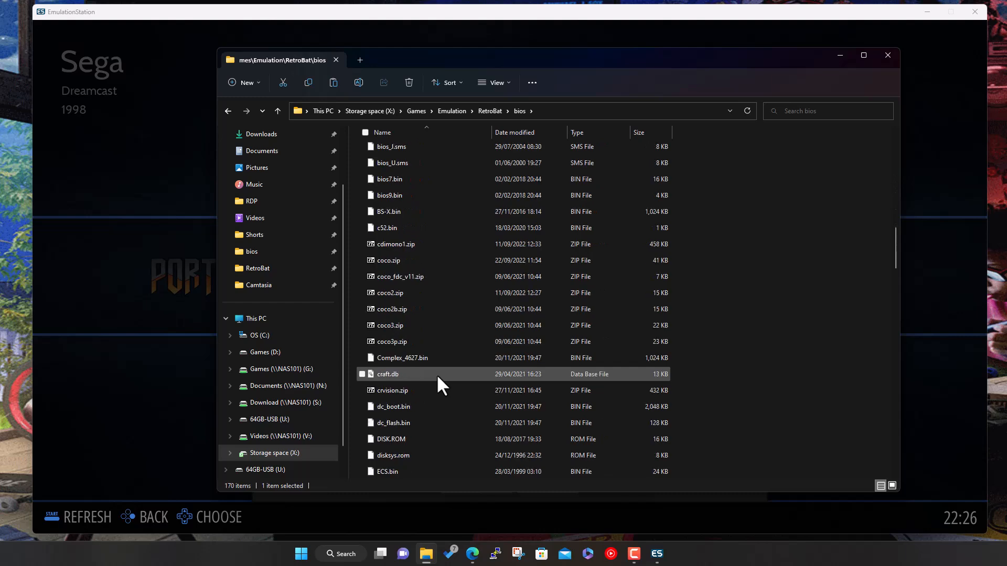
pyautogui.scroll(-3)
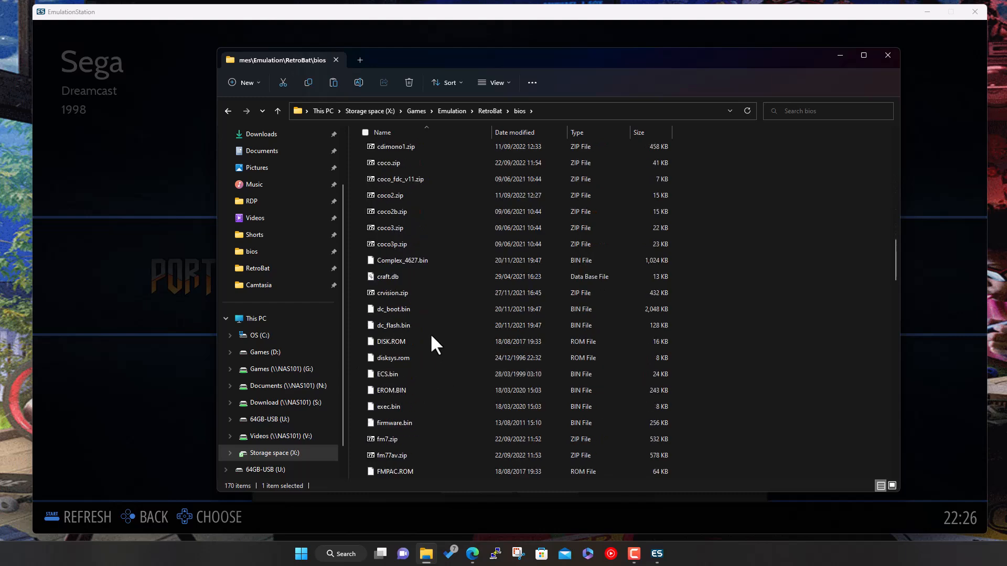
pyautogui.click(392, 309)
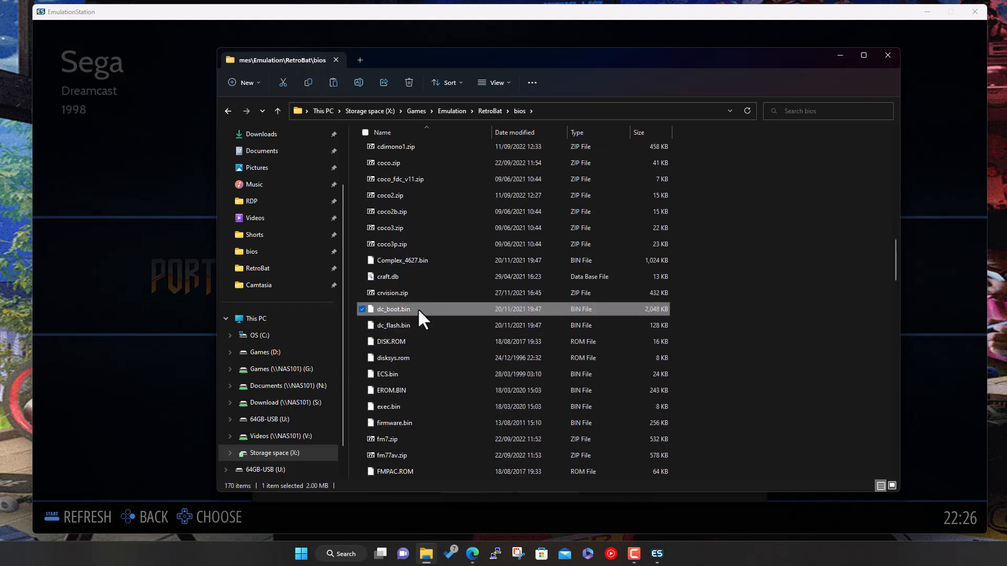
pyautogui.click(392, 325)
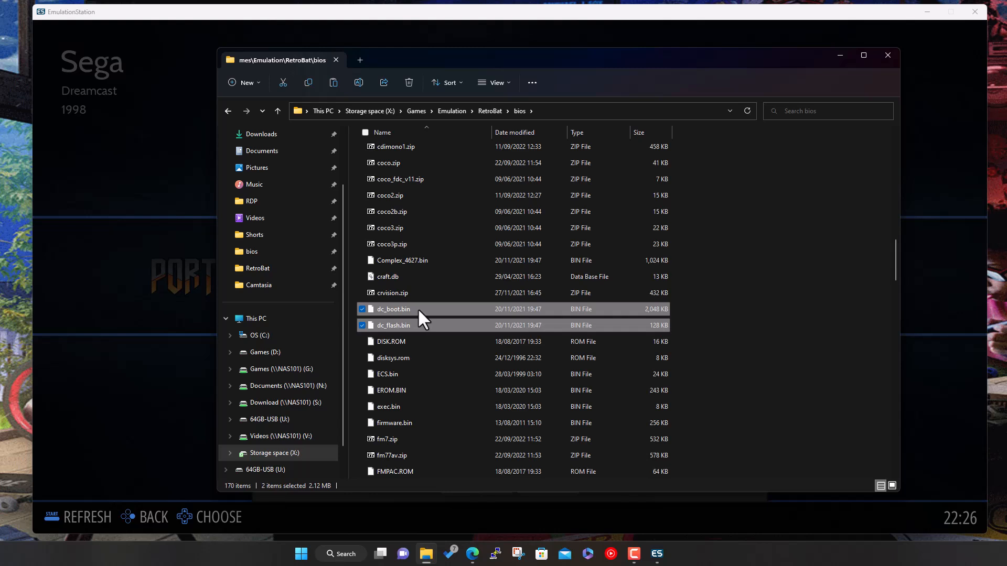
pyautogui.moveTo(547, 315)
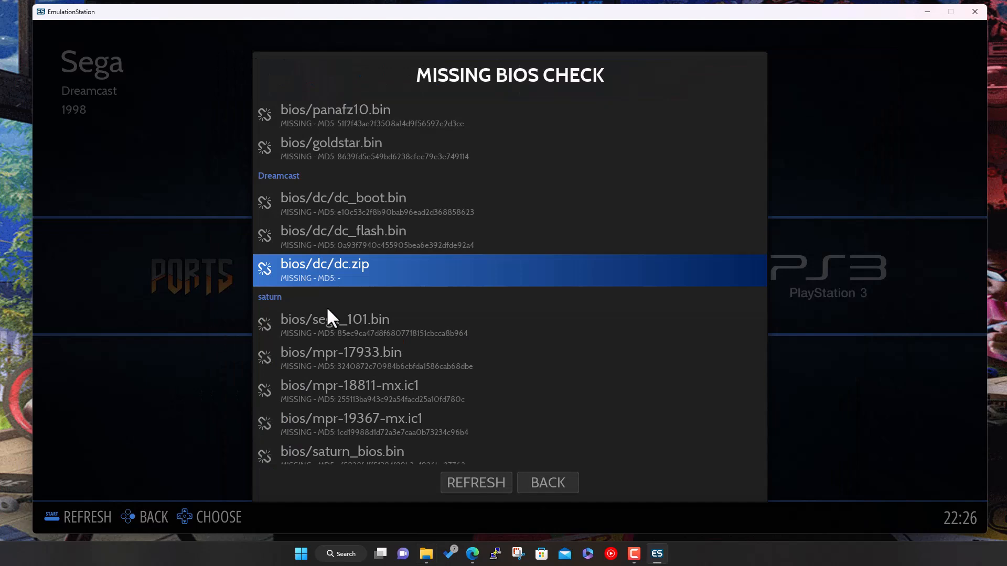
pyautogui.moveTo(427, 554)
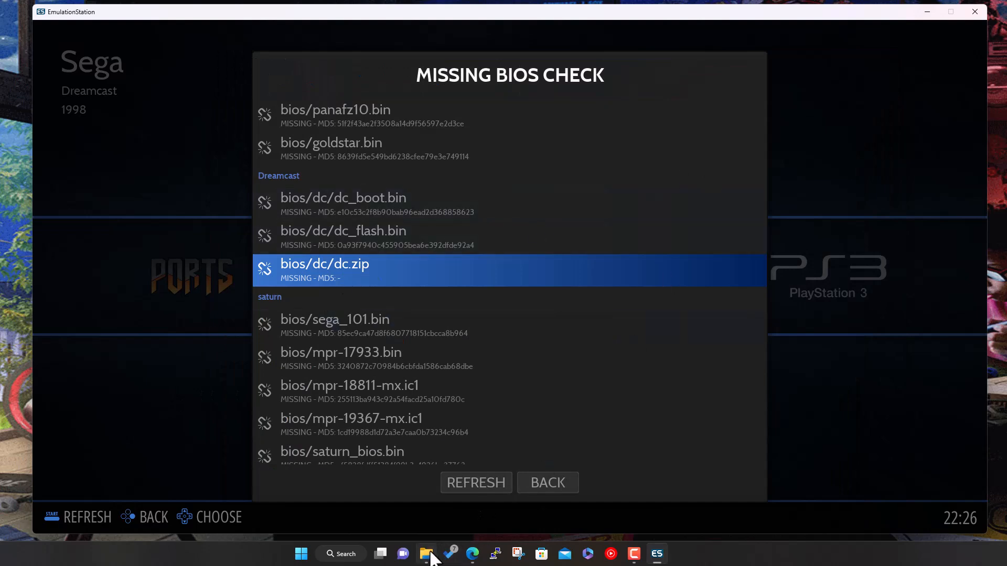
pyautogui.click(426, 554)
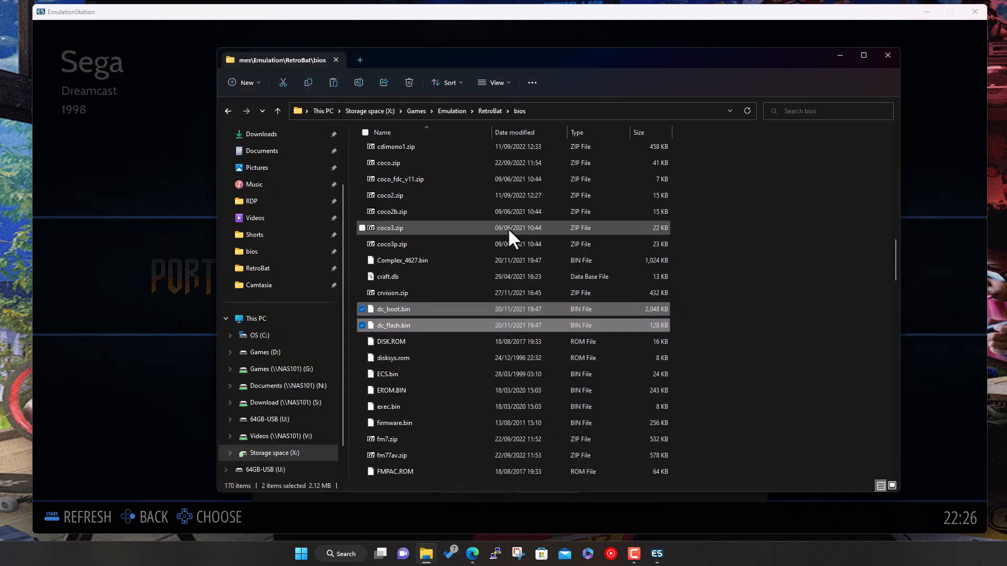
pyautogui.moveTo(712, 309)
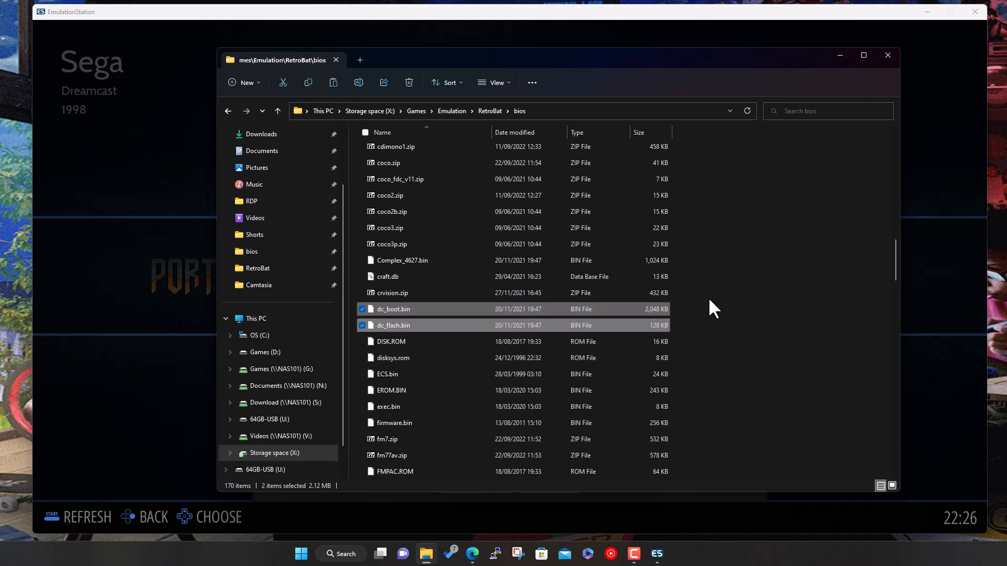
pyautogui.moveTo(416, 111)
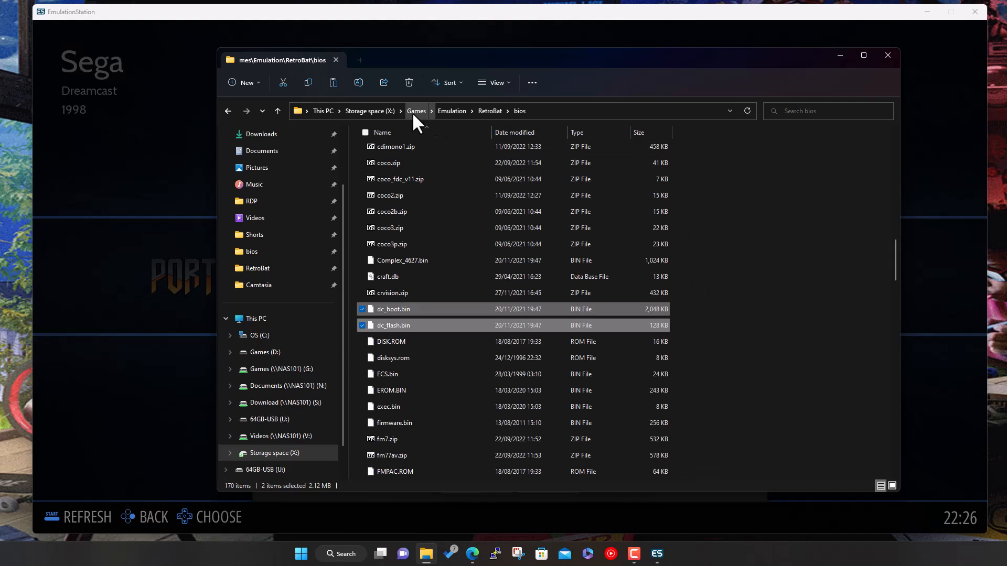
pyautogui.click(369, 110)
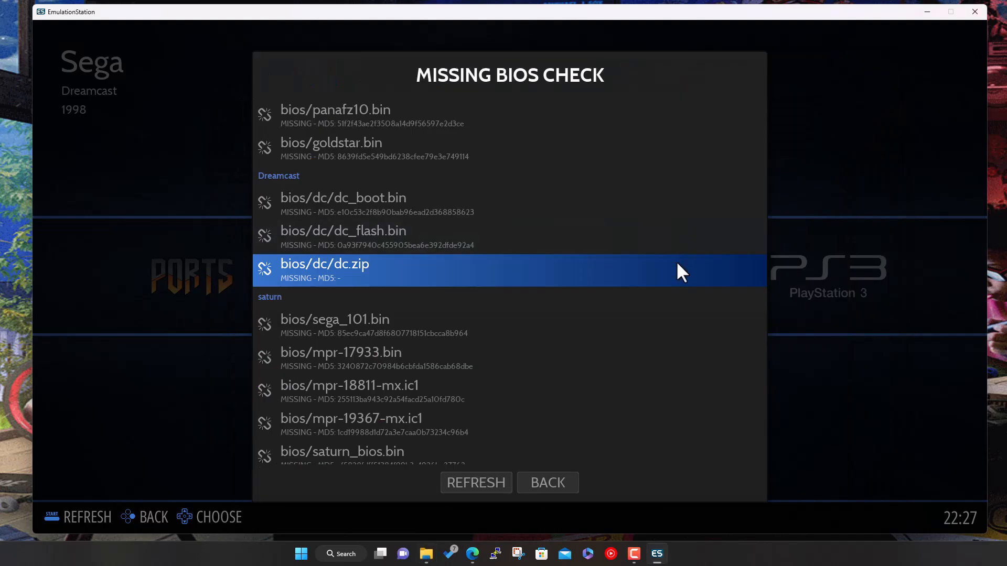
pyautogui.scroll(-3)
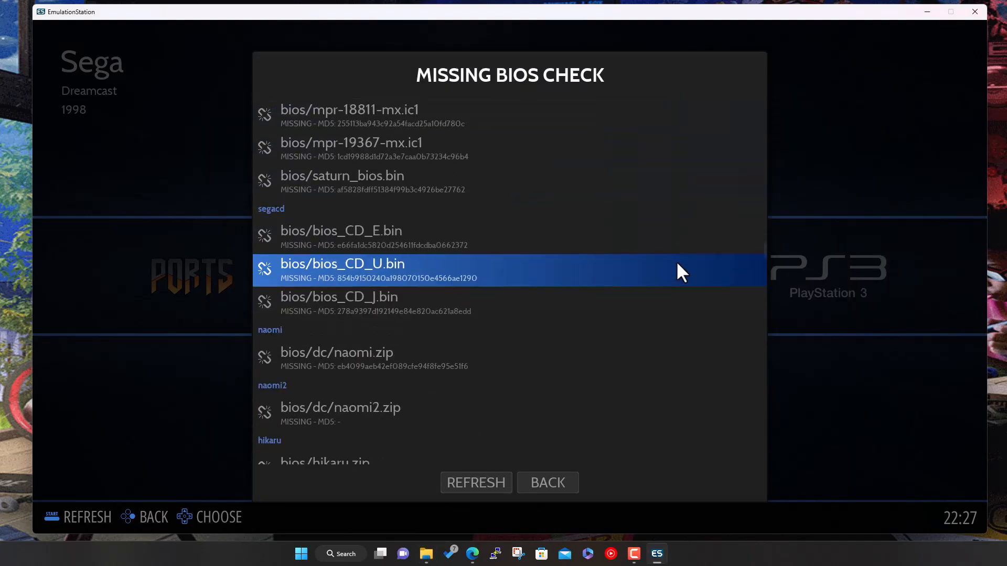
pyautogui.scroll(-3)
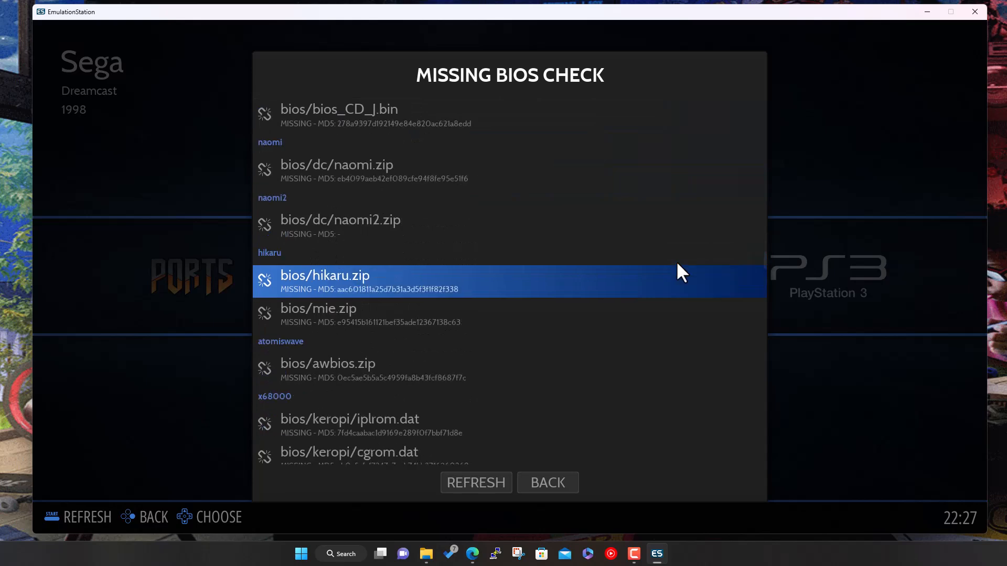
pyautogui.scroll(-3)
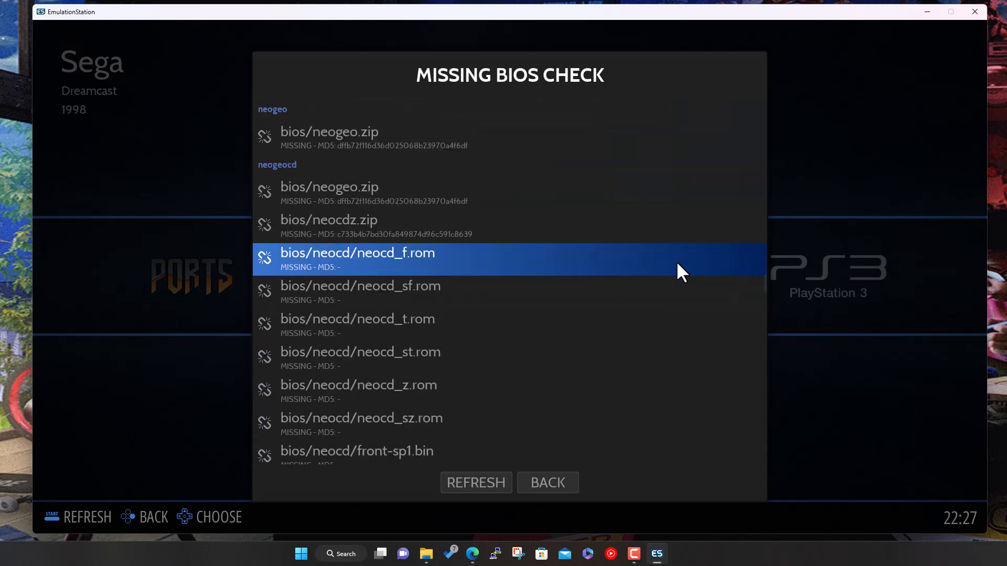
pyautogui.scroll(-3)
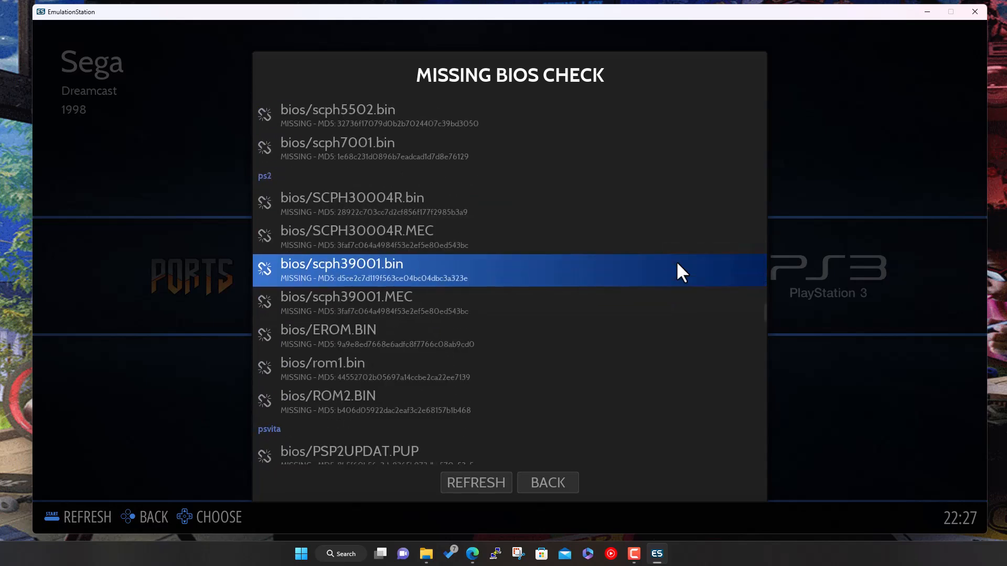
pyautogui.scroll(-3)
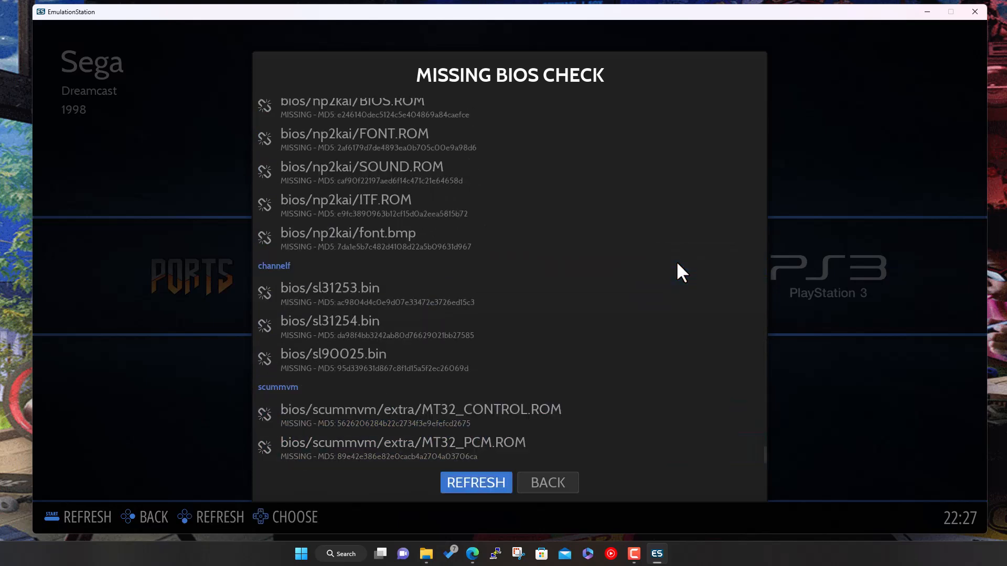
pyautogui.scroll(3)
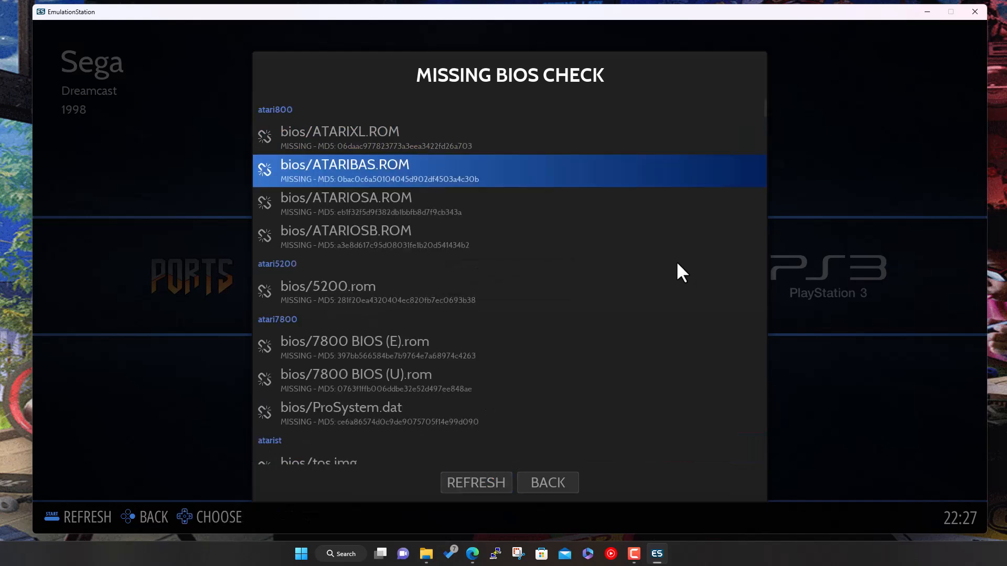
pyautogui.scroll(-3)
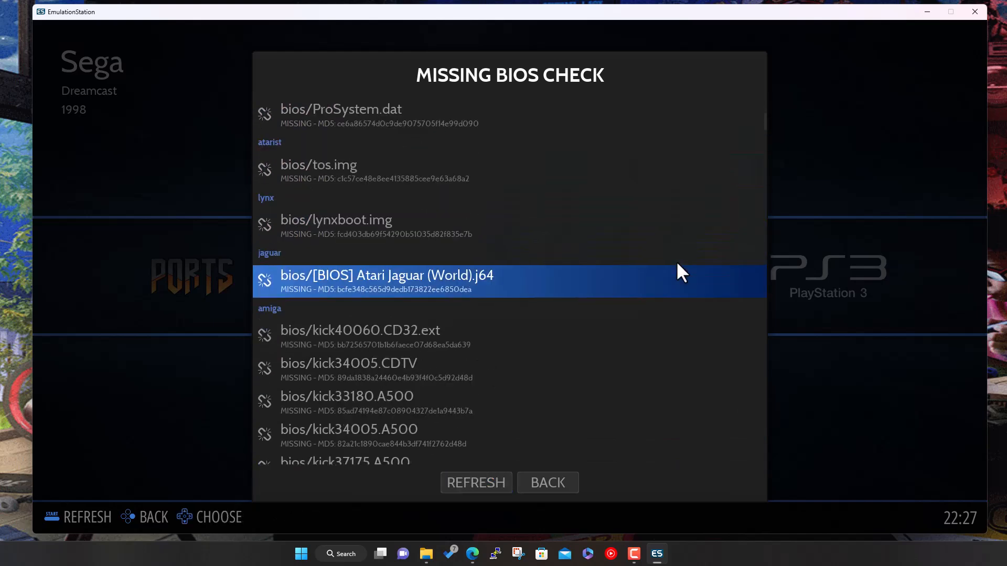
pyautogui.scroll(-3)
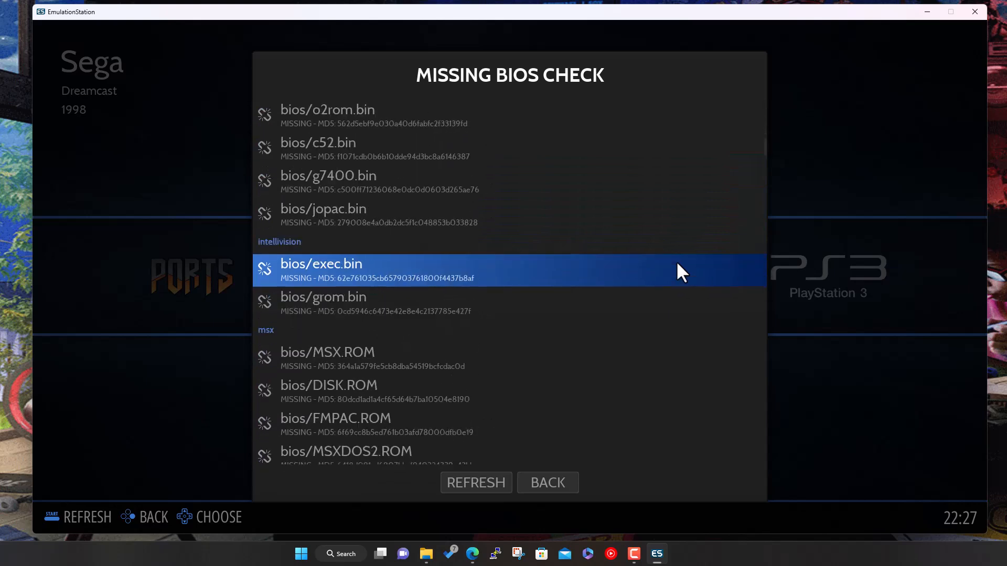
pyautogui.scroll(-3)
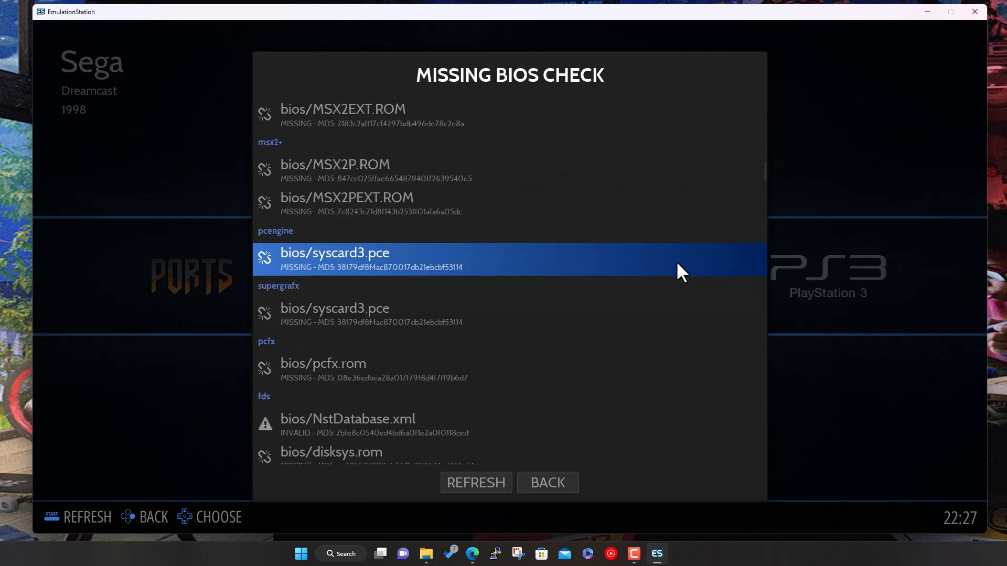
pyautogui.scroll(-3)
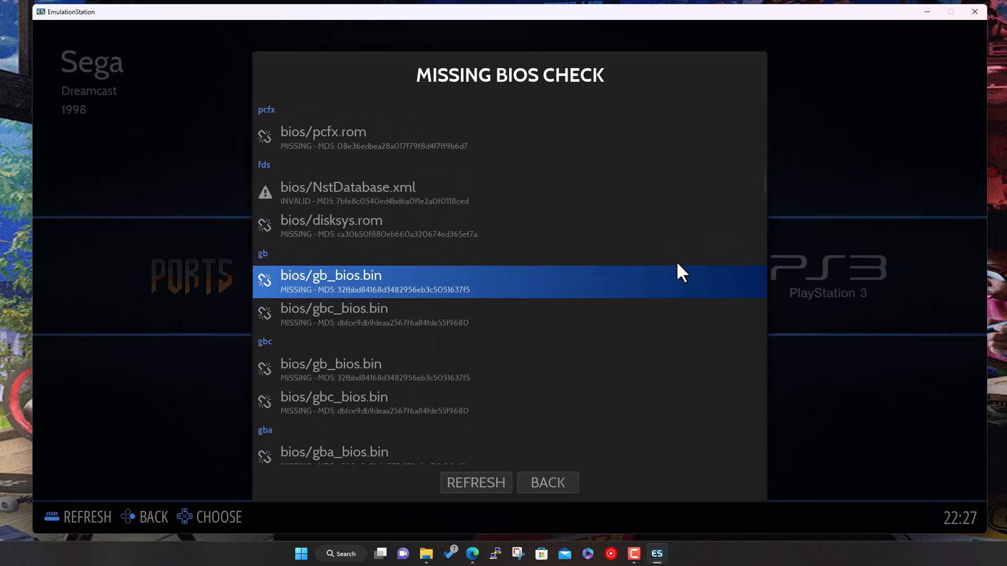
pyautogui.scroll(-3)
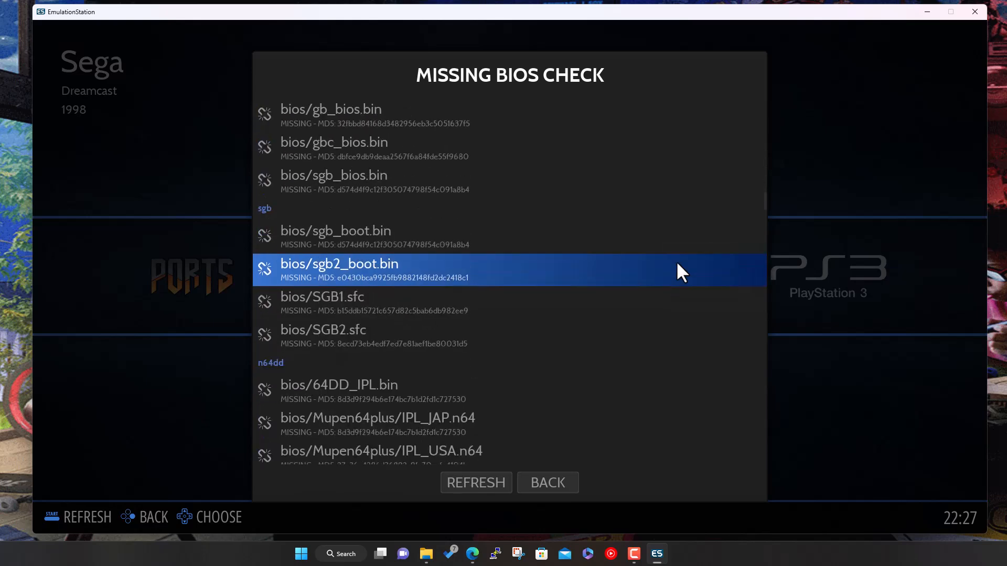
pyautogui.scroll(-3)
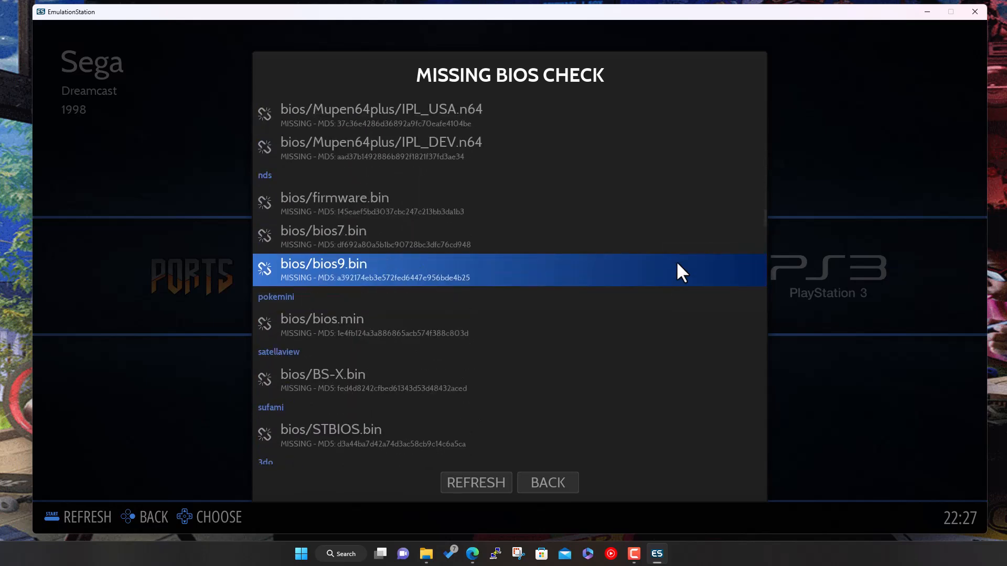
pyautogui.scroll(-3)
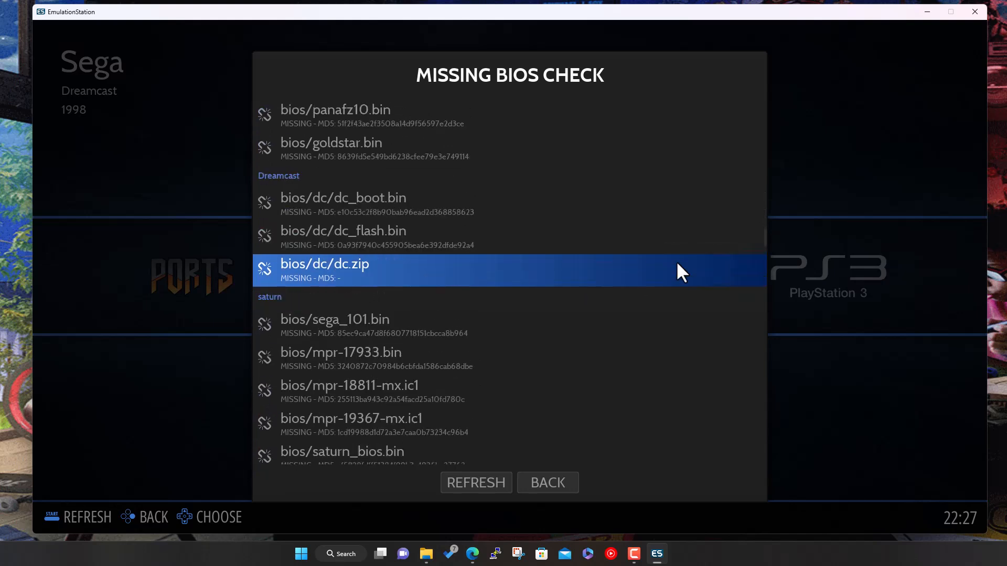
pyautogui.scroll(3)
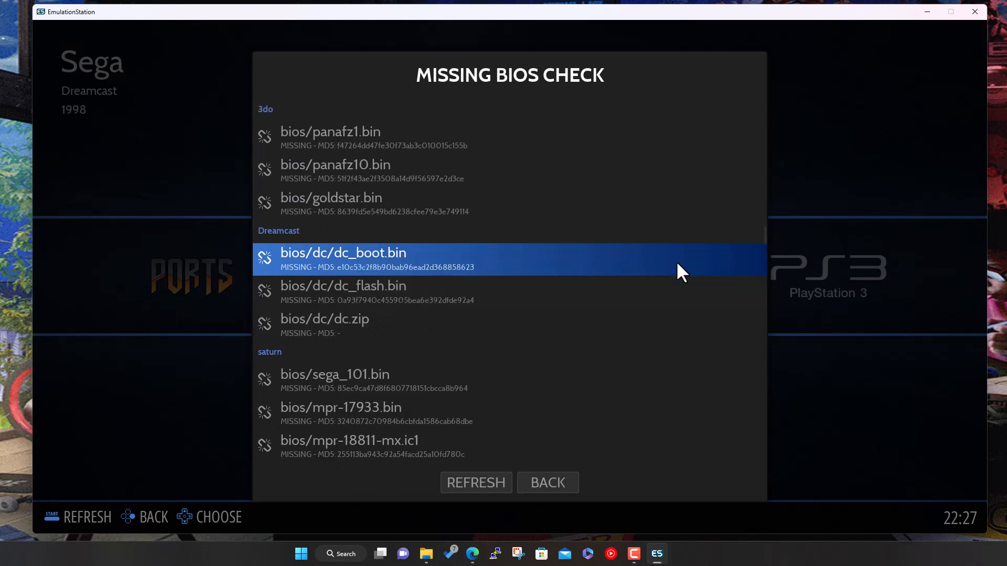
pyautogui.moveTo(338, 267)
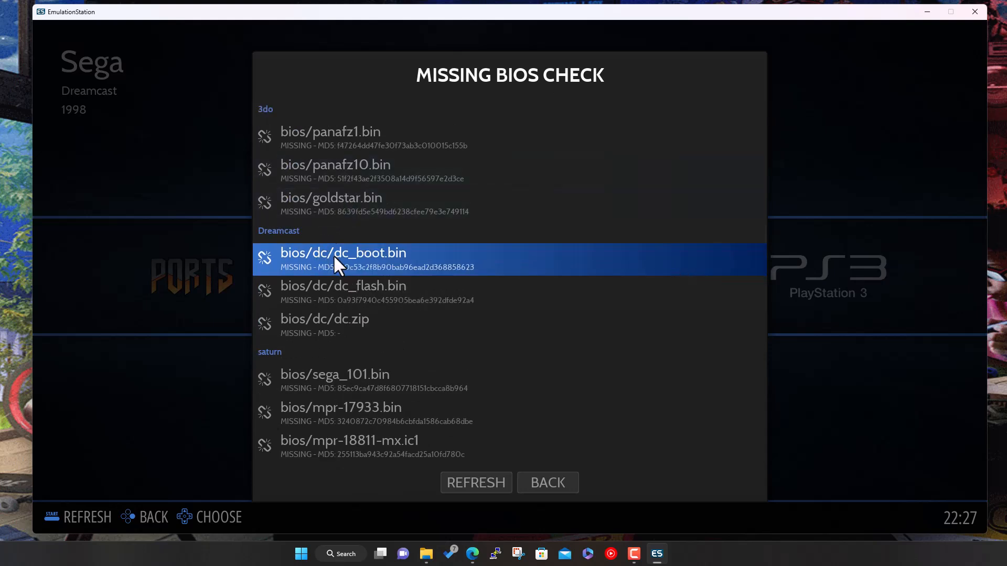
# Step: Select dc_boot.bin and dc_flash.bin in X:\Demo\RetroBat\bios and open its dc subfolder
pyautogui.click(425, 554)
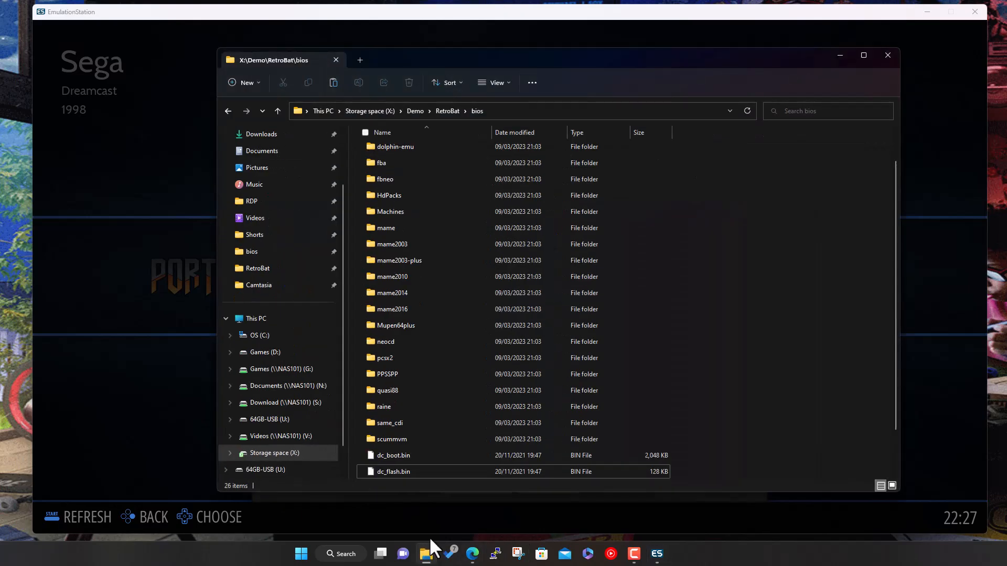
pyautogui.scroll(-3)
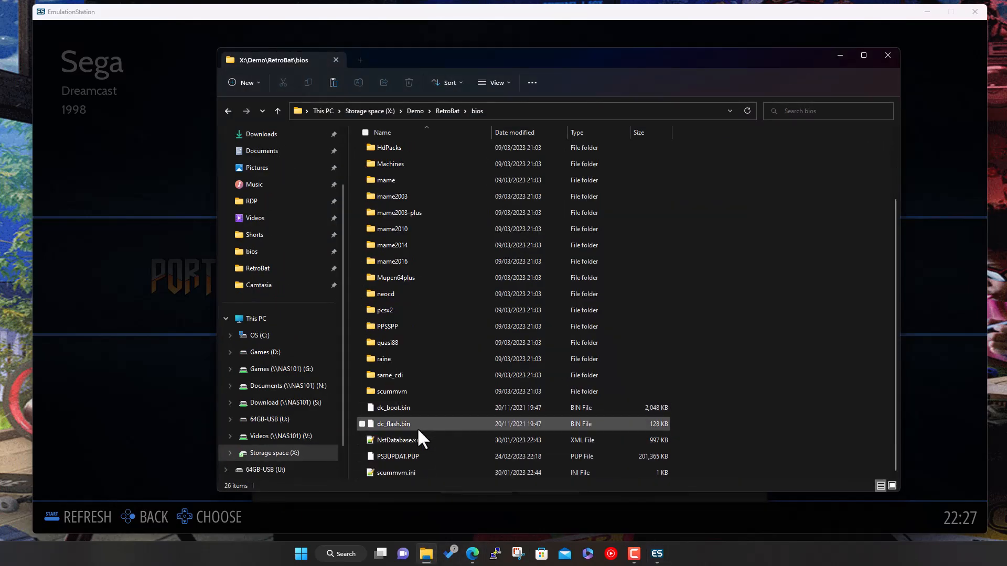
pyautogui.click(393, 407)
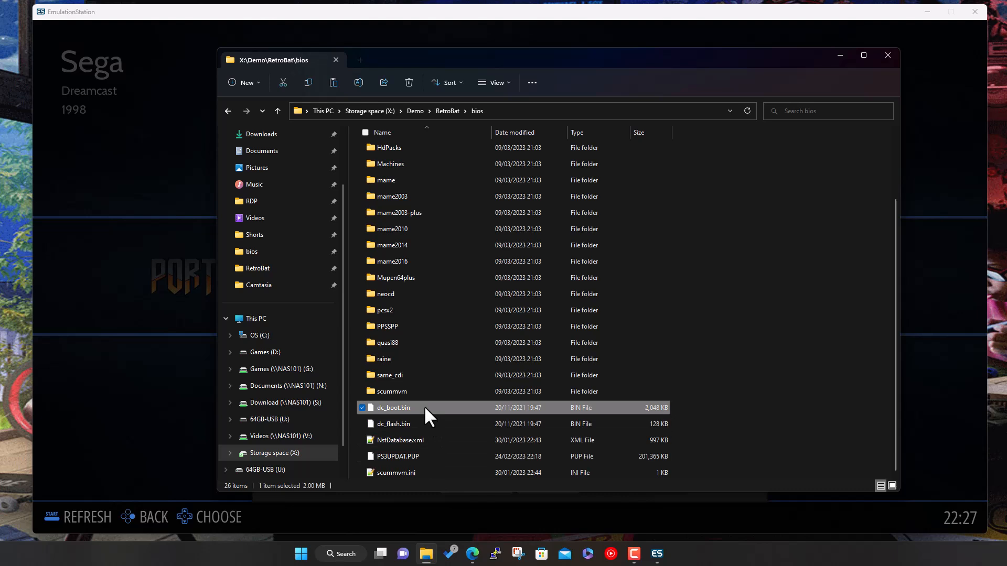
pyautogui.click(392, 423)
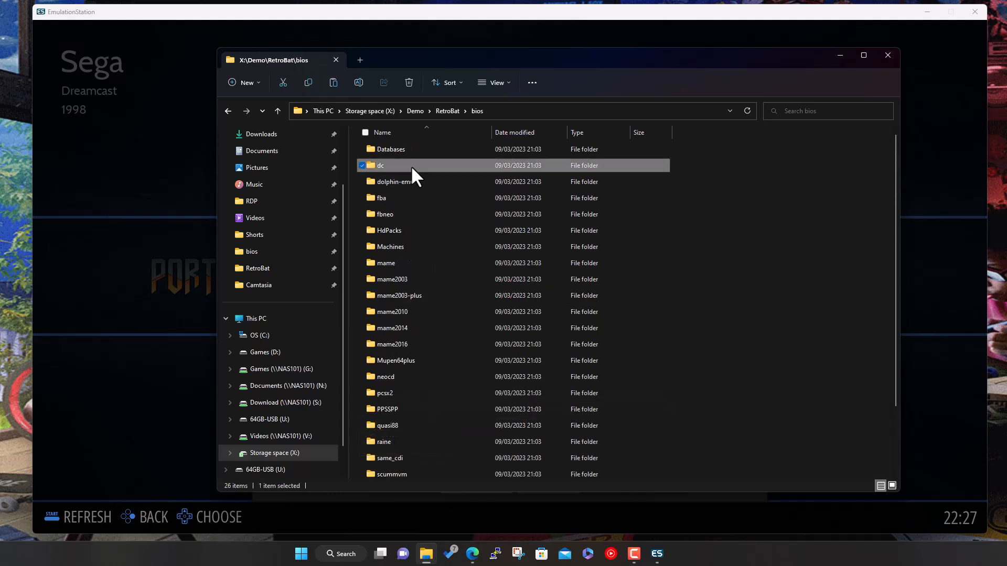
pyautogui.doubleClick(380, 165)
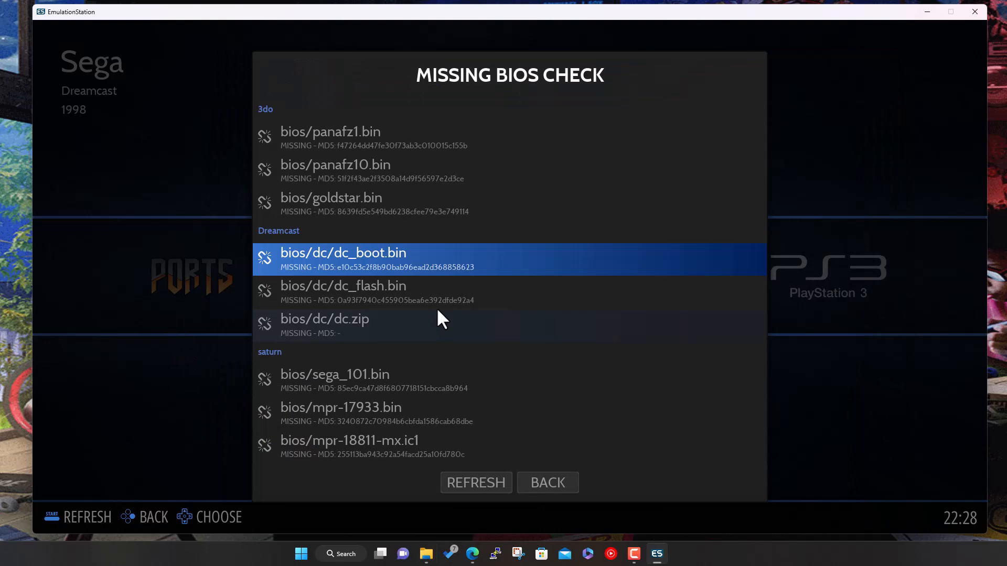
# Step: Refresh the Missing BIOS Check and review Dreamcast, where only dc.zip remains missing
pyautogui.scroll(-3)
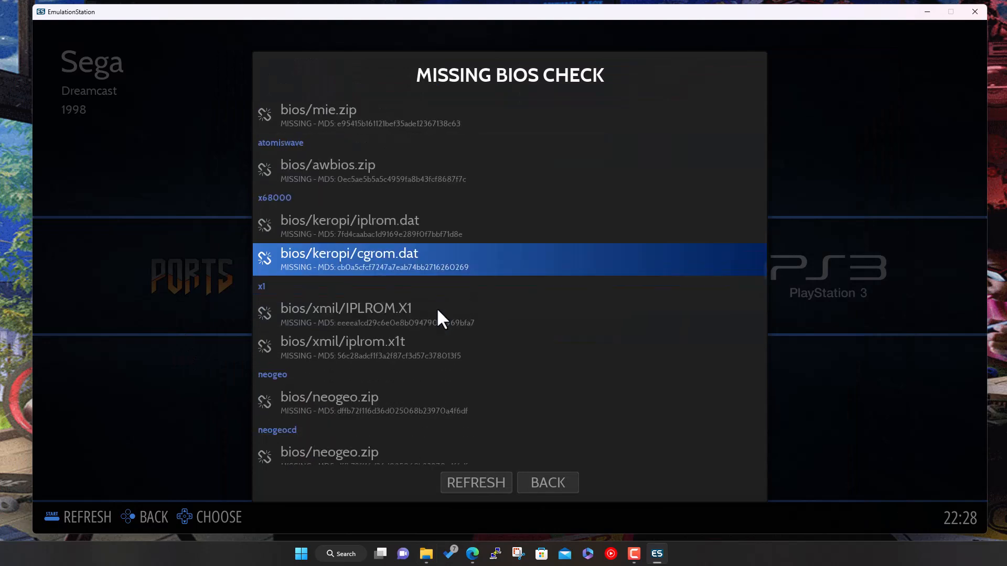
pyautogui.scroll(-3)
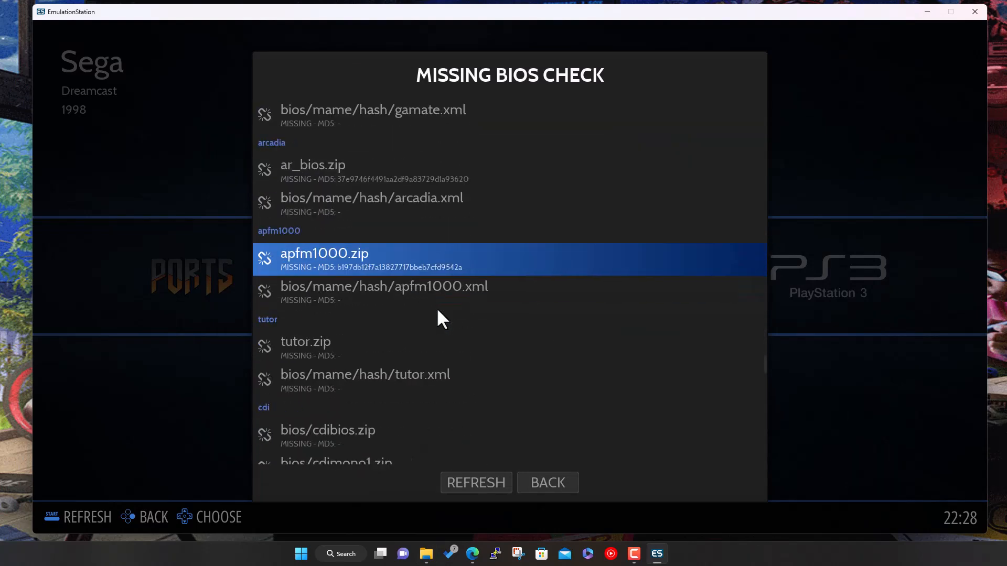
pyautogui.scroll(-3)
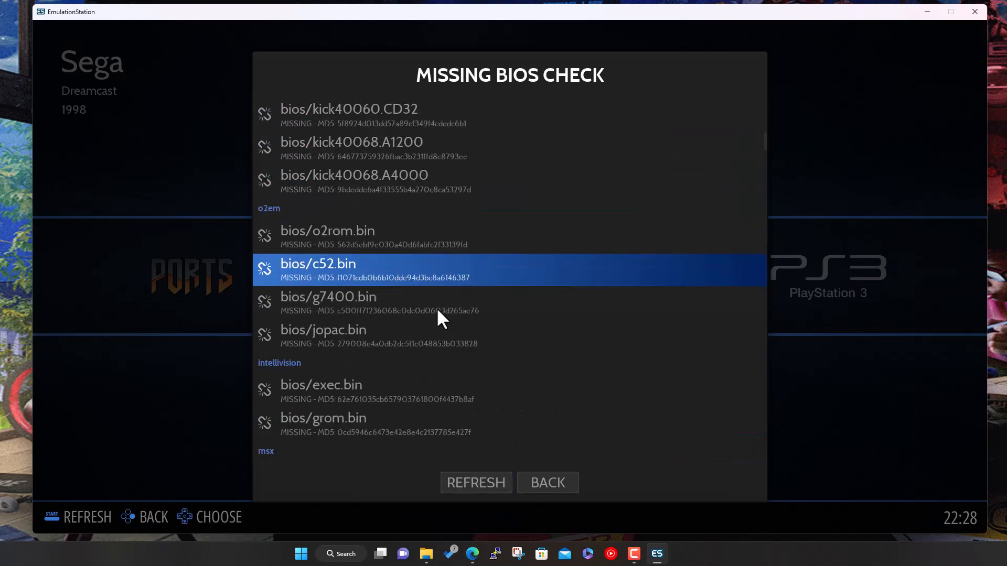
pyautogui.scroll(3)
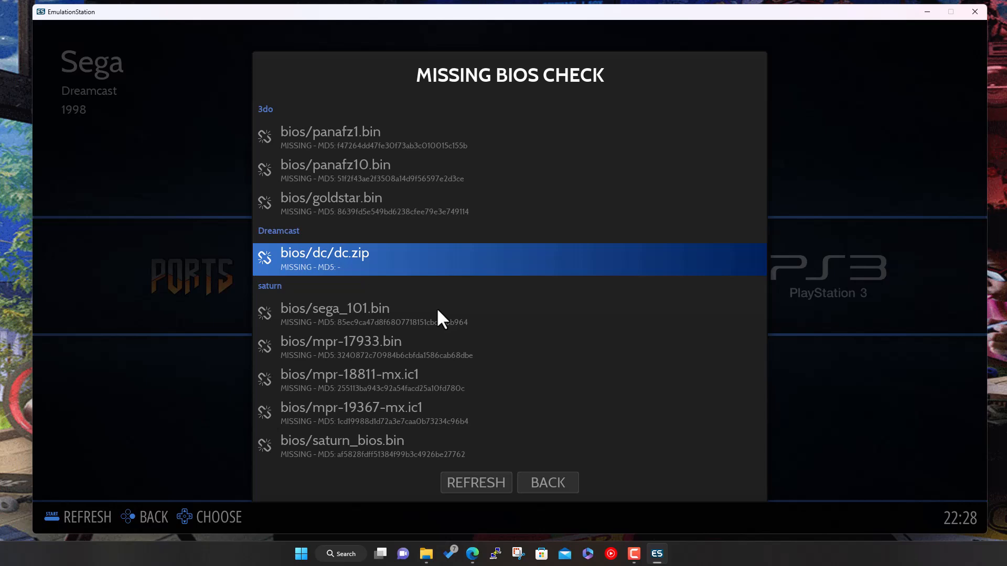
pyautogui.click(546, 483)
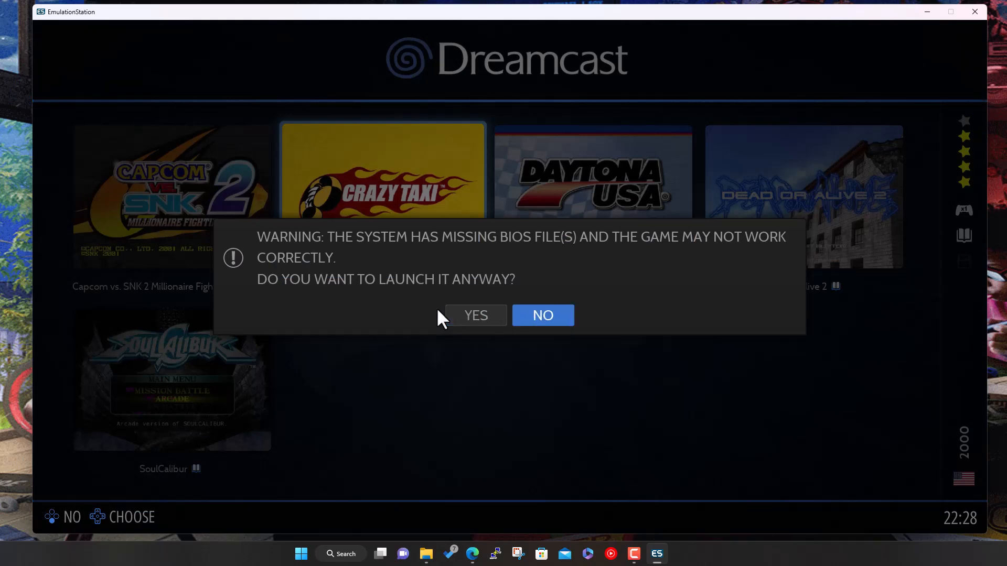
# Step: Decline the missing-BIOS warning and disable 'Check BIOS files before running a game' in Game Settings
pyautogui.click(542, 315)
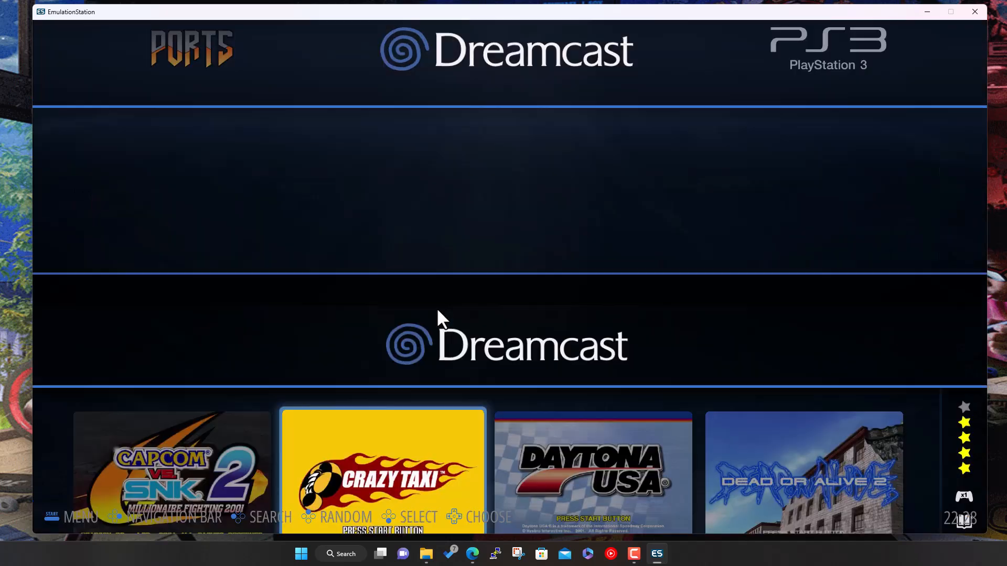
pyautogui.press('start')
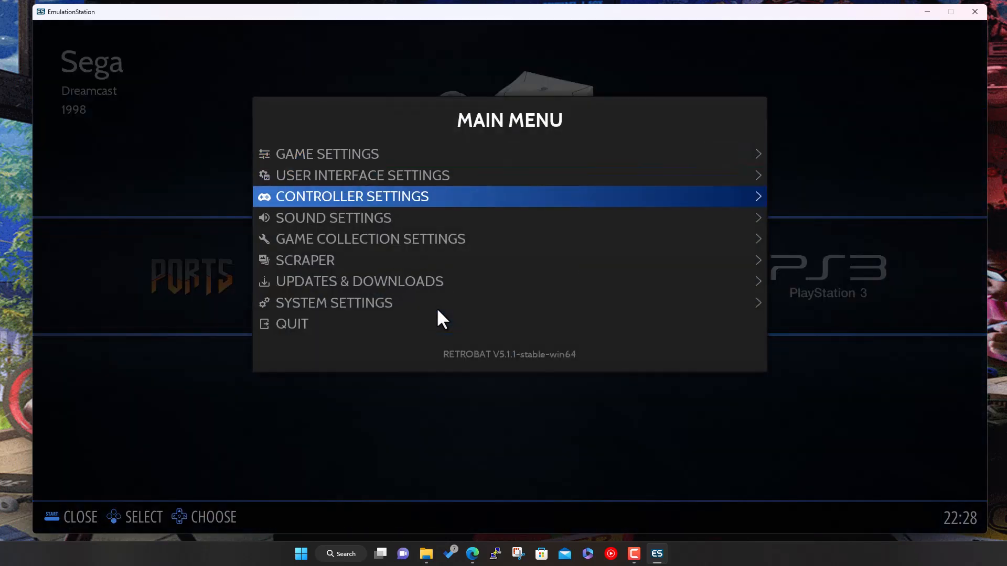
pyautogui.press('Up')
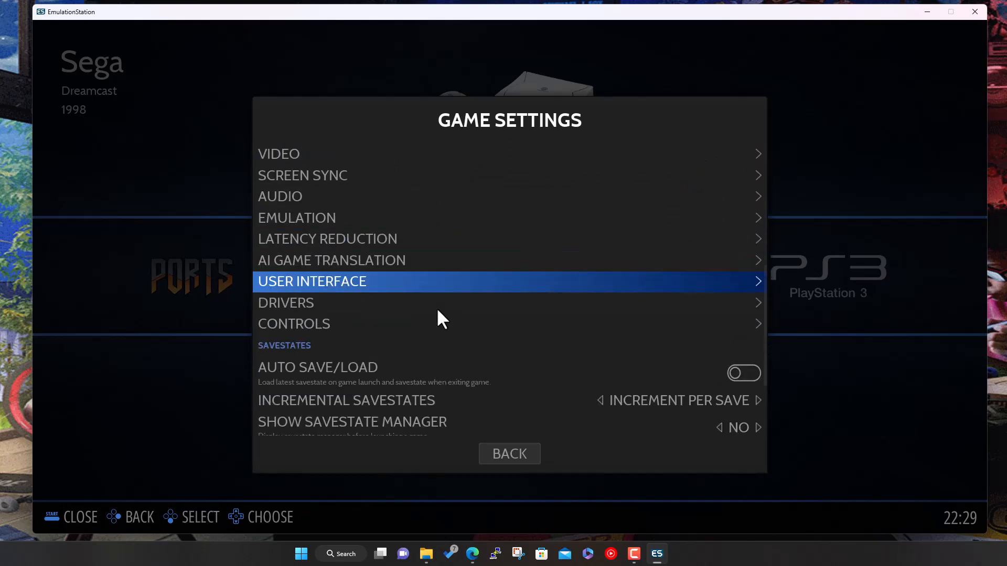
pyautogui.scroll(-3)
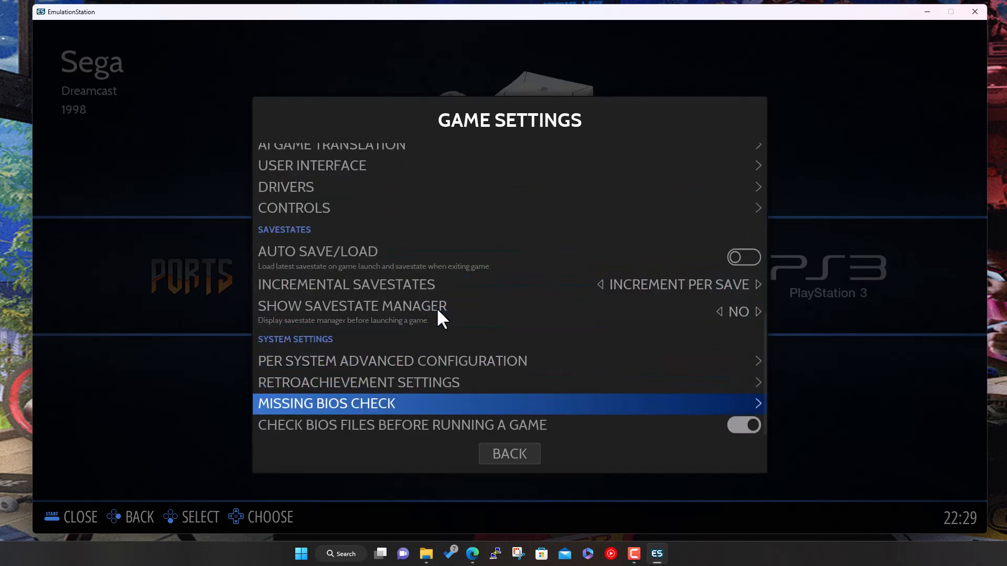
pyautogui.click(743, 424)
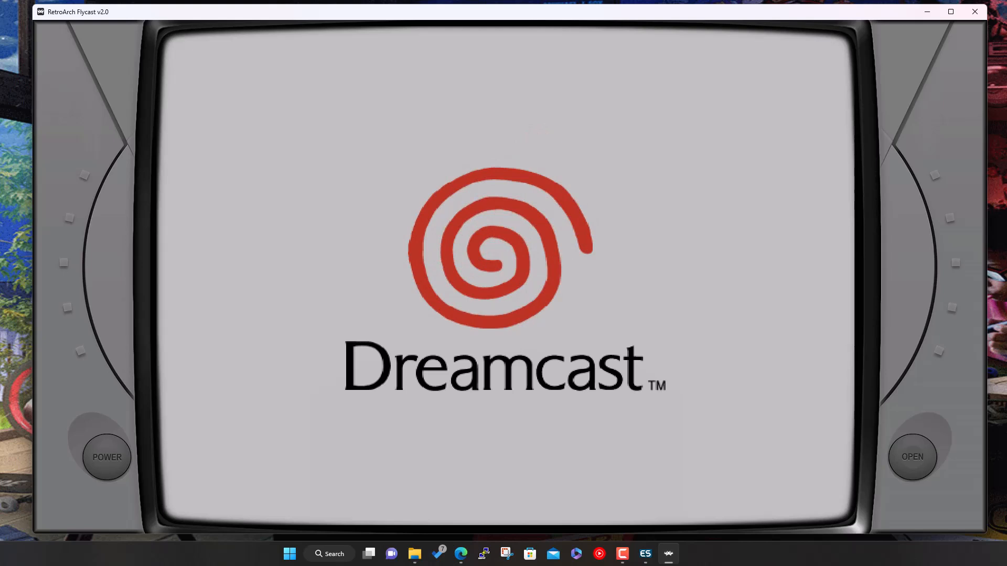
pyautogui.moveTo(97, 28)
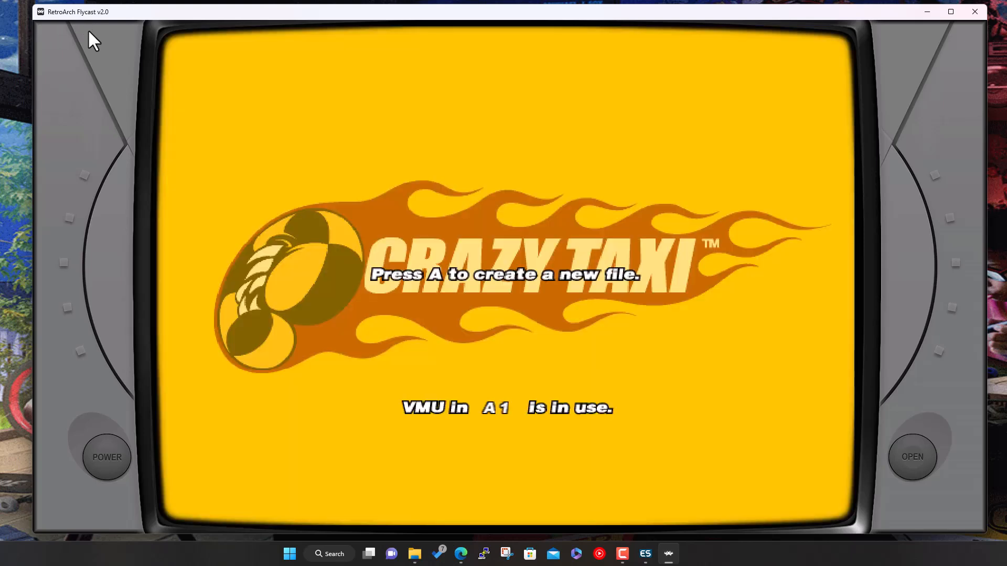
# Step: Quit Crazy Taxi in RetroArch Flycast and return to RetroBat's Dreamcast library
pyautogui.press('a')
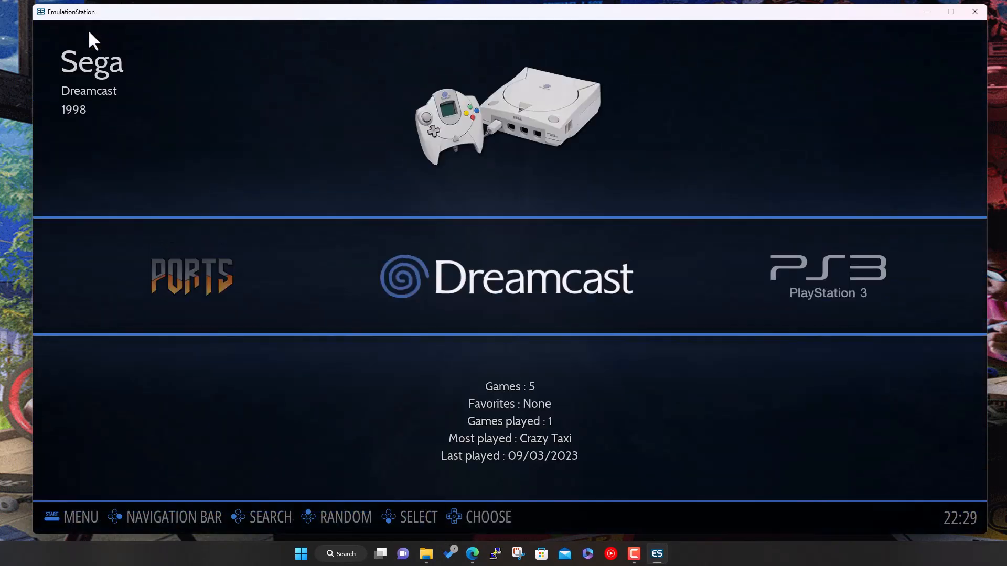
# Step: Set the Dreamcast emulator to REDREAM, keeping aspect ratio and video mode on AUTO
pyautogui.click(80, 517)
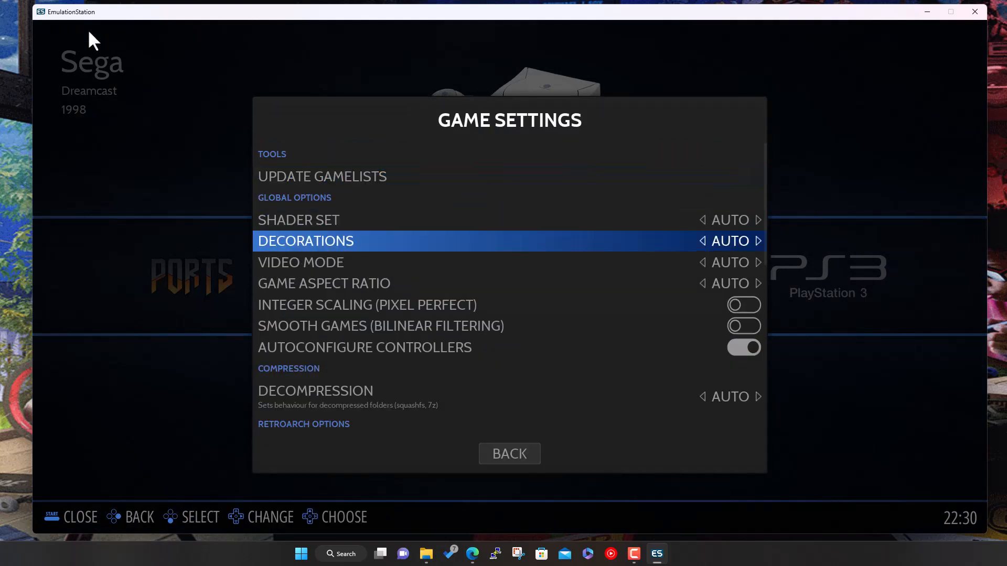
pyautogui.scroll(-3)
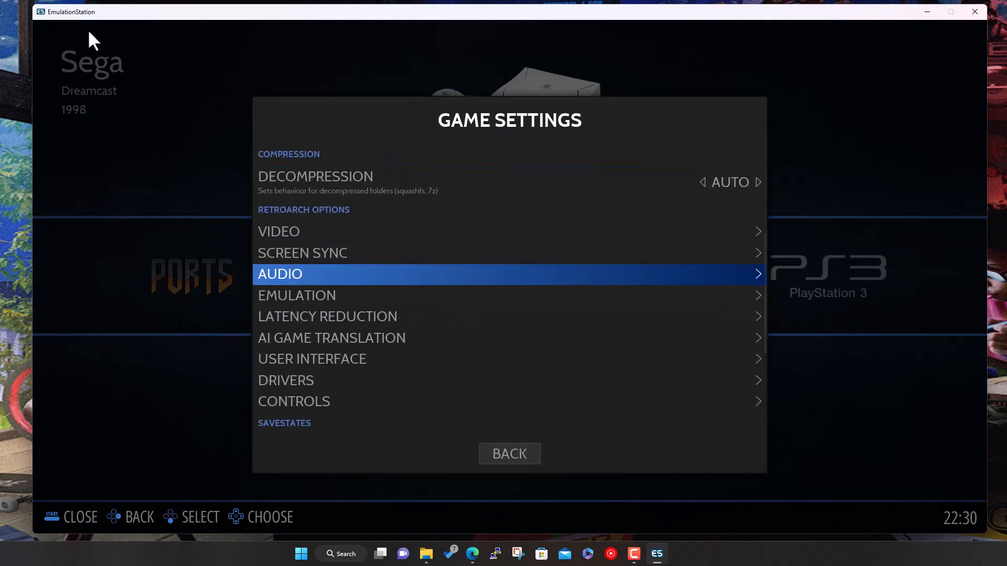
pyautogui.scroll(-3)
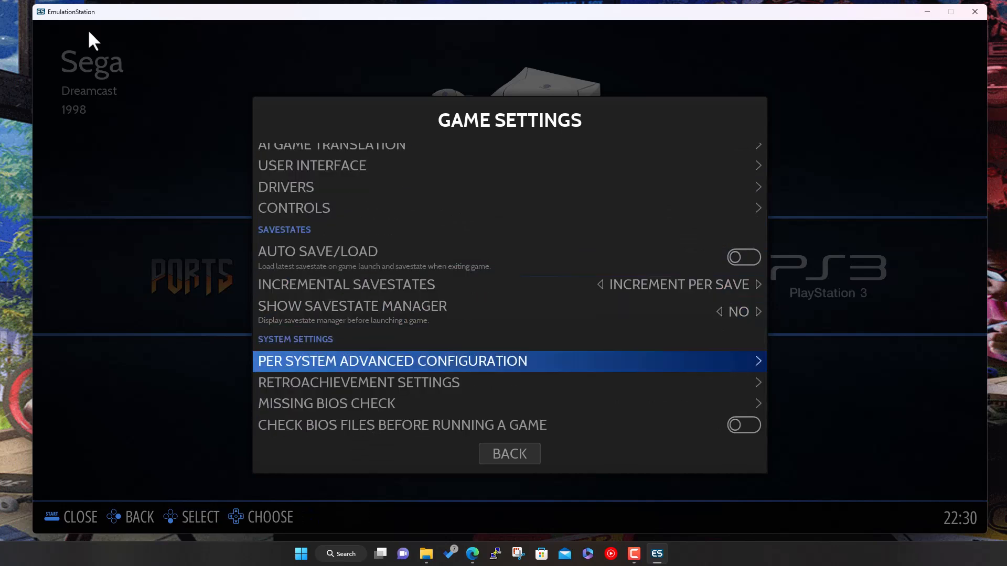
pyautogui.click(391, 360)
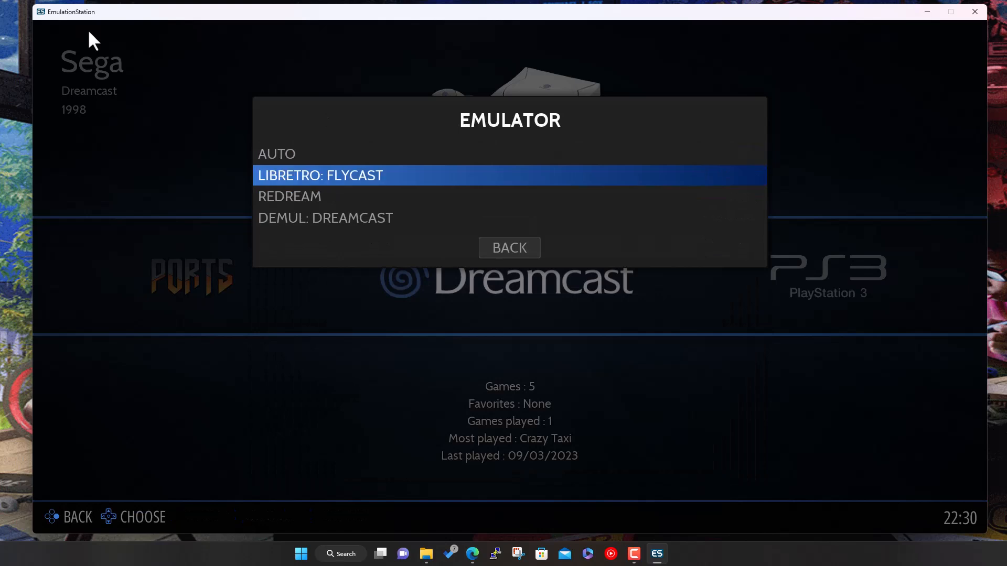
pyautogui.click(289, 196)
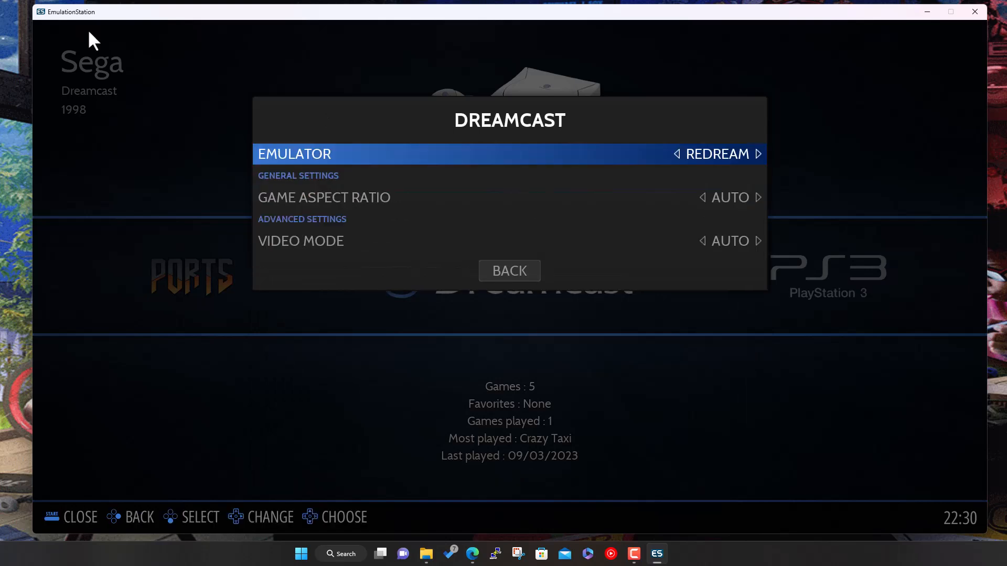
pyautogui.press('down')
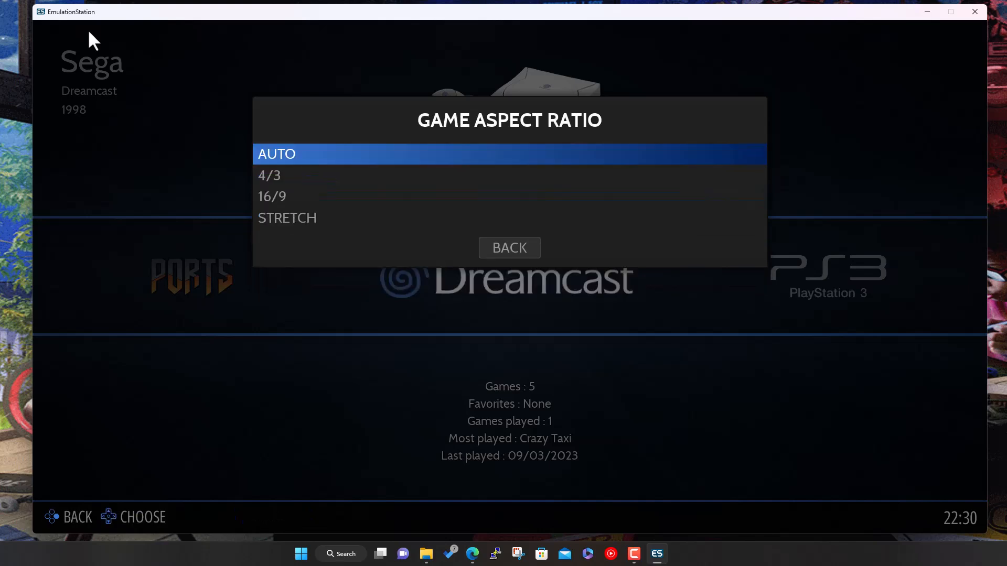
pyautogui.click(509, 248)
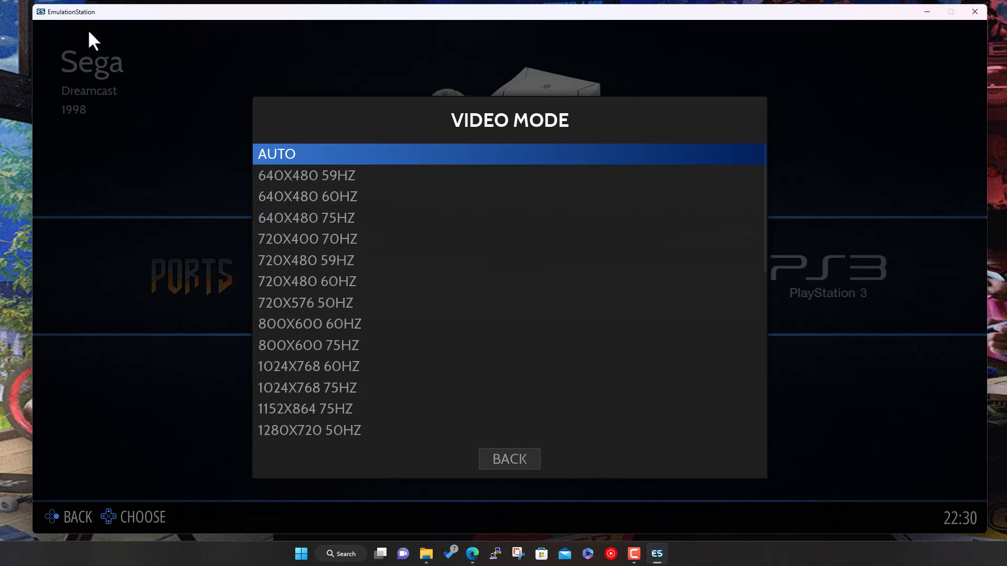
pyautogui.click(508, 458)
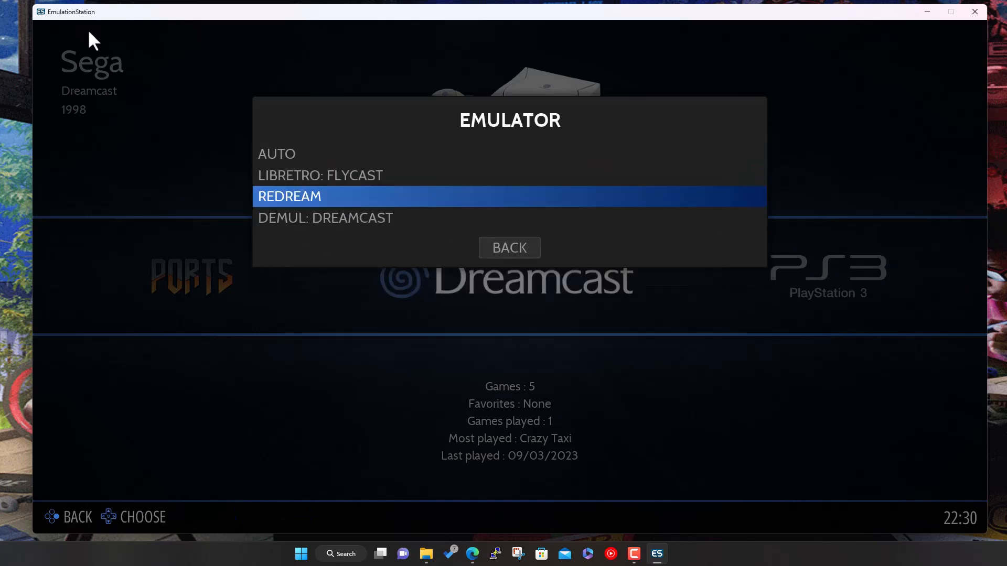
pyautogui.click(508, 248)
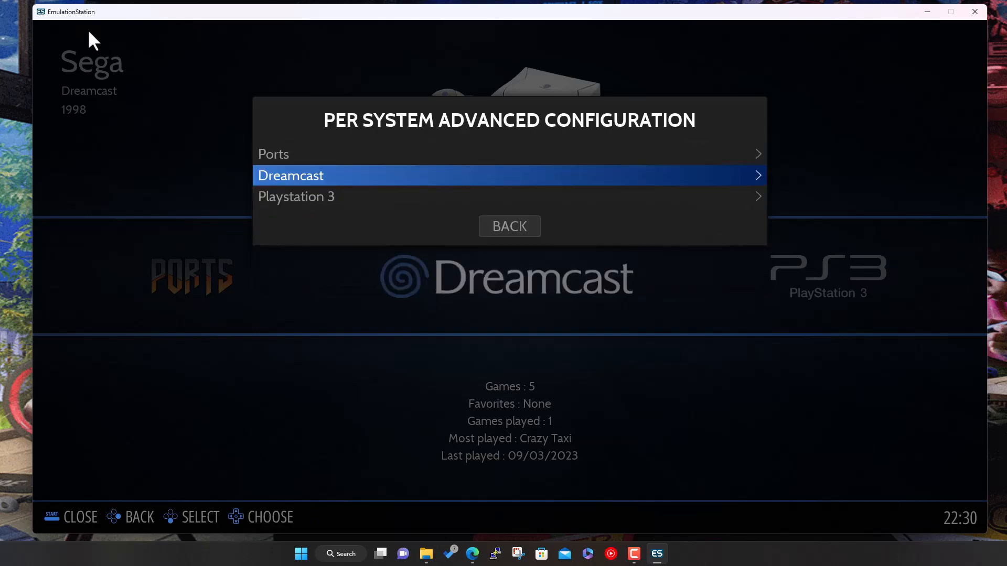
# Step: Leave the configuration menus and answer Redream's update prompt so Crazy Taxi boots
pyautogui.click(508, 226)
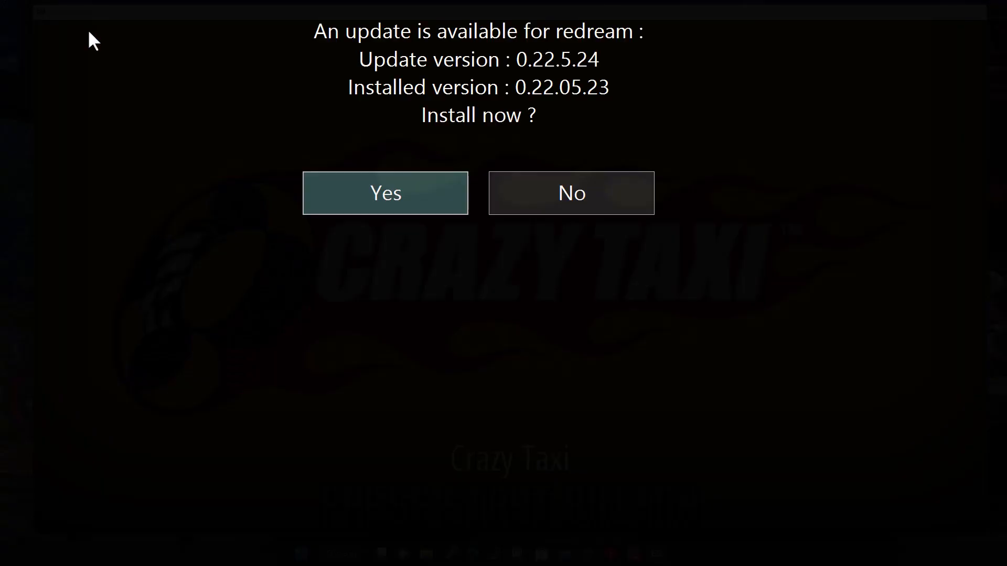
pyautogui.click(384, 193)
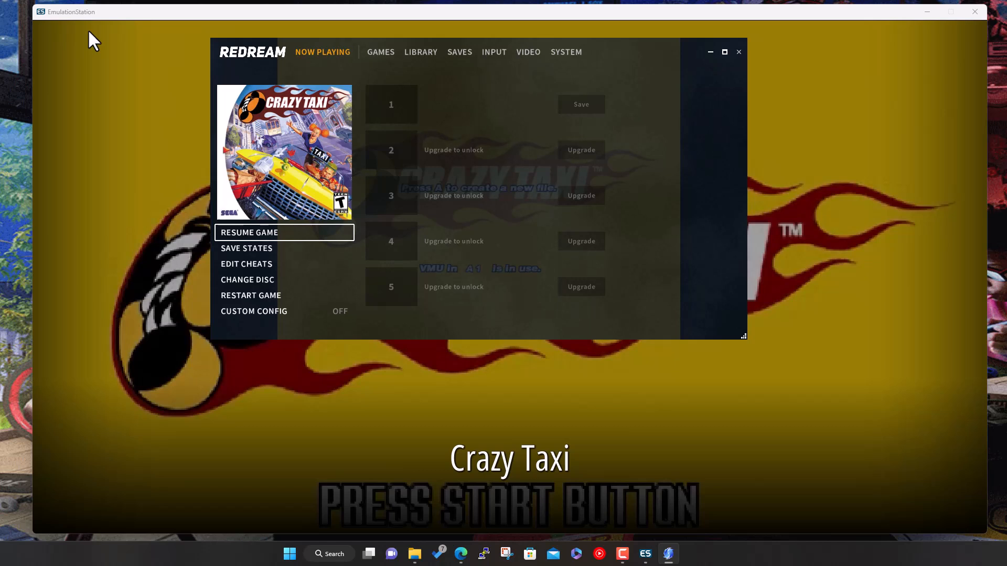
pyautogui.moveTo(594, 46)
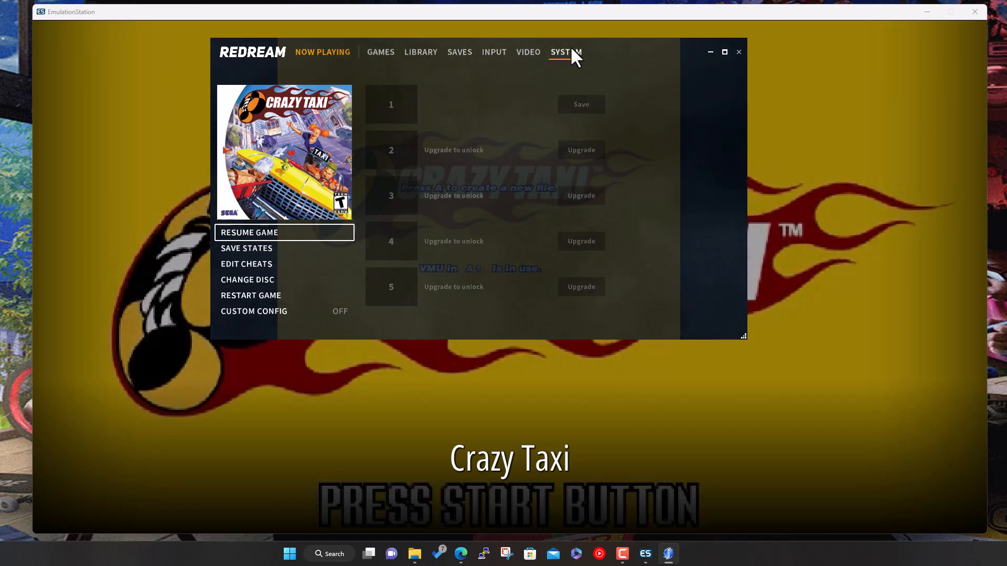
# Step: Open Redream's Video options and keep Window mode set to windowed
pyautogui.click(528, 52)
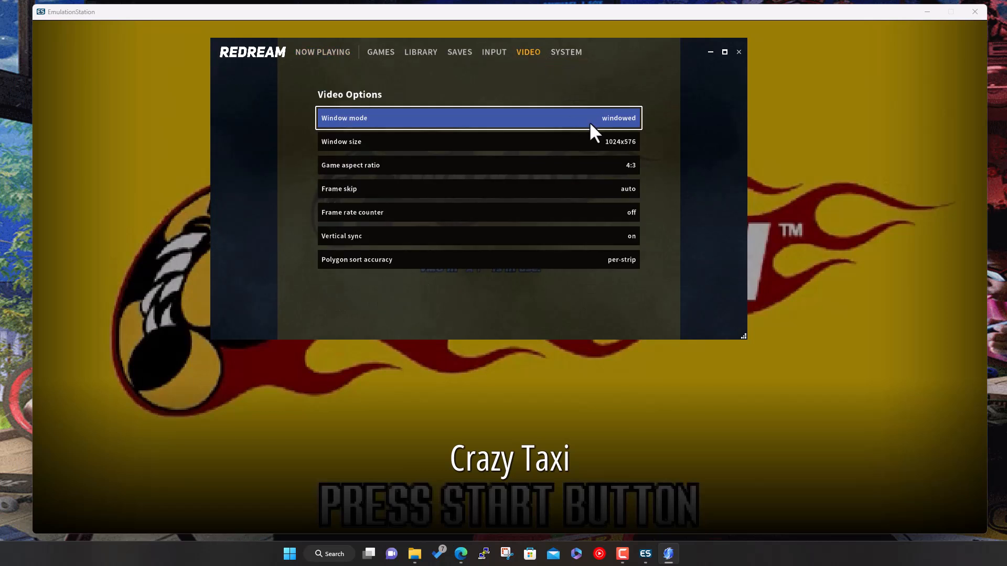
pyautogui.click(477, 117)
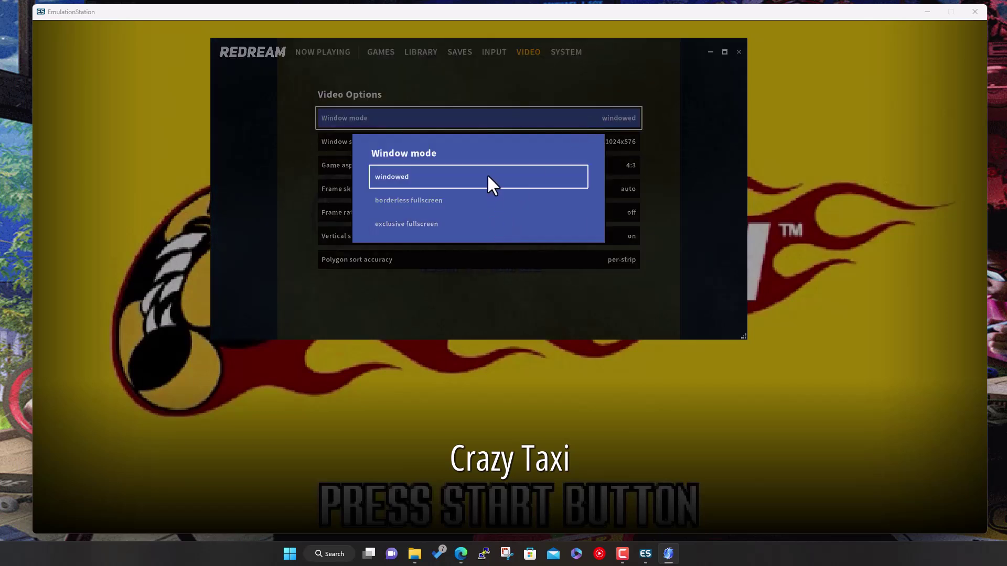
pyautogui.click(478, 177)
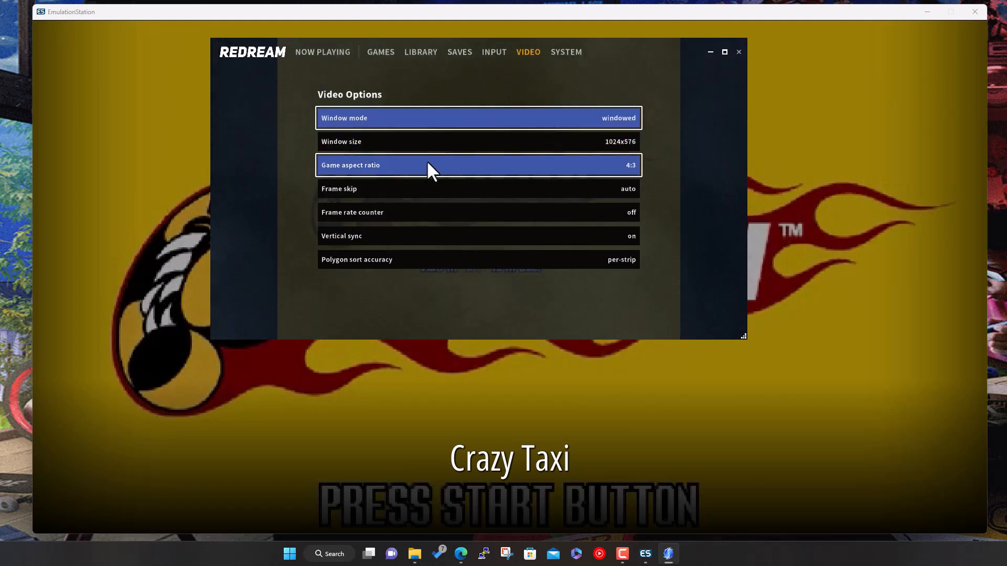
pyautogui.moveTo(494, 51)
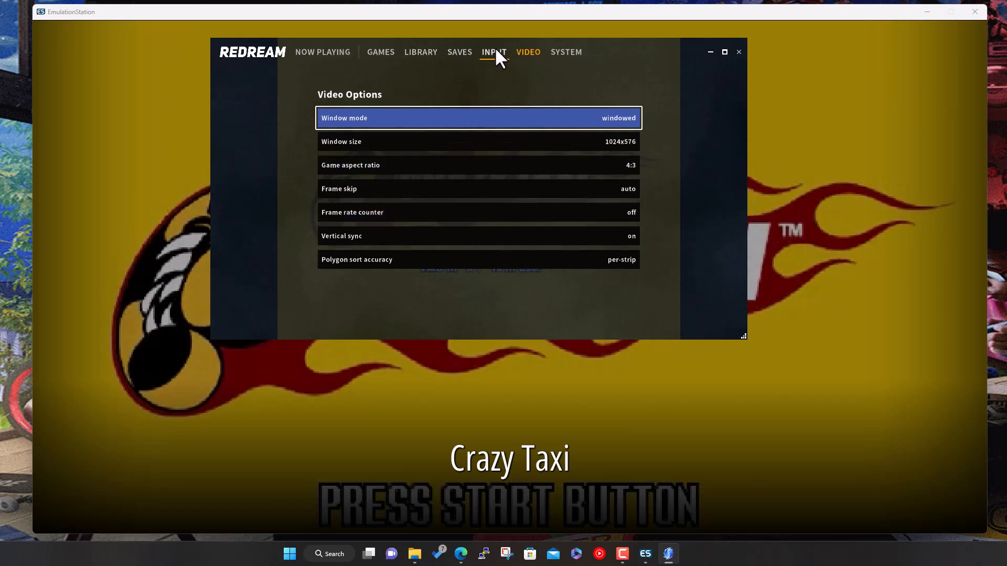
# Step: Keep port A's device type as controller, then close Redream back to the Dreamcast library
pyautogui.click(494, 52)
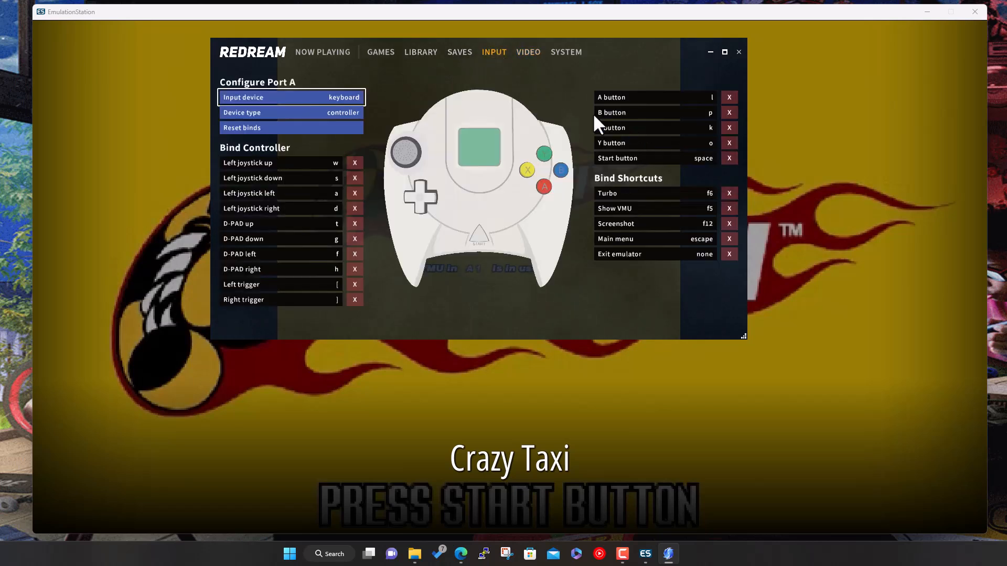
pyautogui.moveTo(314, 346)
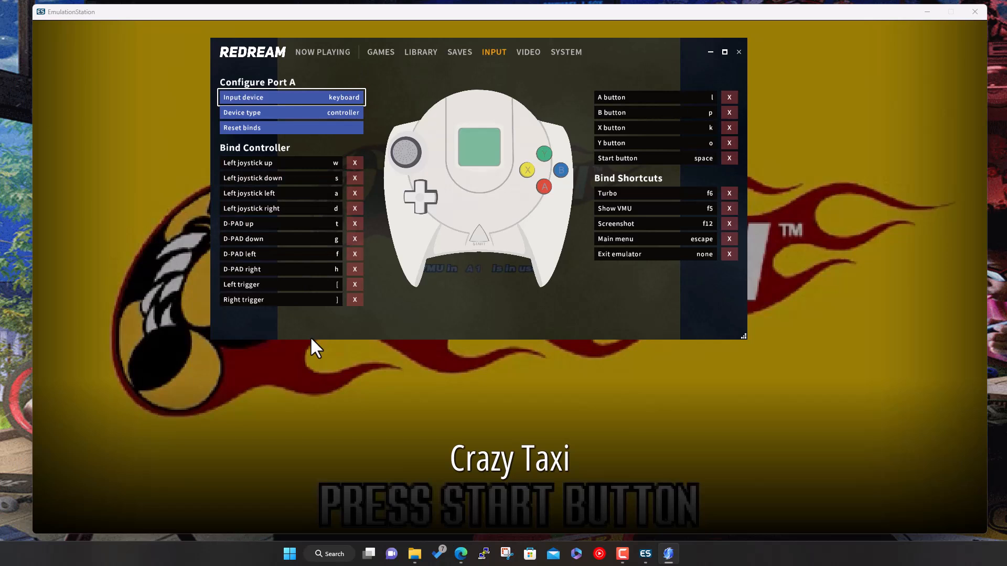
pyautogui.moveTo(425, 178)
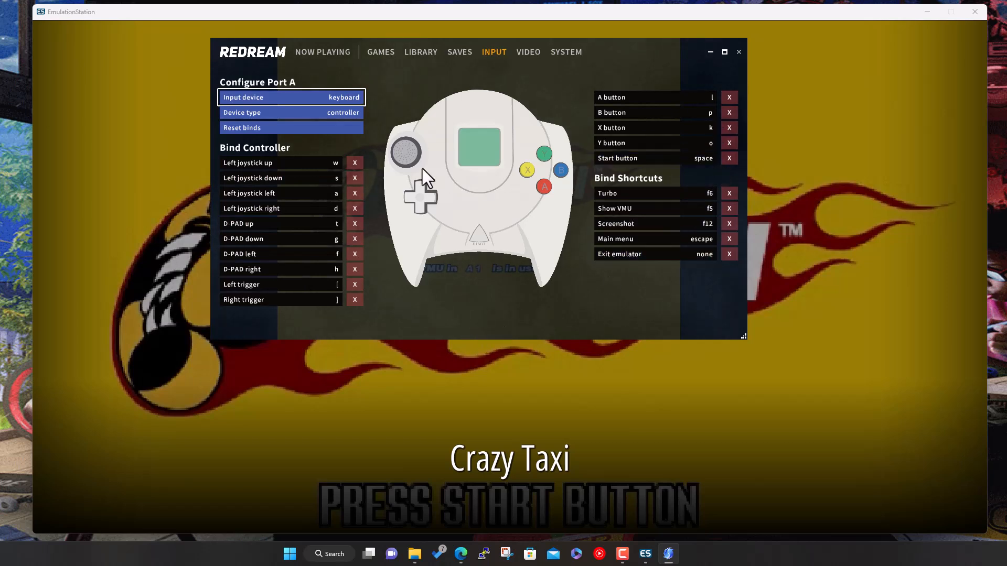
pyautogui.moveTo(352, 100)
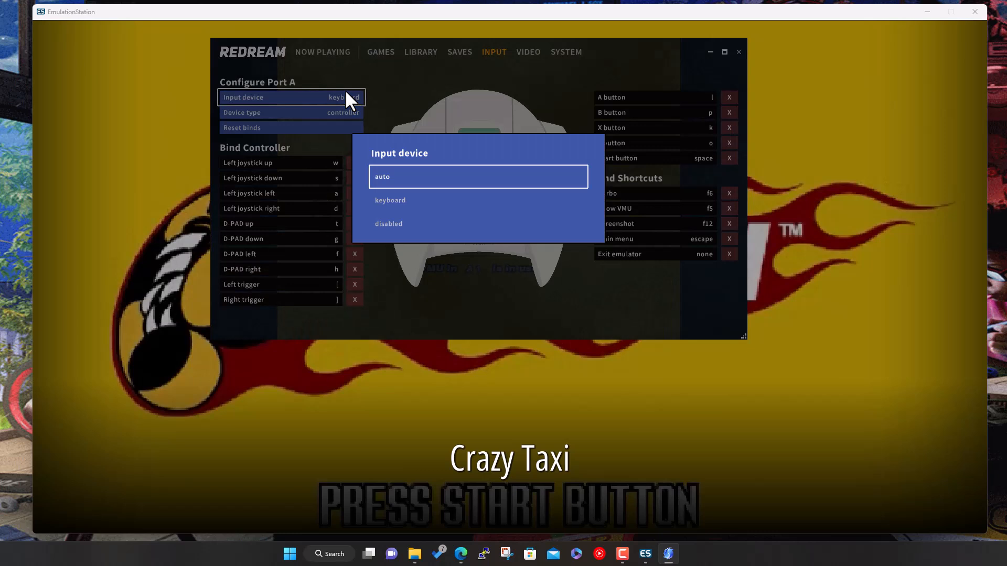
pyautogui.moveTo(401, 224)
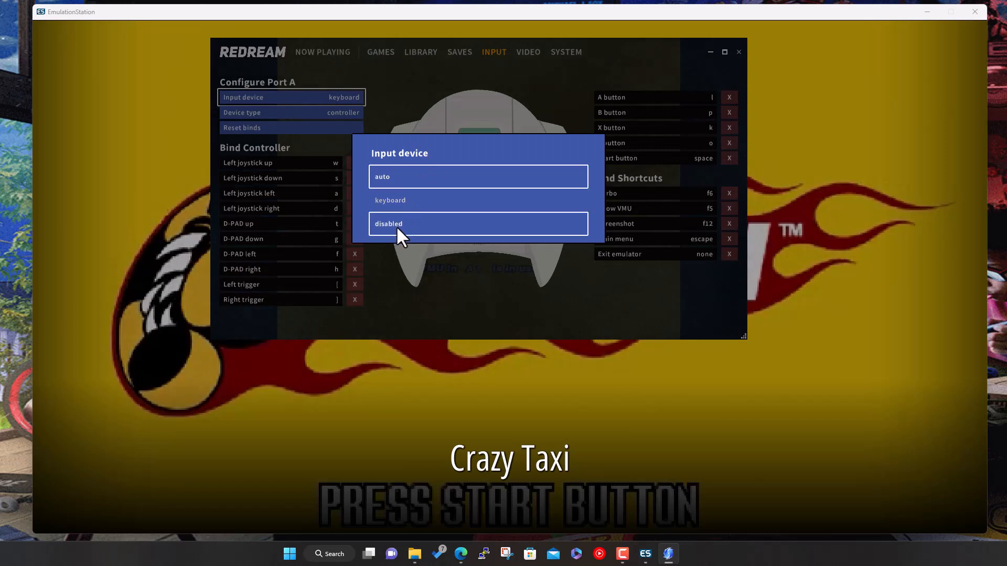
pyautogui.moveTo(401, 184)
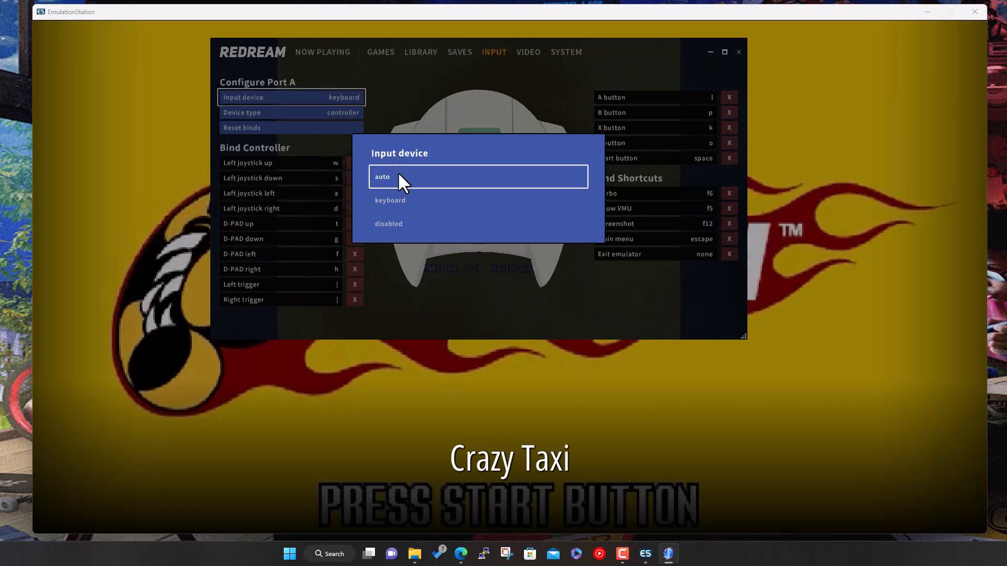
pyautogui.click(291, 112)
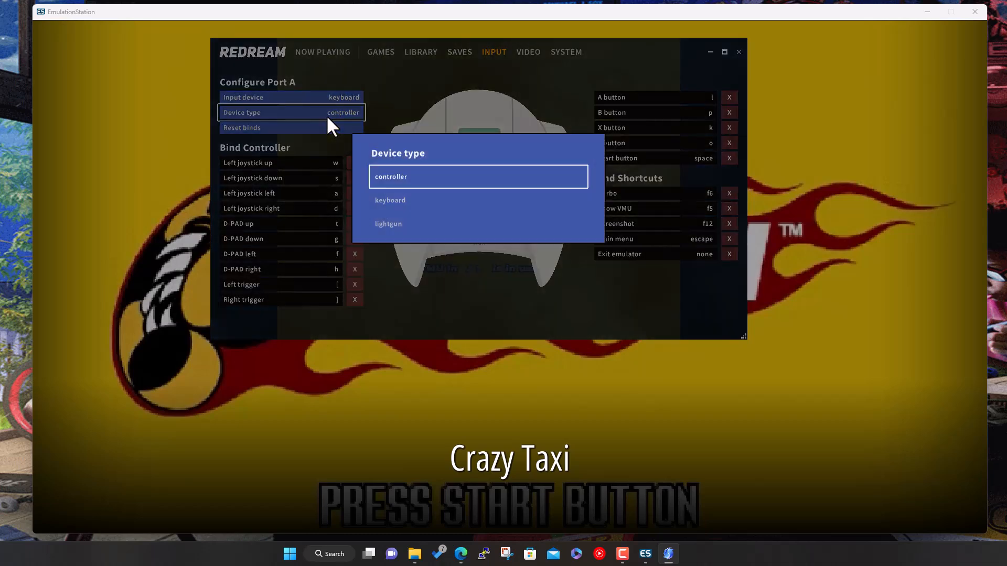
pyautogui.click(477, 176)
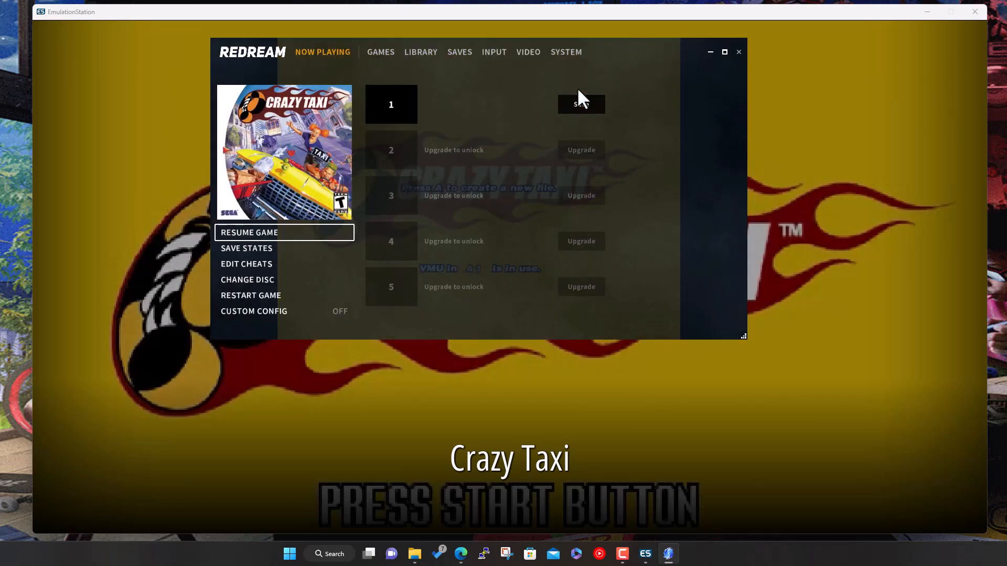
pyautogui.moveTo(574, 81)
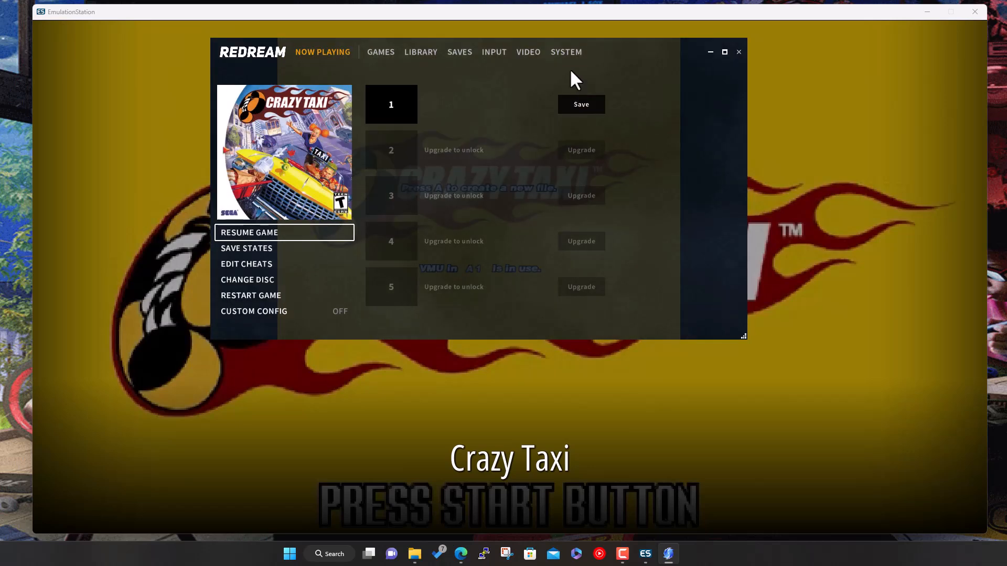
pyautogui.click(565, 52)
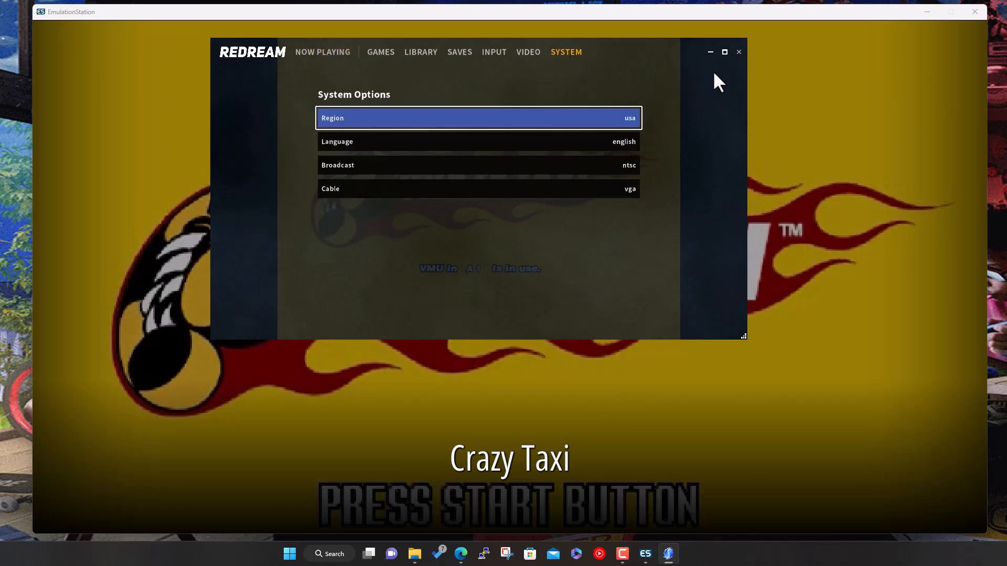
pyautogui.click(738, 52)
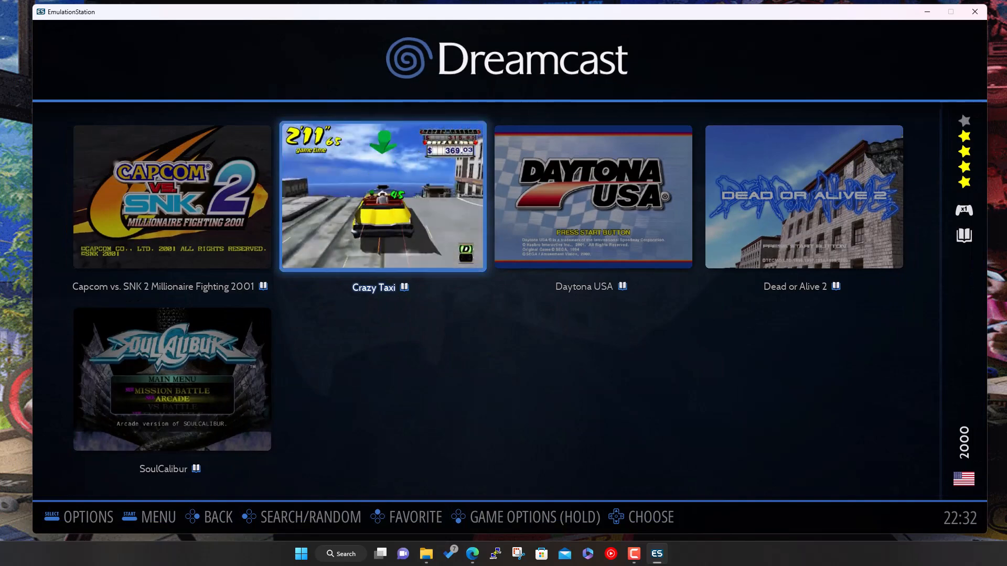
# Step: Change the Dreamcast emulator to Demul in Per System Advanced Configuration
pyautogui.press('Escape')
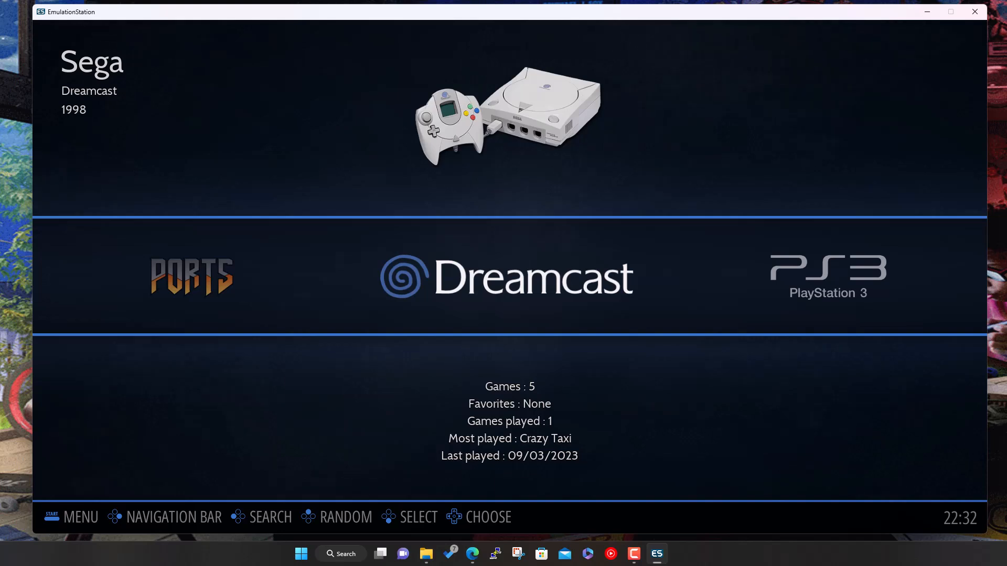
pyautogui.click(80, 517)
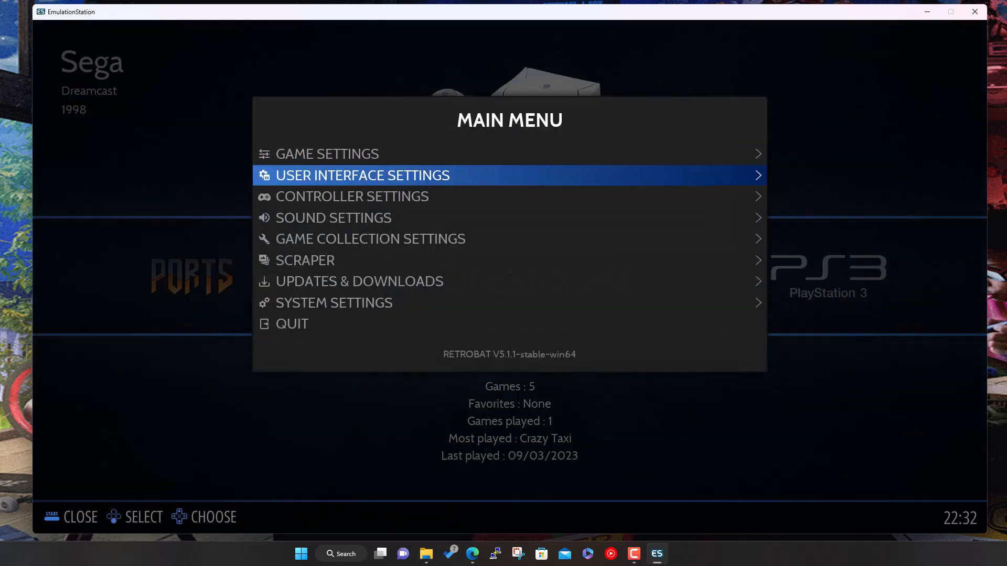
pyautogui.click(327, 153)
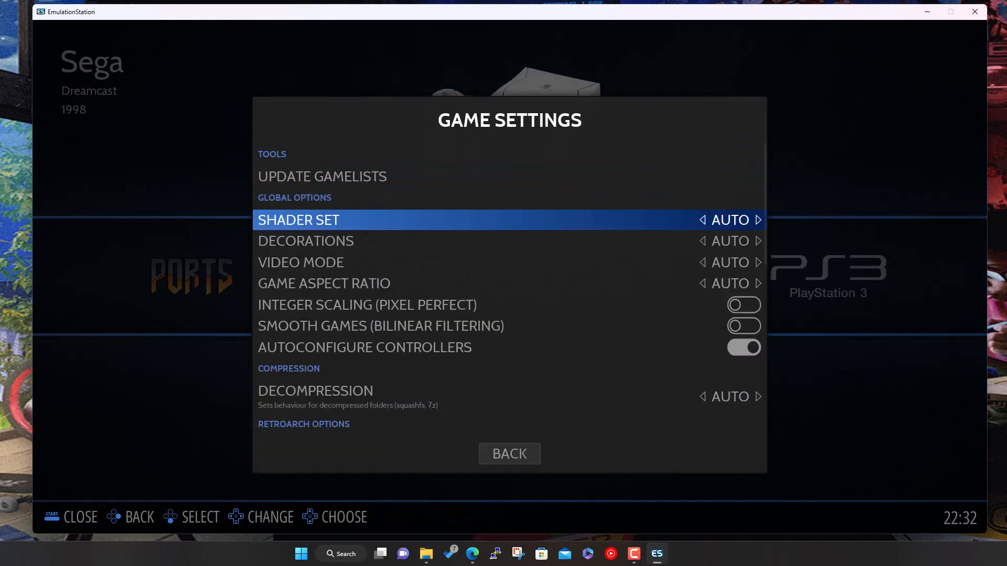
pyautogui.scroll(-3)
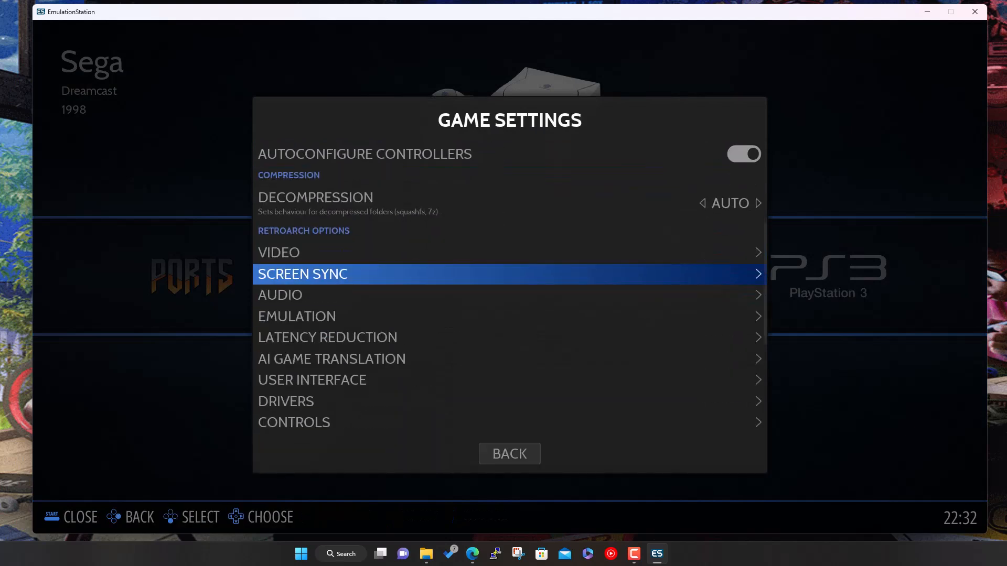
pyautogui.scroll(-3)
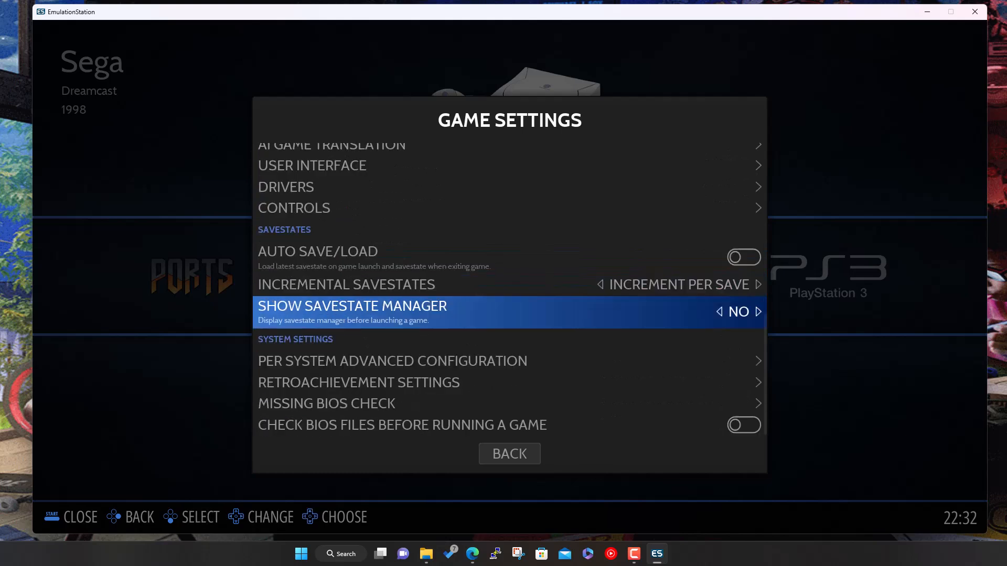
pyautogui.click(392, 361)
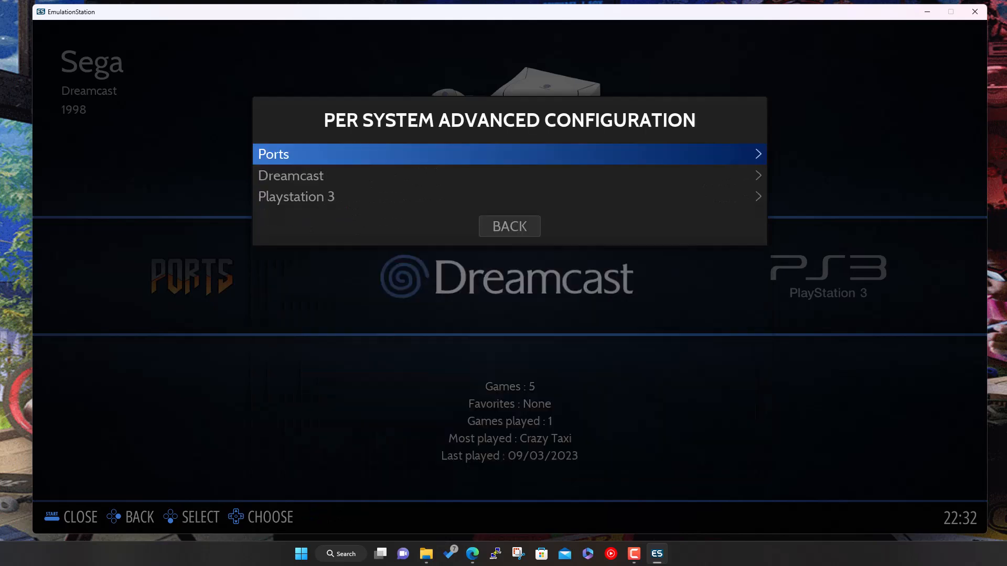
pyautogui.click(290, 175)
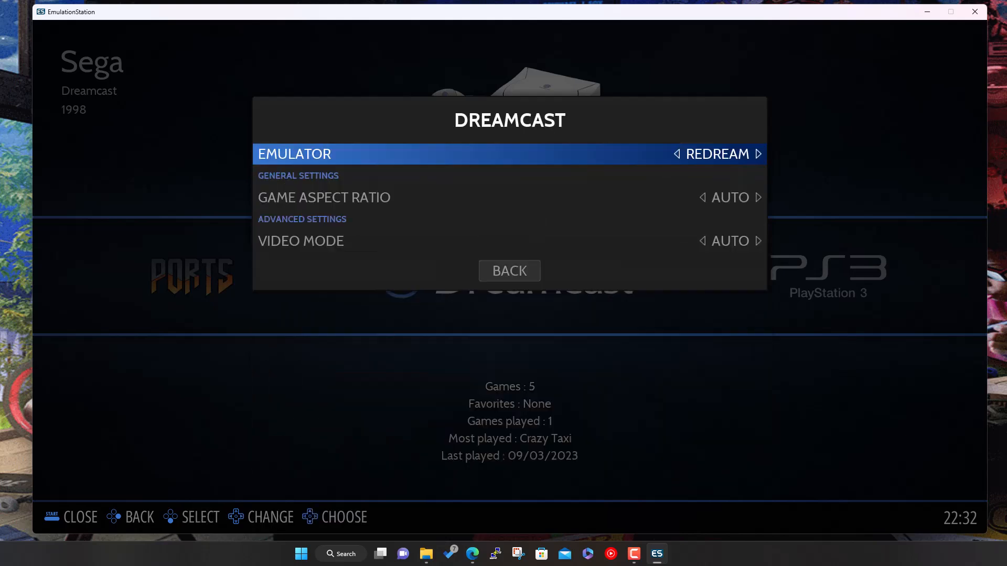
pyautogui.click(294, 154)
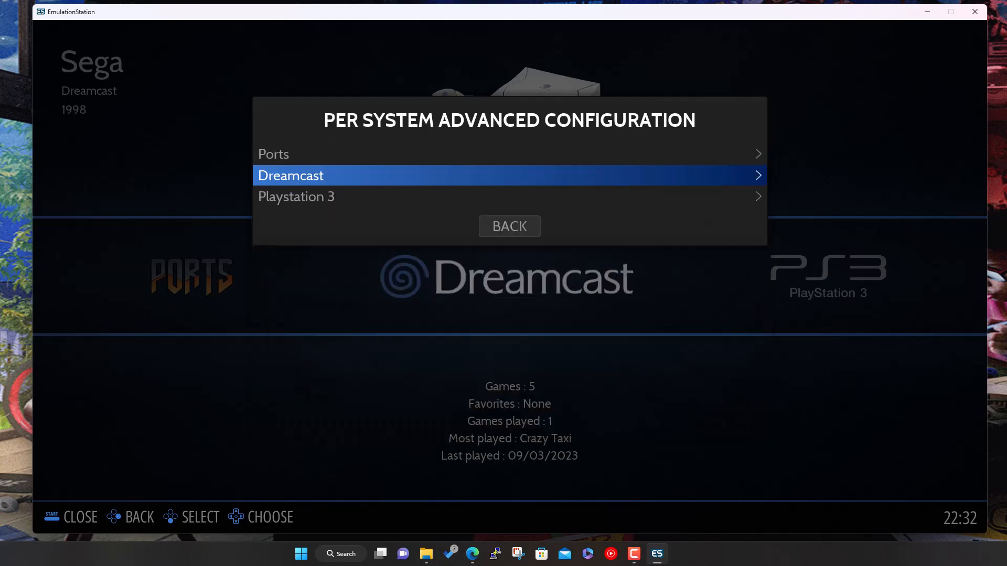
pyautogui.click(509, 226)
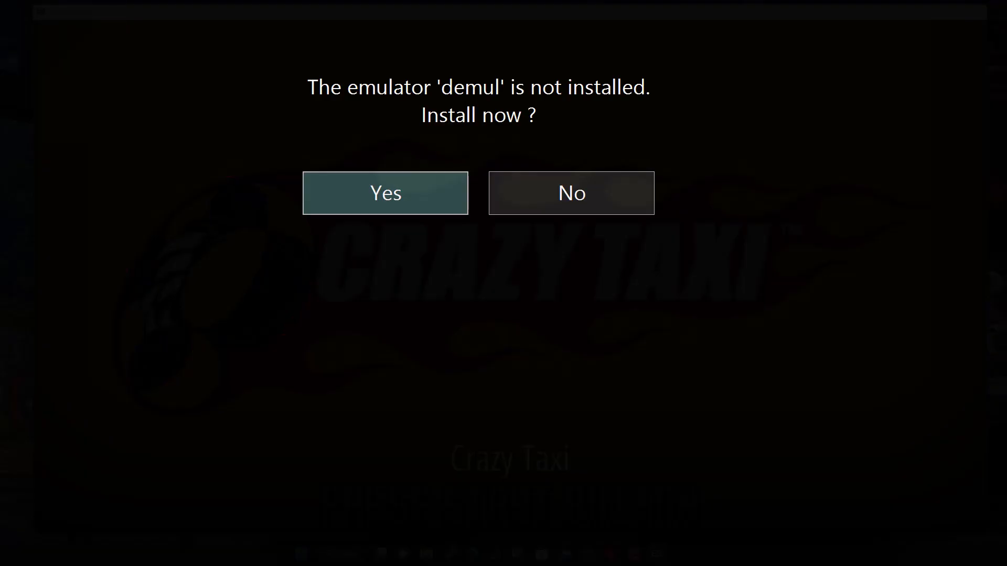
# Step: Install Demul for Crazy Taxi and dismiss the missing 'mpr-21931.ic501' ROM file error
pyautogui.click(385, 192)
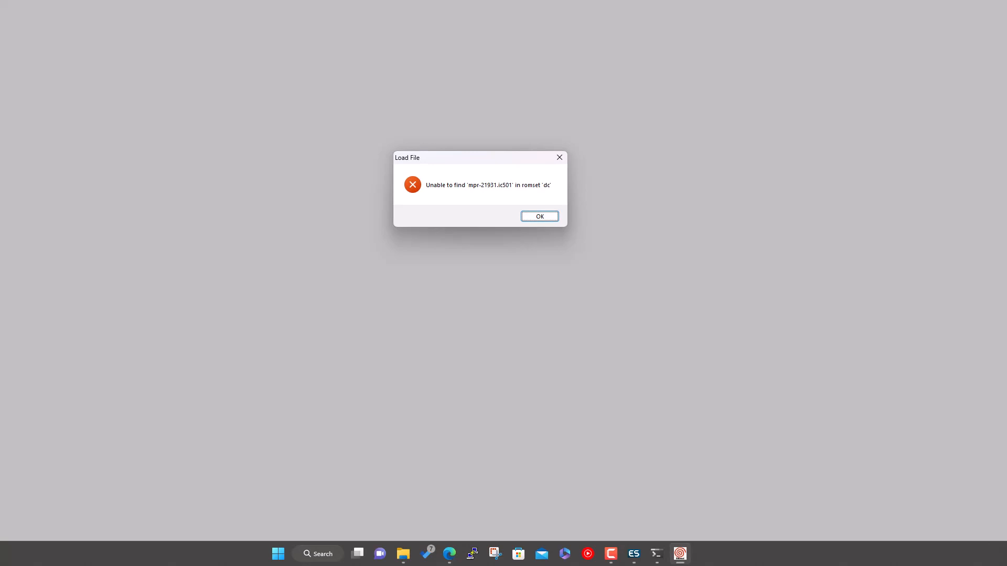
pyautogui.click(538, 216)
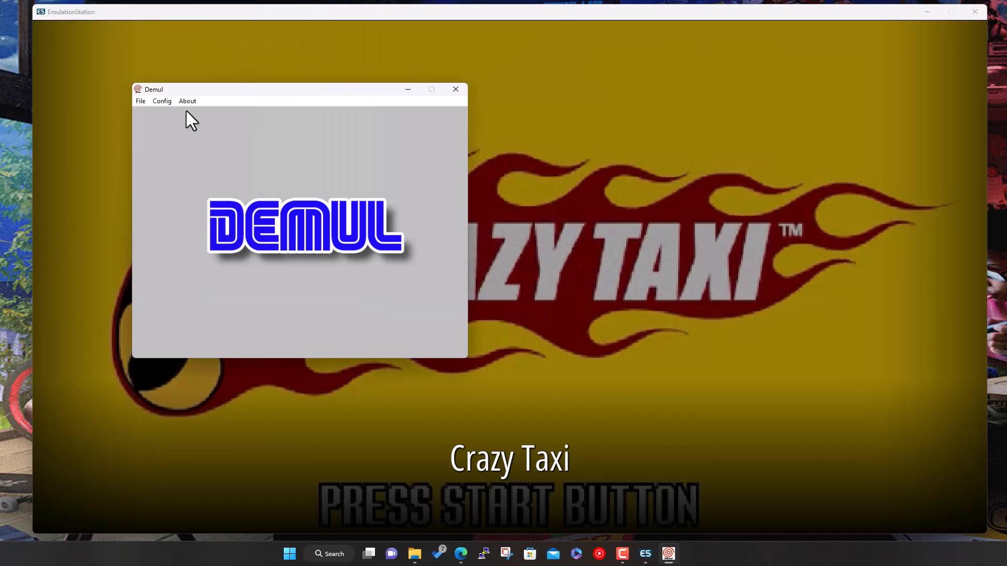
# Step: Browse Demul's Config menu, view its v0.7 About box, then close Demul and dismiss the exit error
pyautogui.click(161, 101)
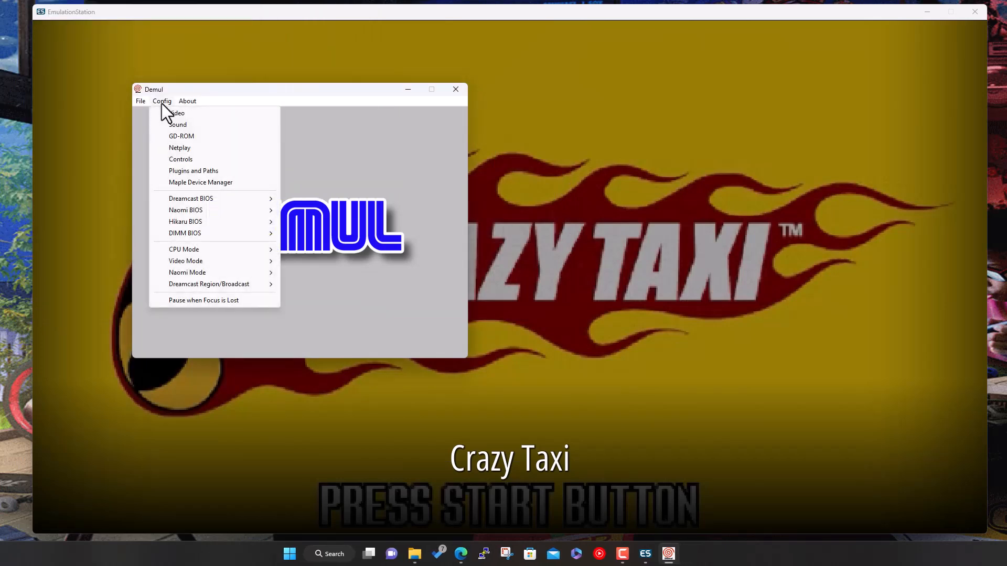
pyautogui.moveTo(228, 210)
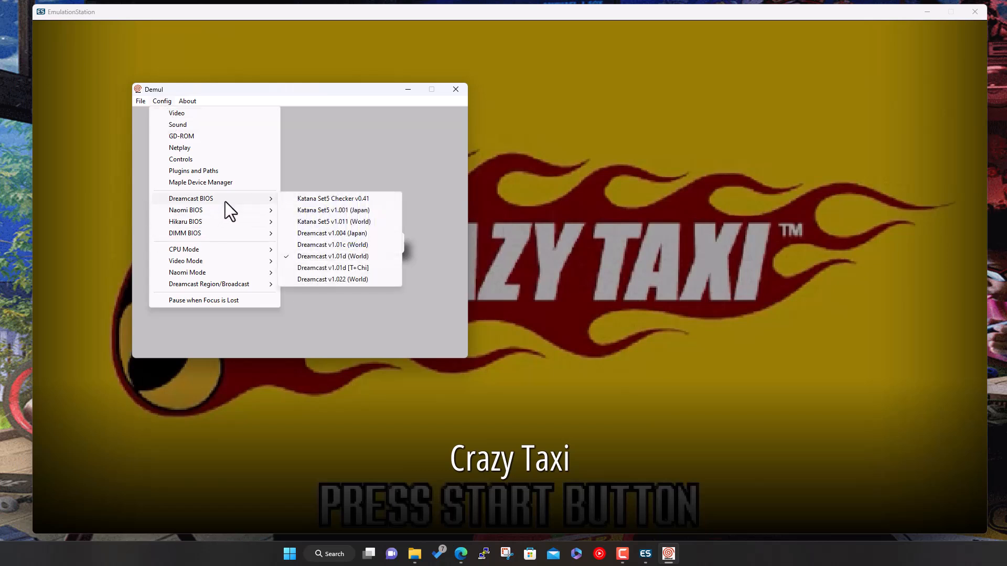
pyautogui.moveTo(240, 251)
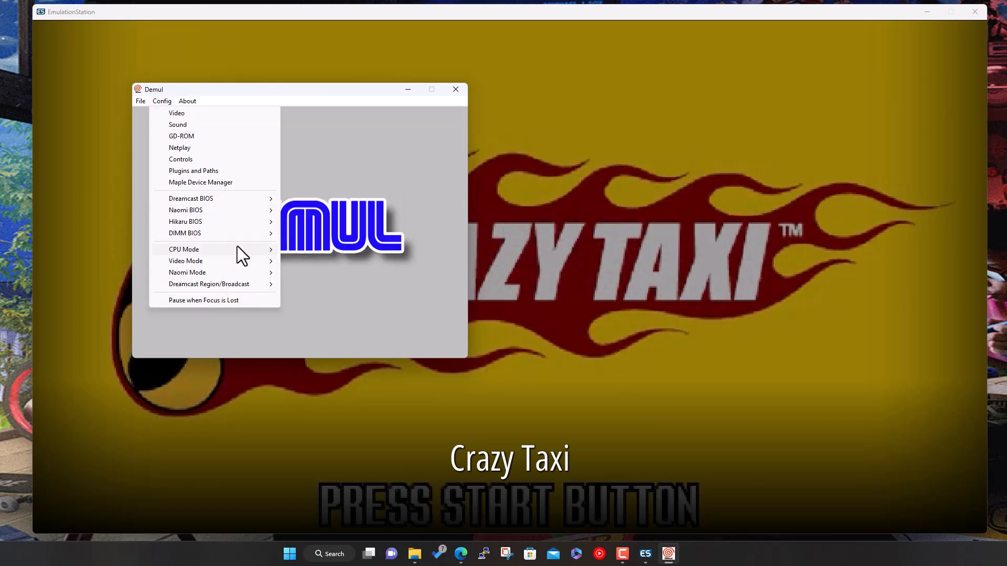
pyautogui.click(161, 101)
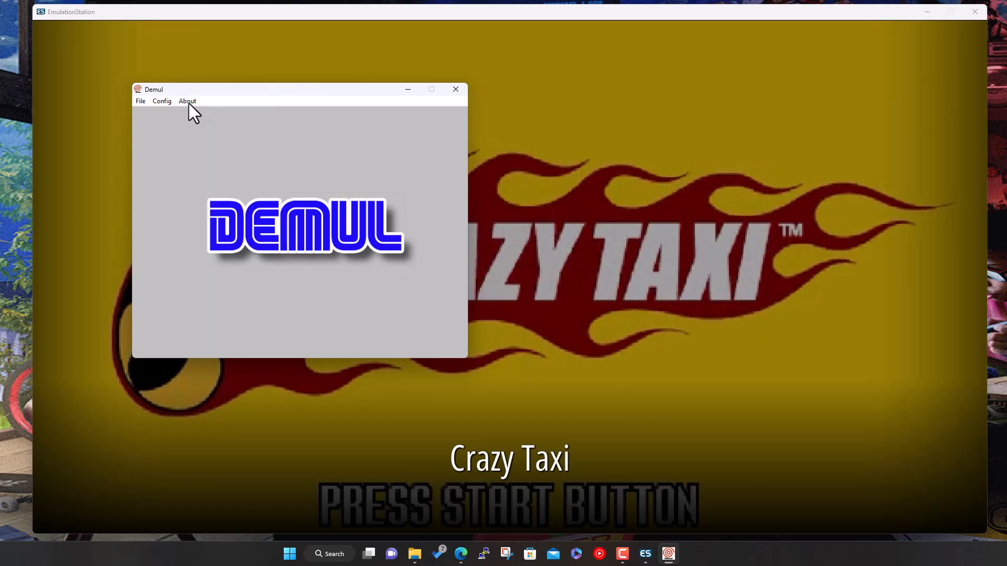
pyautogui.click(187, 100)
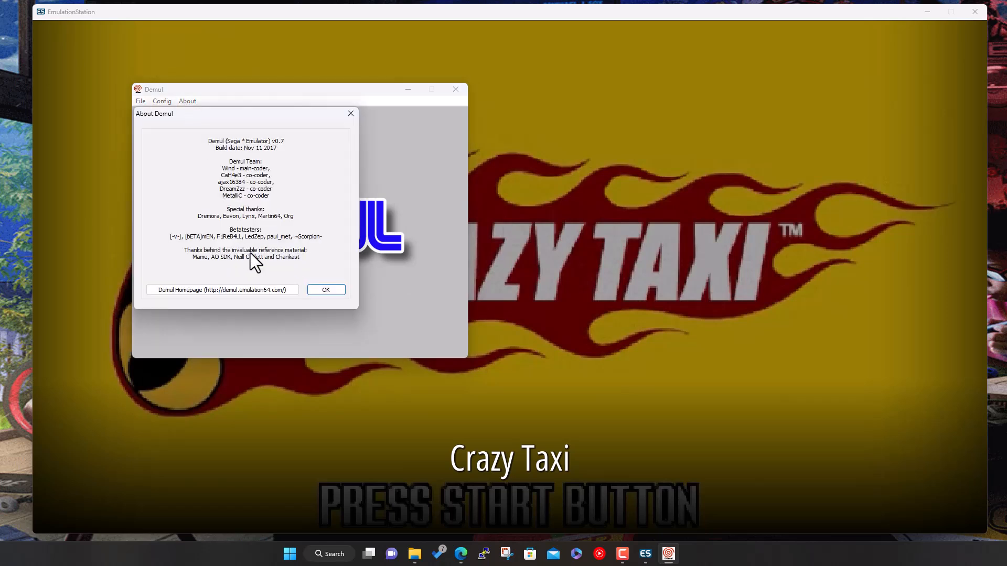
pyautogui.moveTo(302, 263)
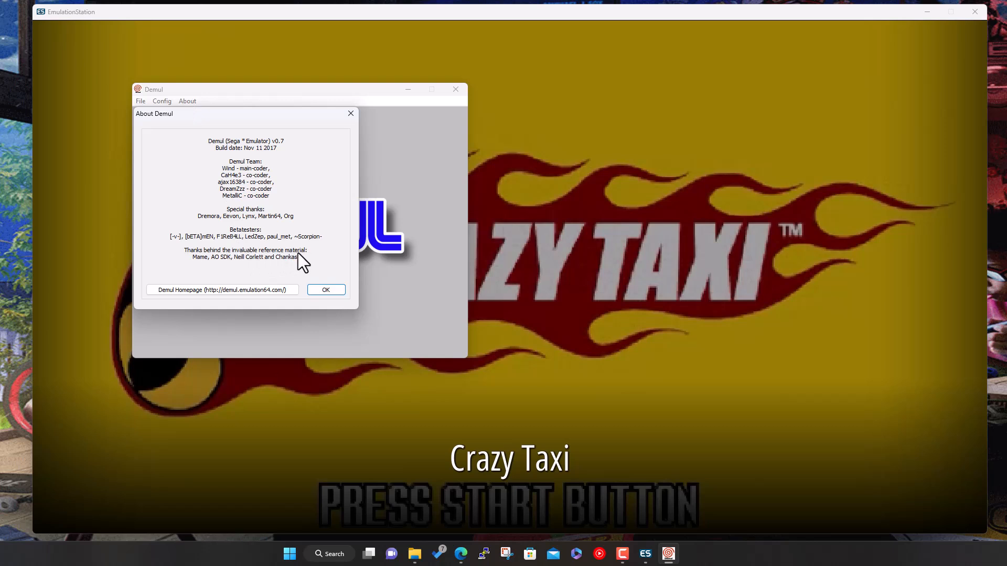
pyautogui.moveTo(279, 157)
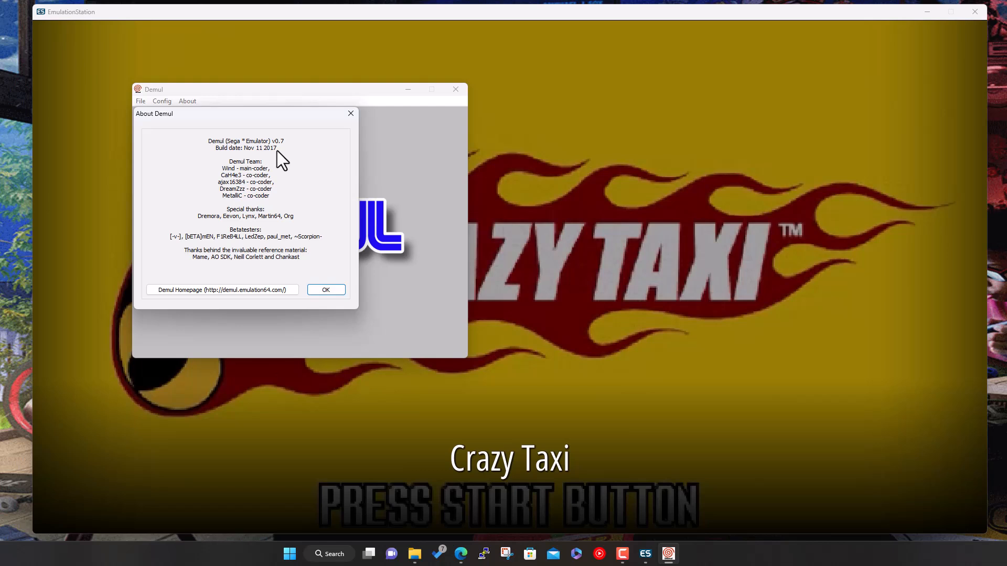
pyautogui.moveTo(334, 302)
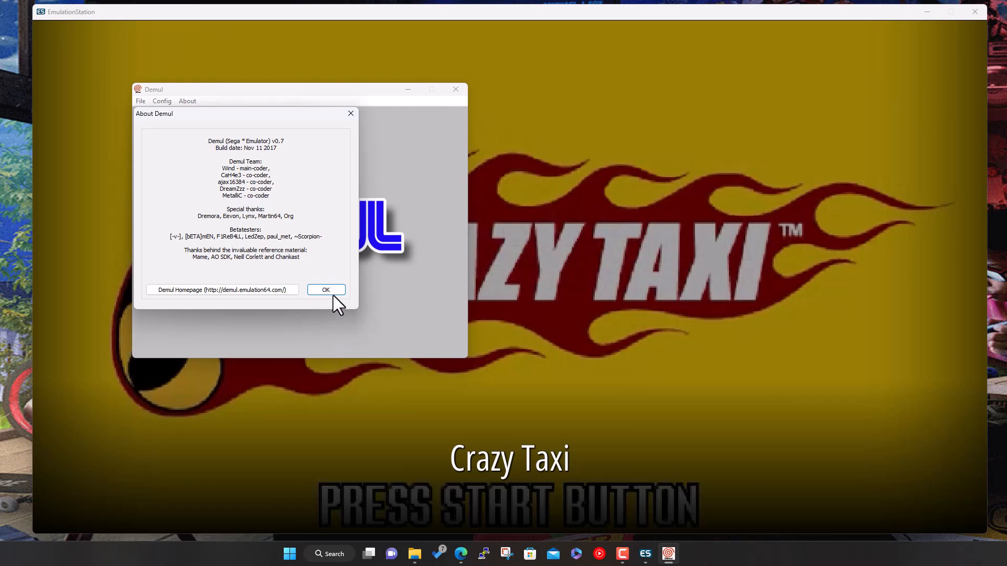
pyautogui.click(325, 290)
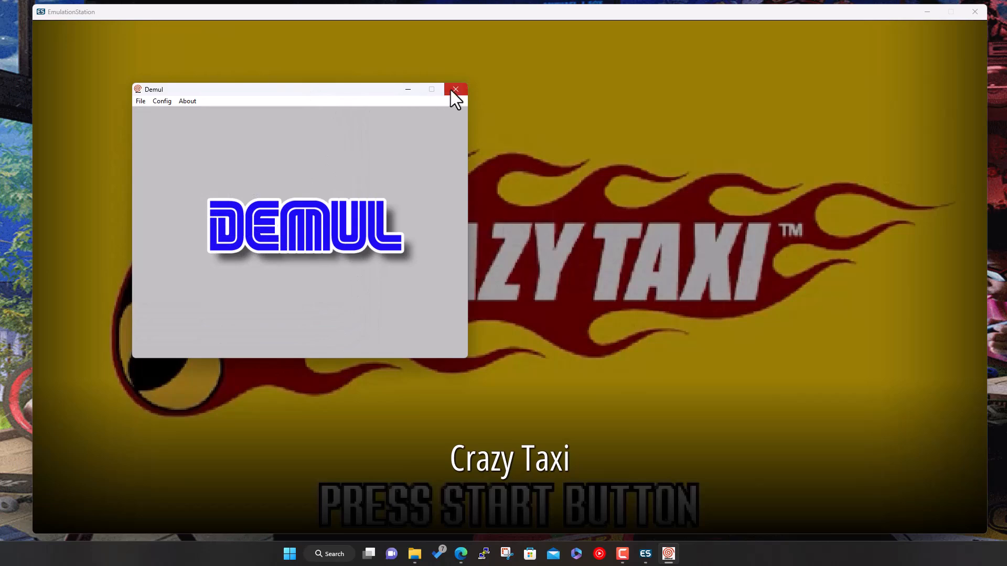
pyautogui.click(455, 89)
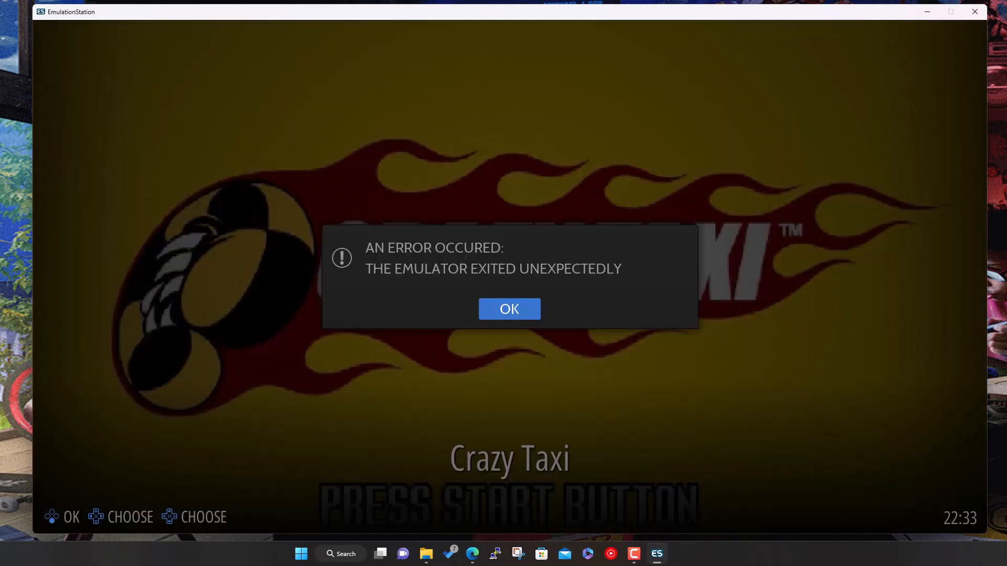
pyautogui.click(509, 309)
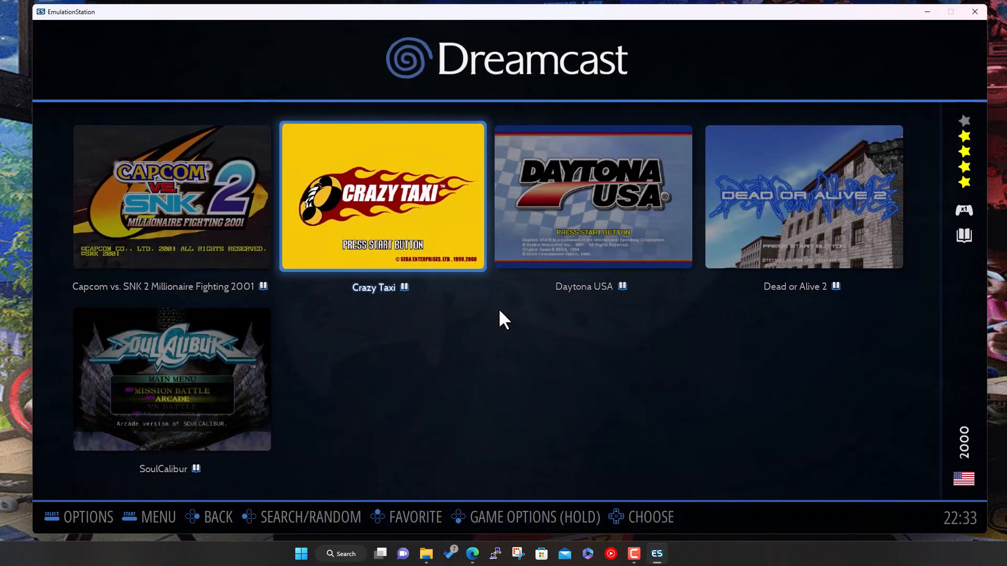